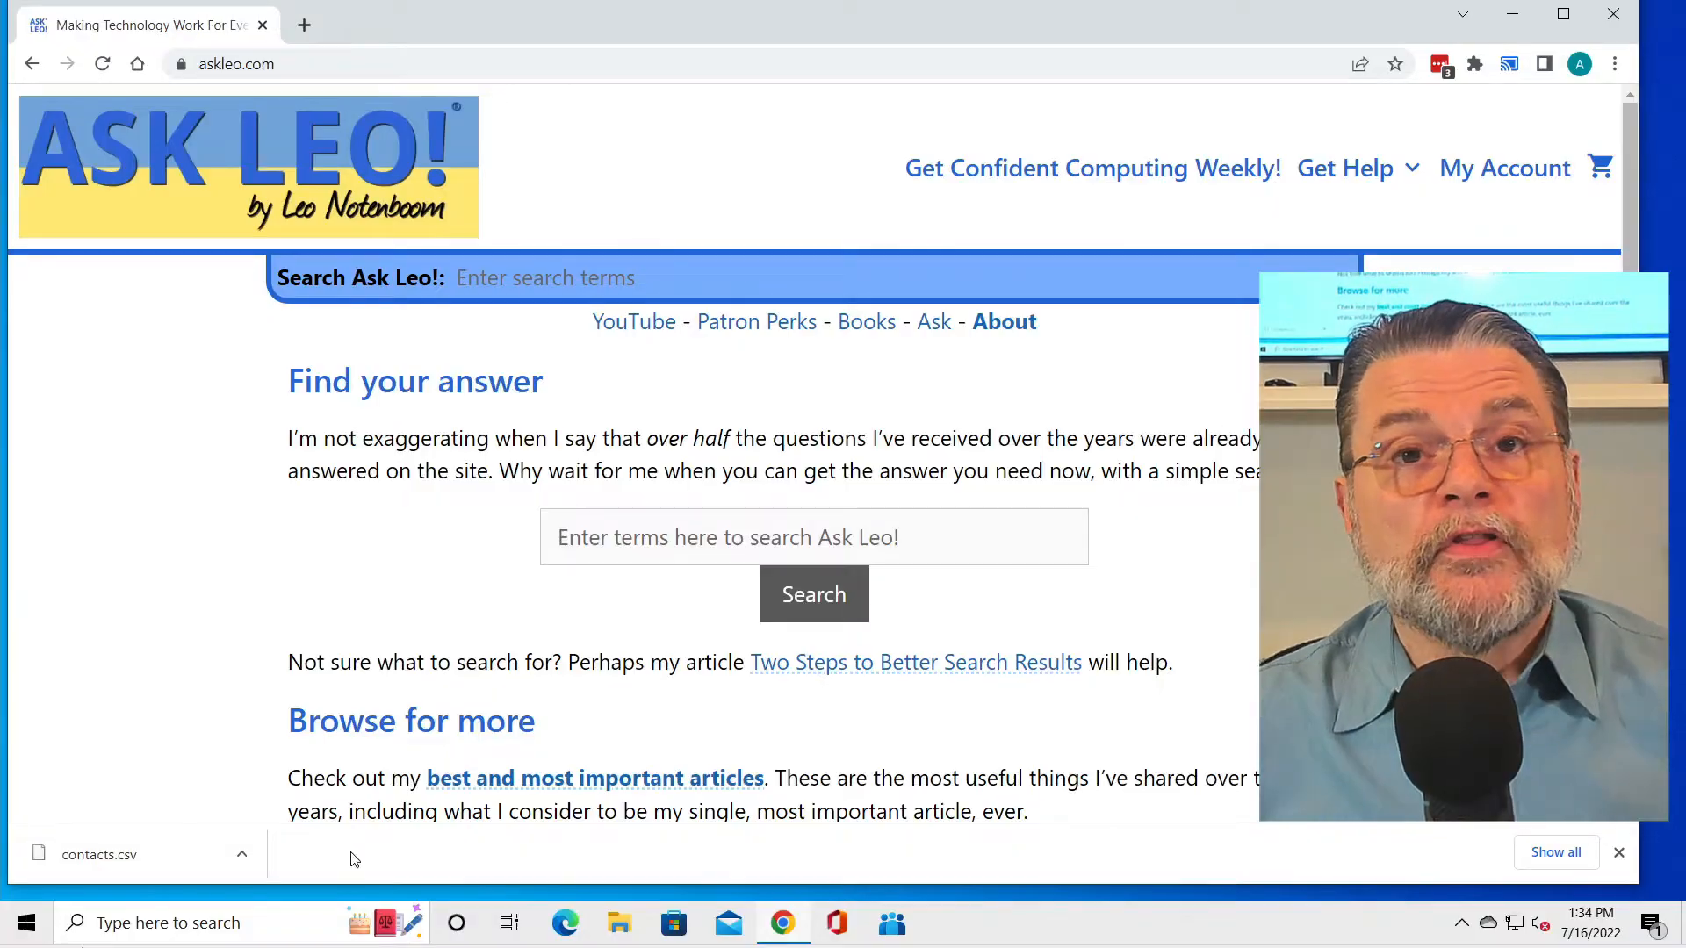
mouse_move(25, 923)
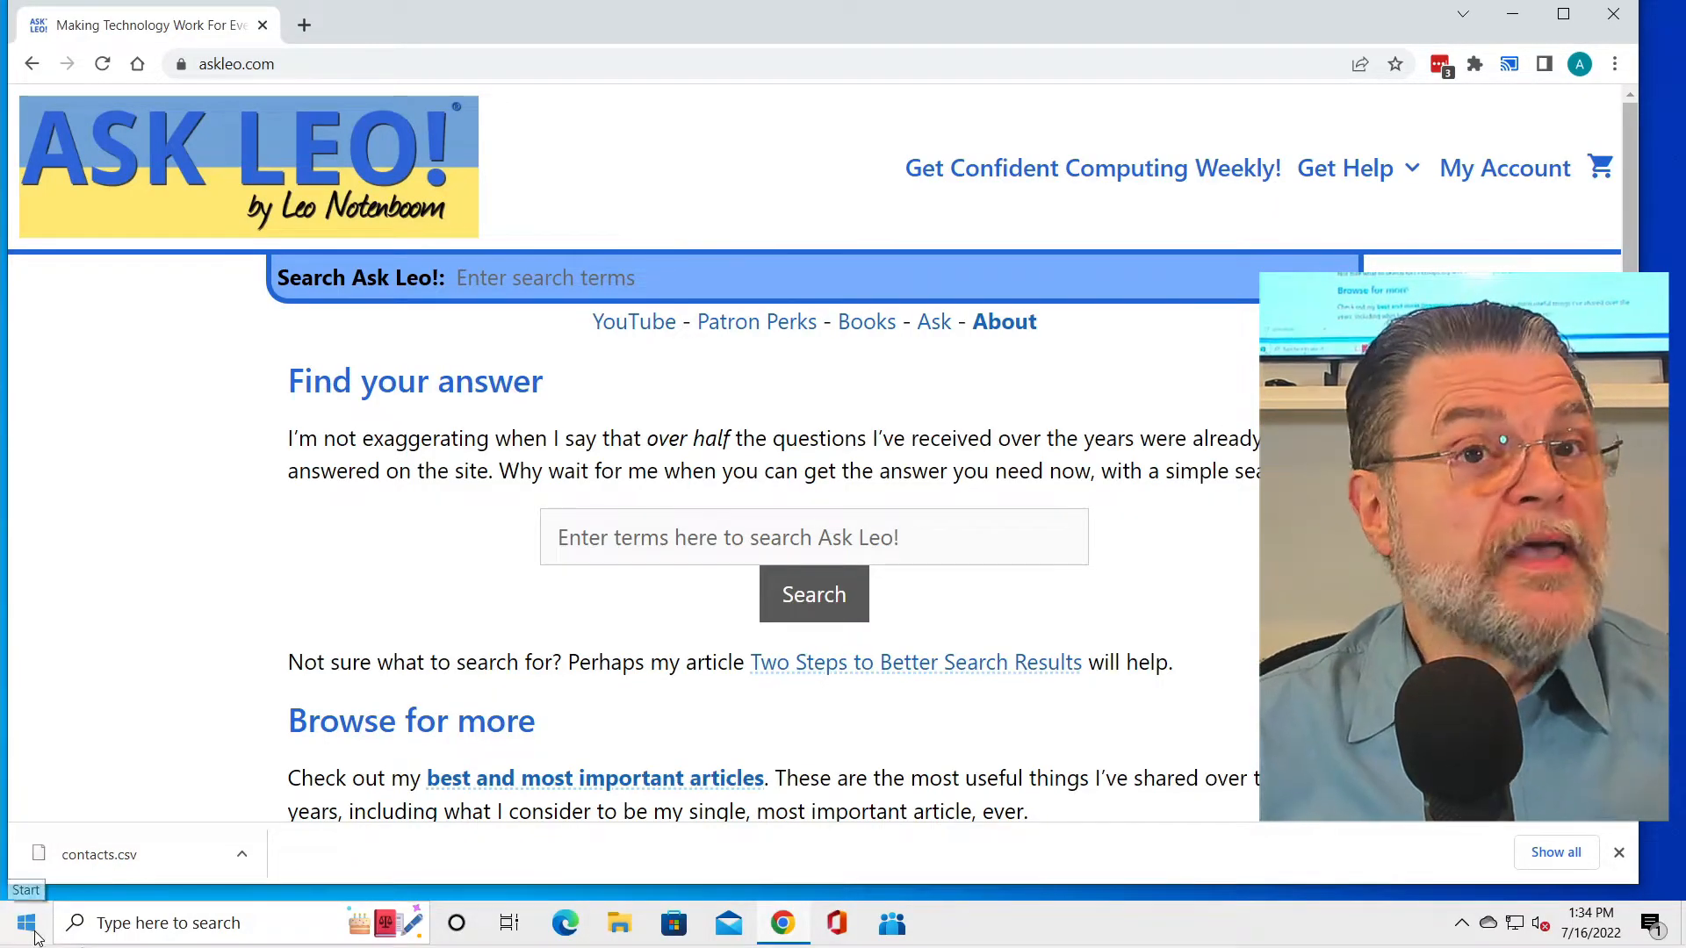
Choose Windows PowerShell (Admin) from the Start button's quick-link menu
right_click(24, 923)
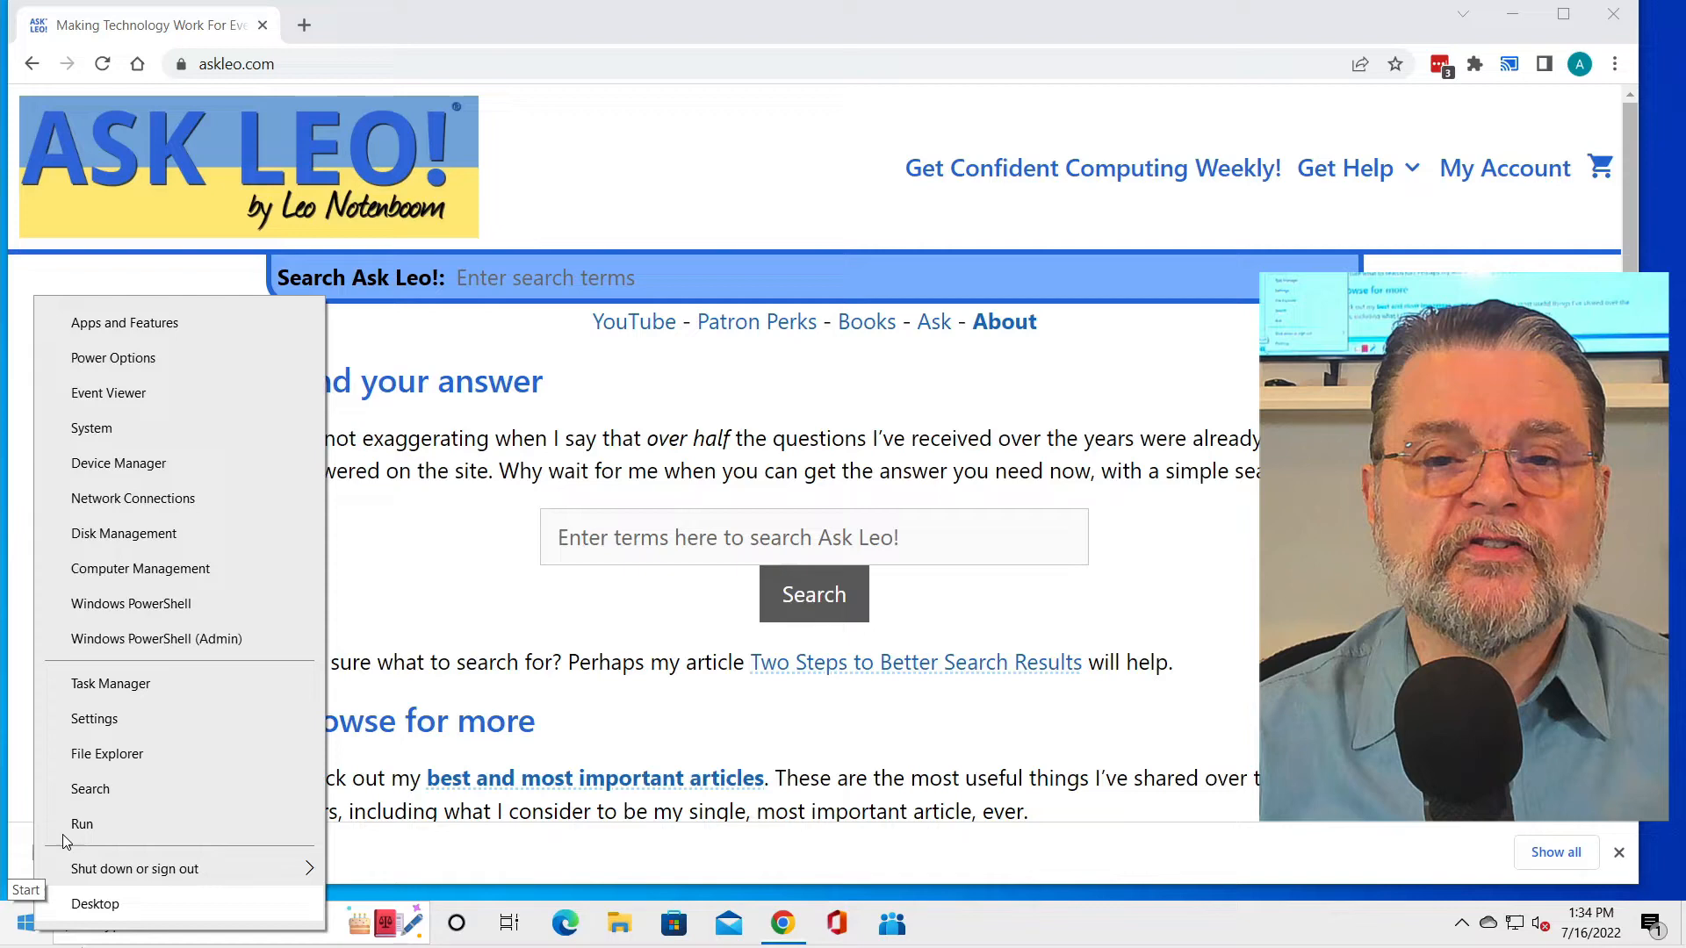
mouse_move(156, 638)
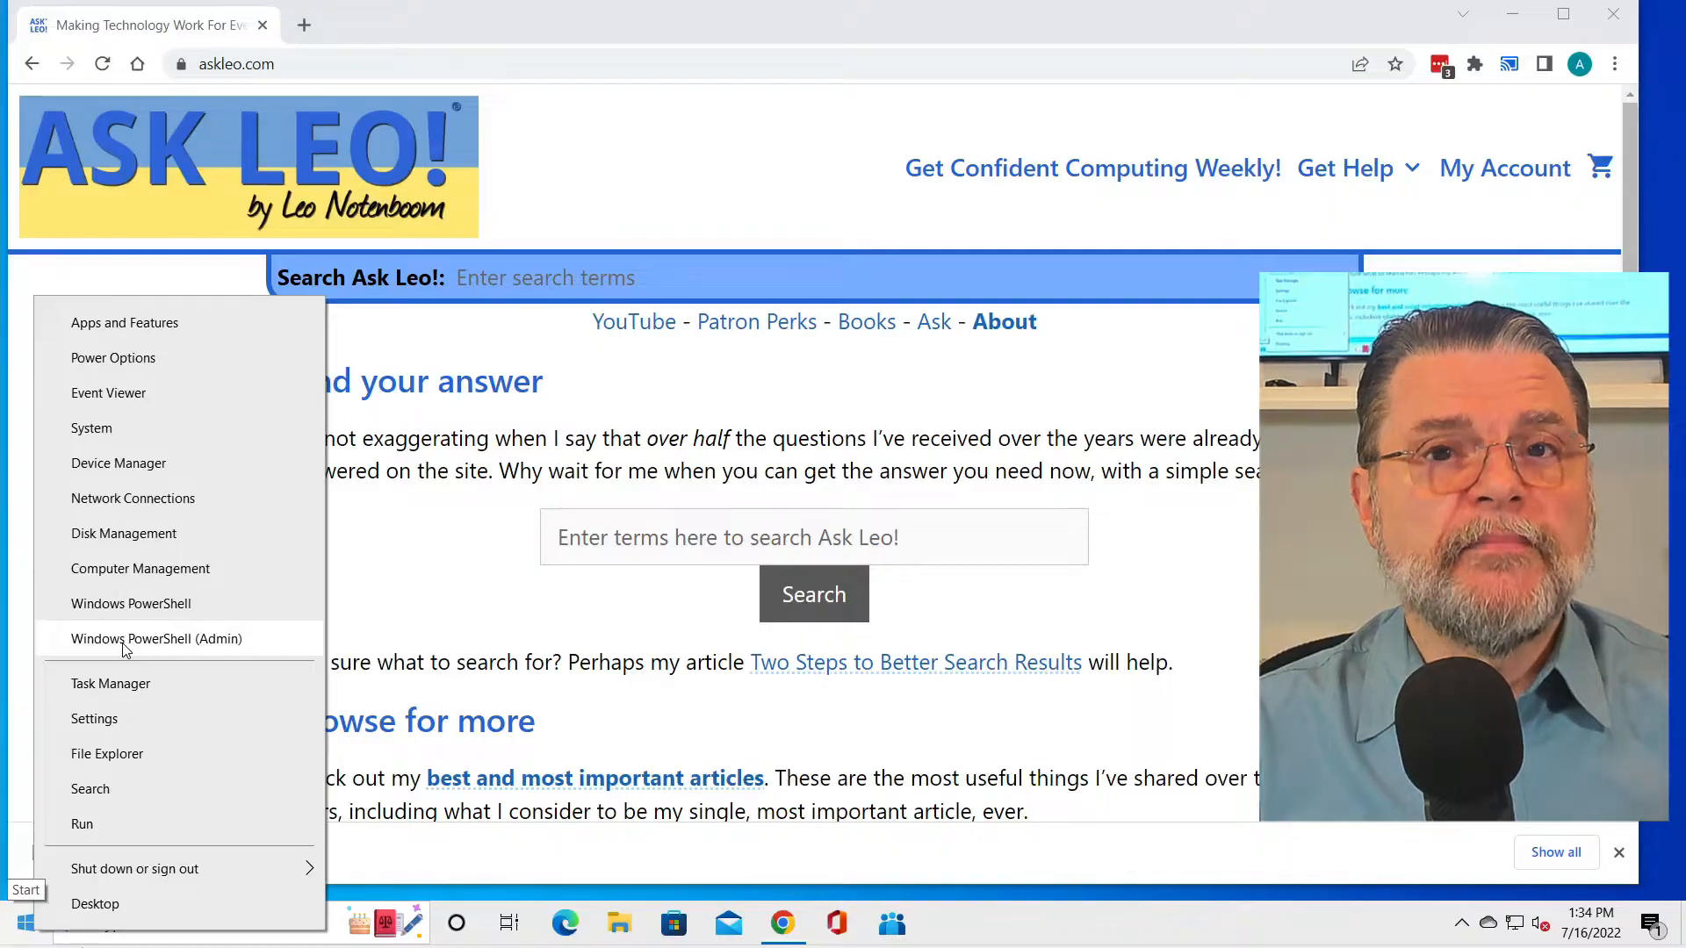
left_click(156, 638)
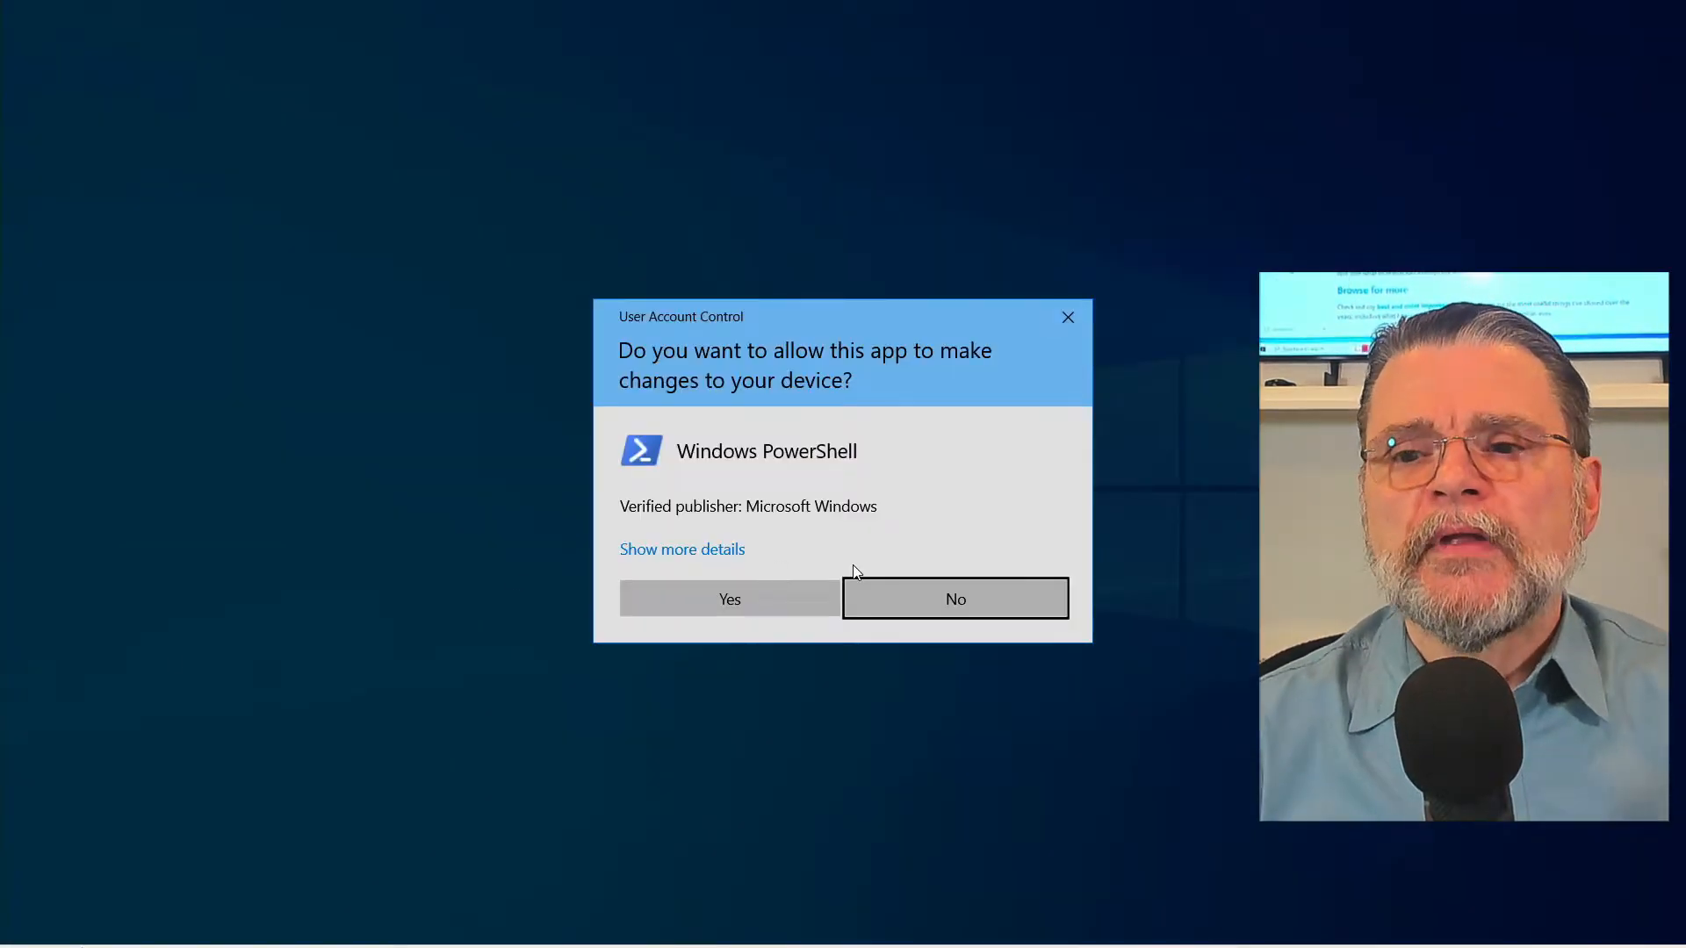
Approve the administrator prompt and stop the Print Spooler with 'net stop spooler'
left_click(729, 599)
type("cmd")
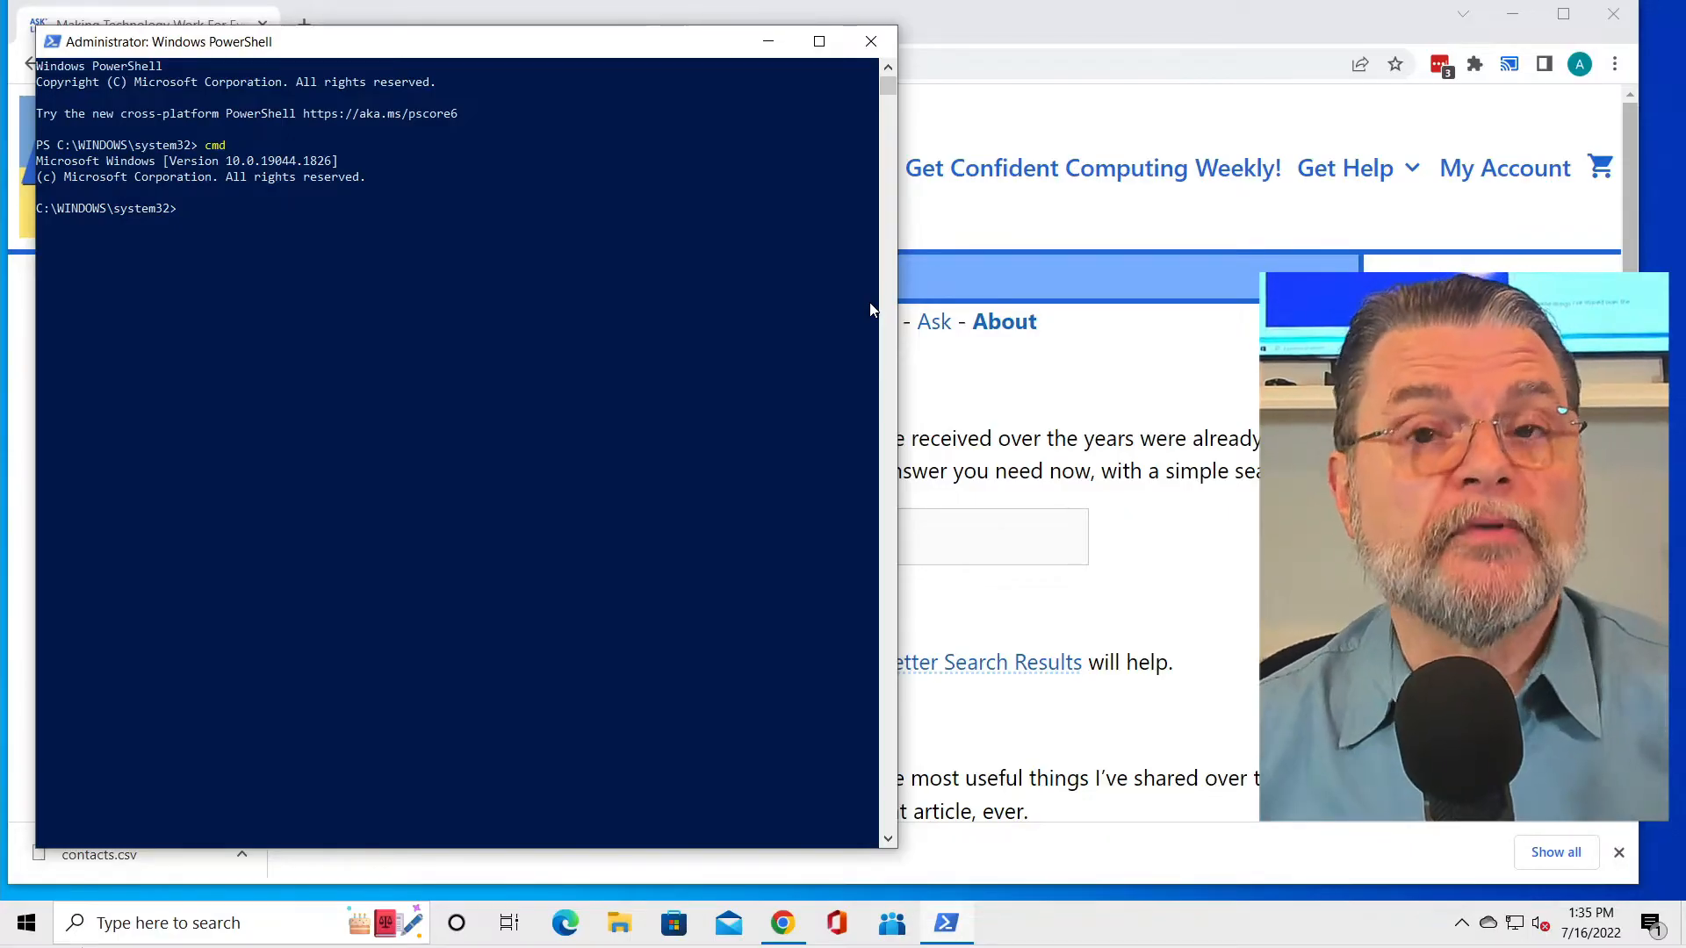
type("net")
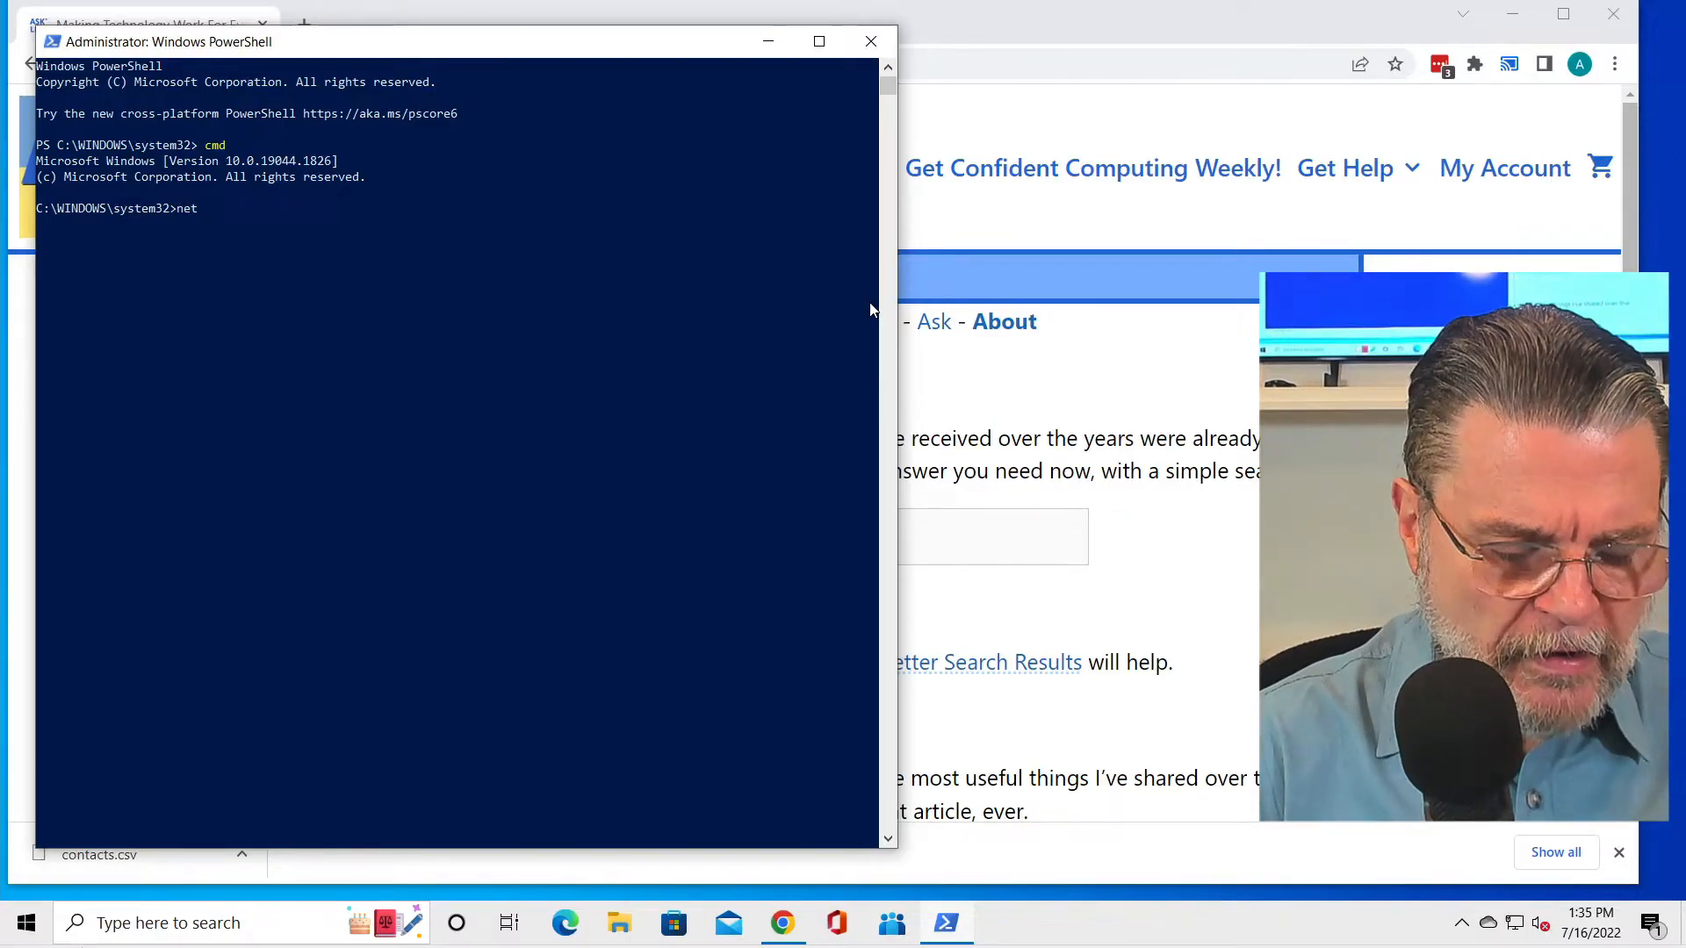
type("stop spooler")
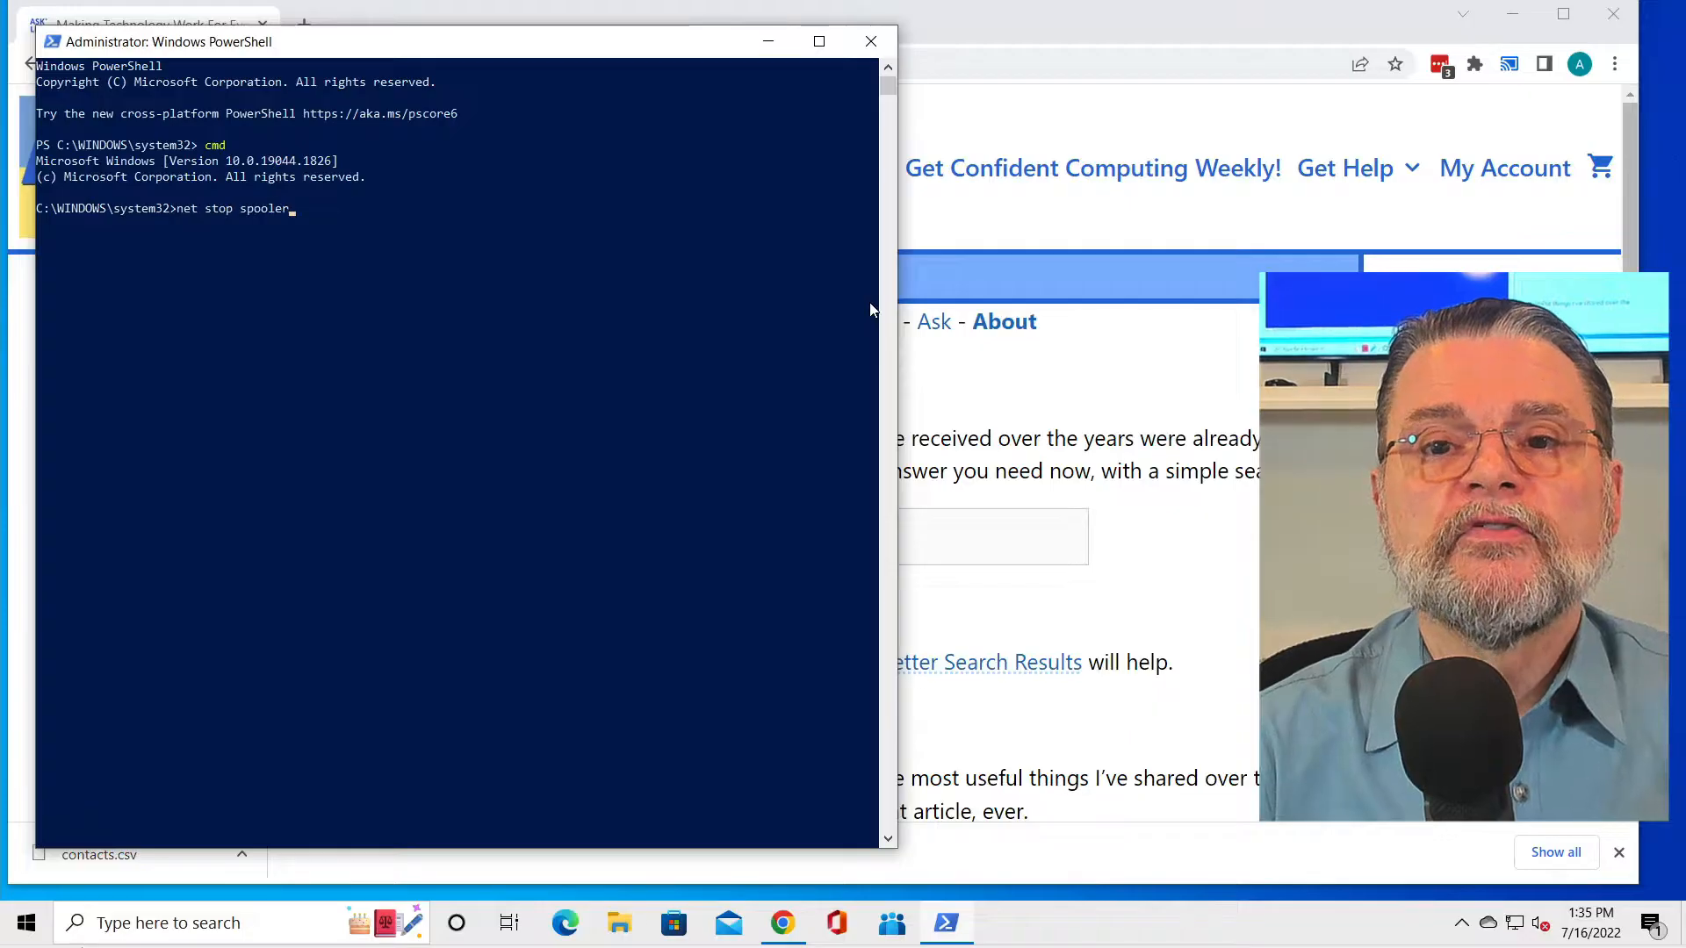
key("Return")
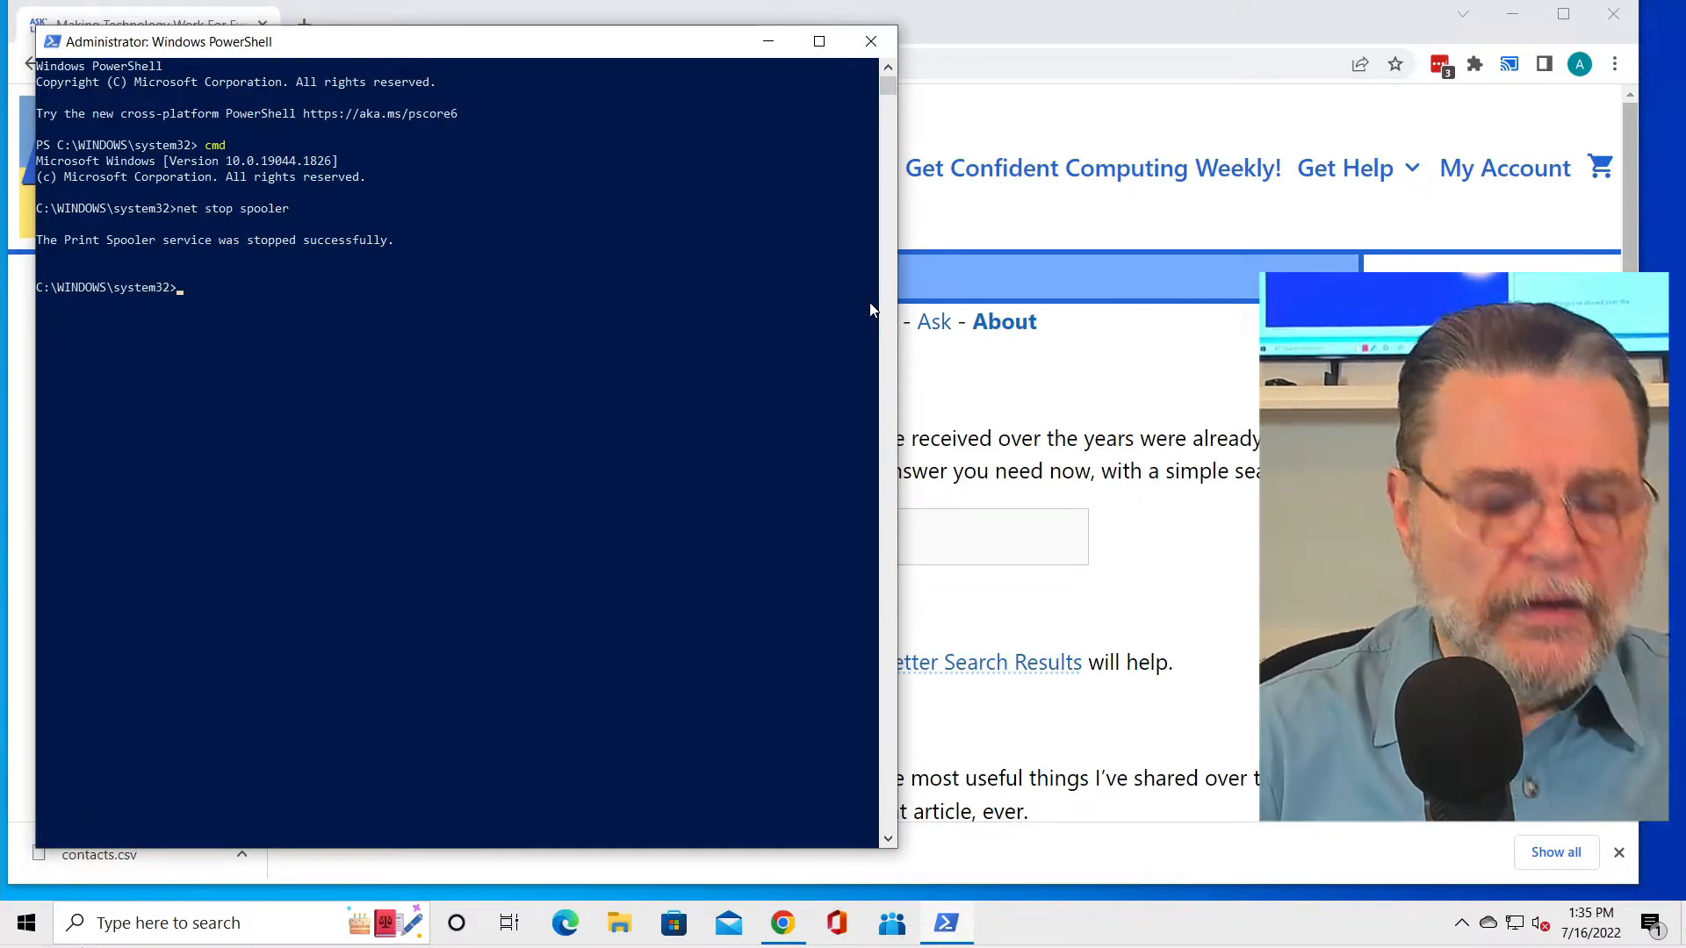
Delete everything in %systemroot%\system32\spool\printers with del /Q, then restart the spooler
type("del /")
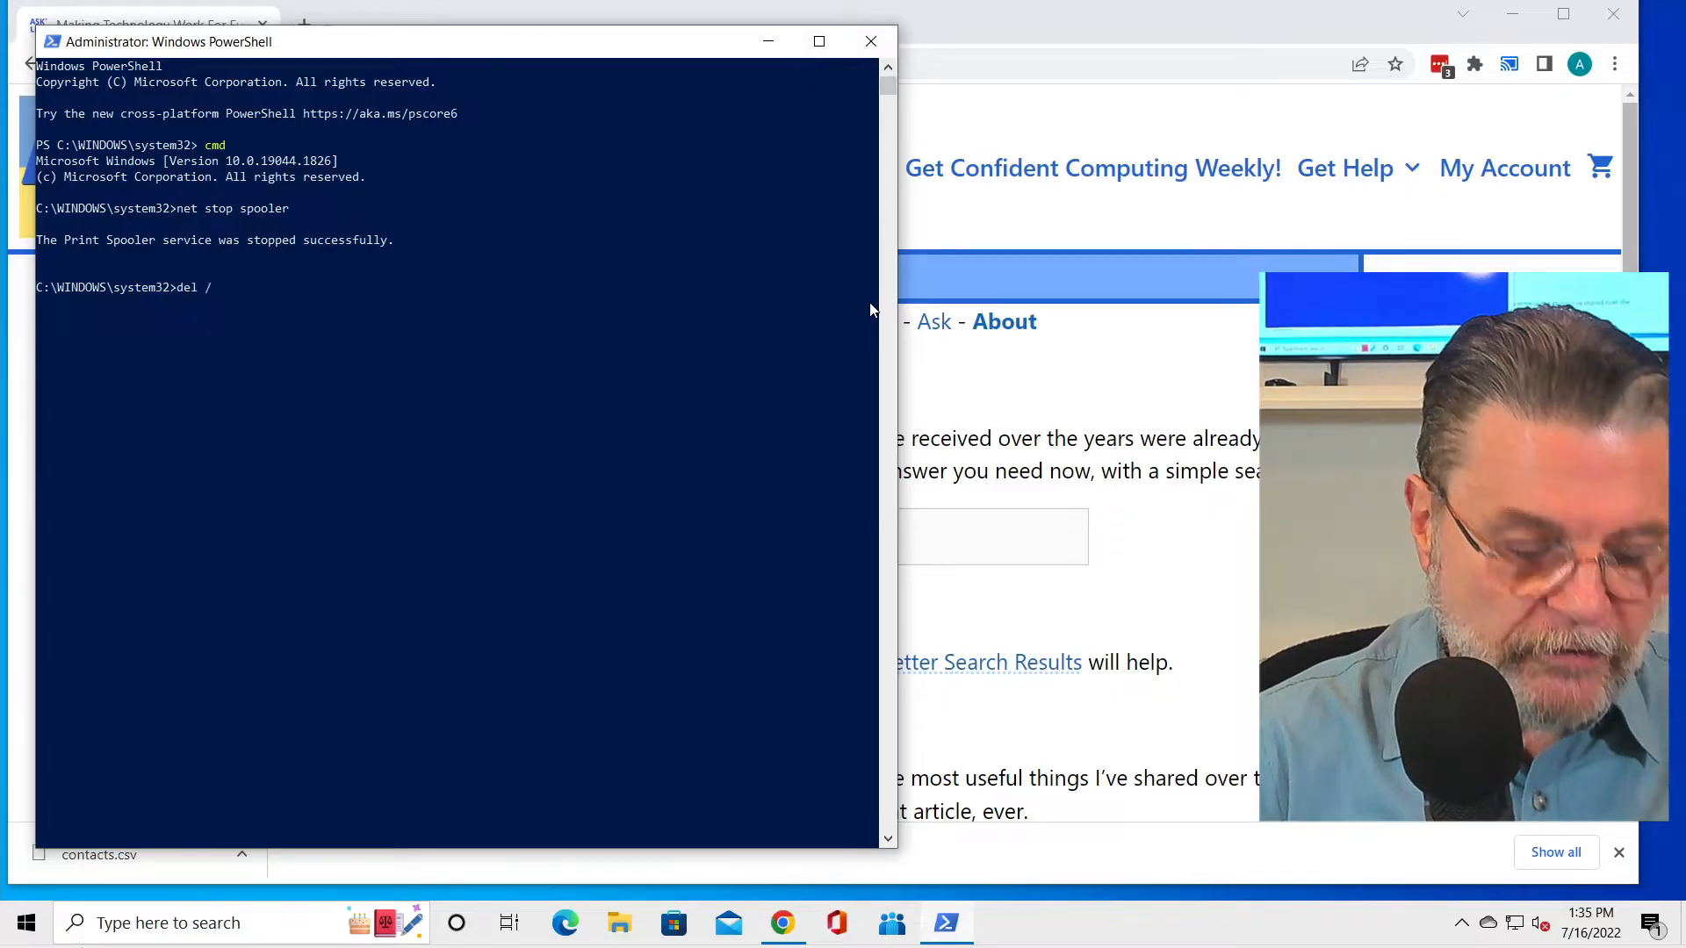
type("Q &")
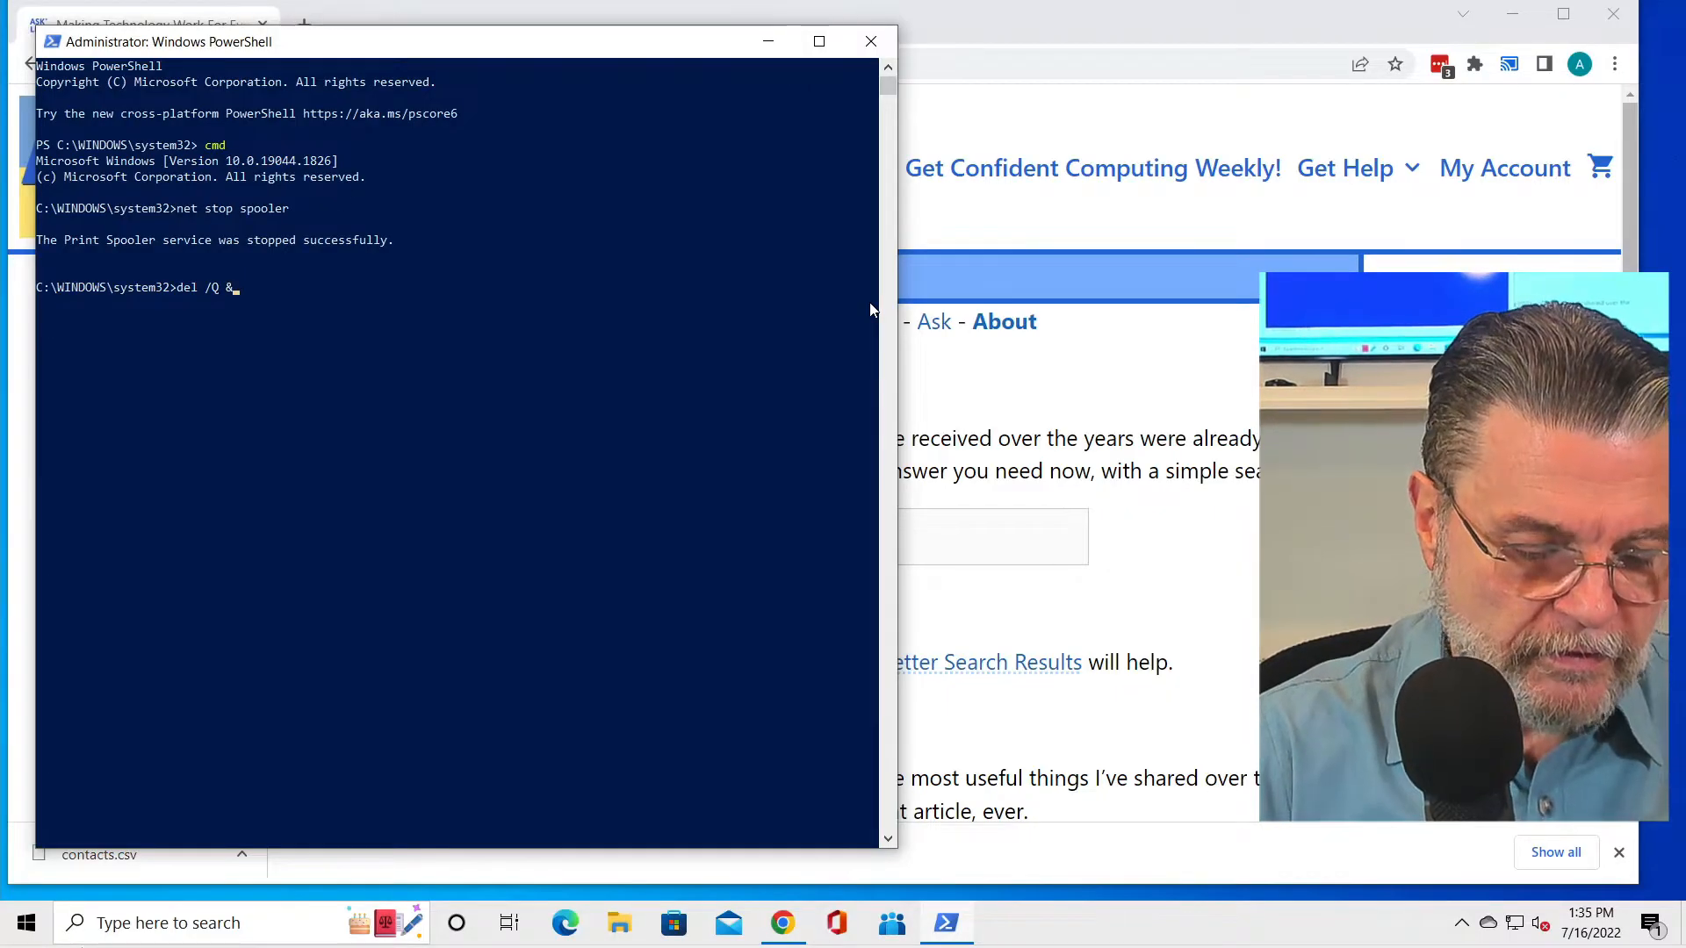
type("%systemroot")
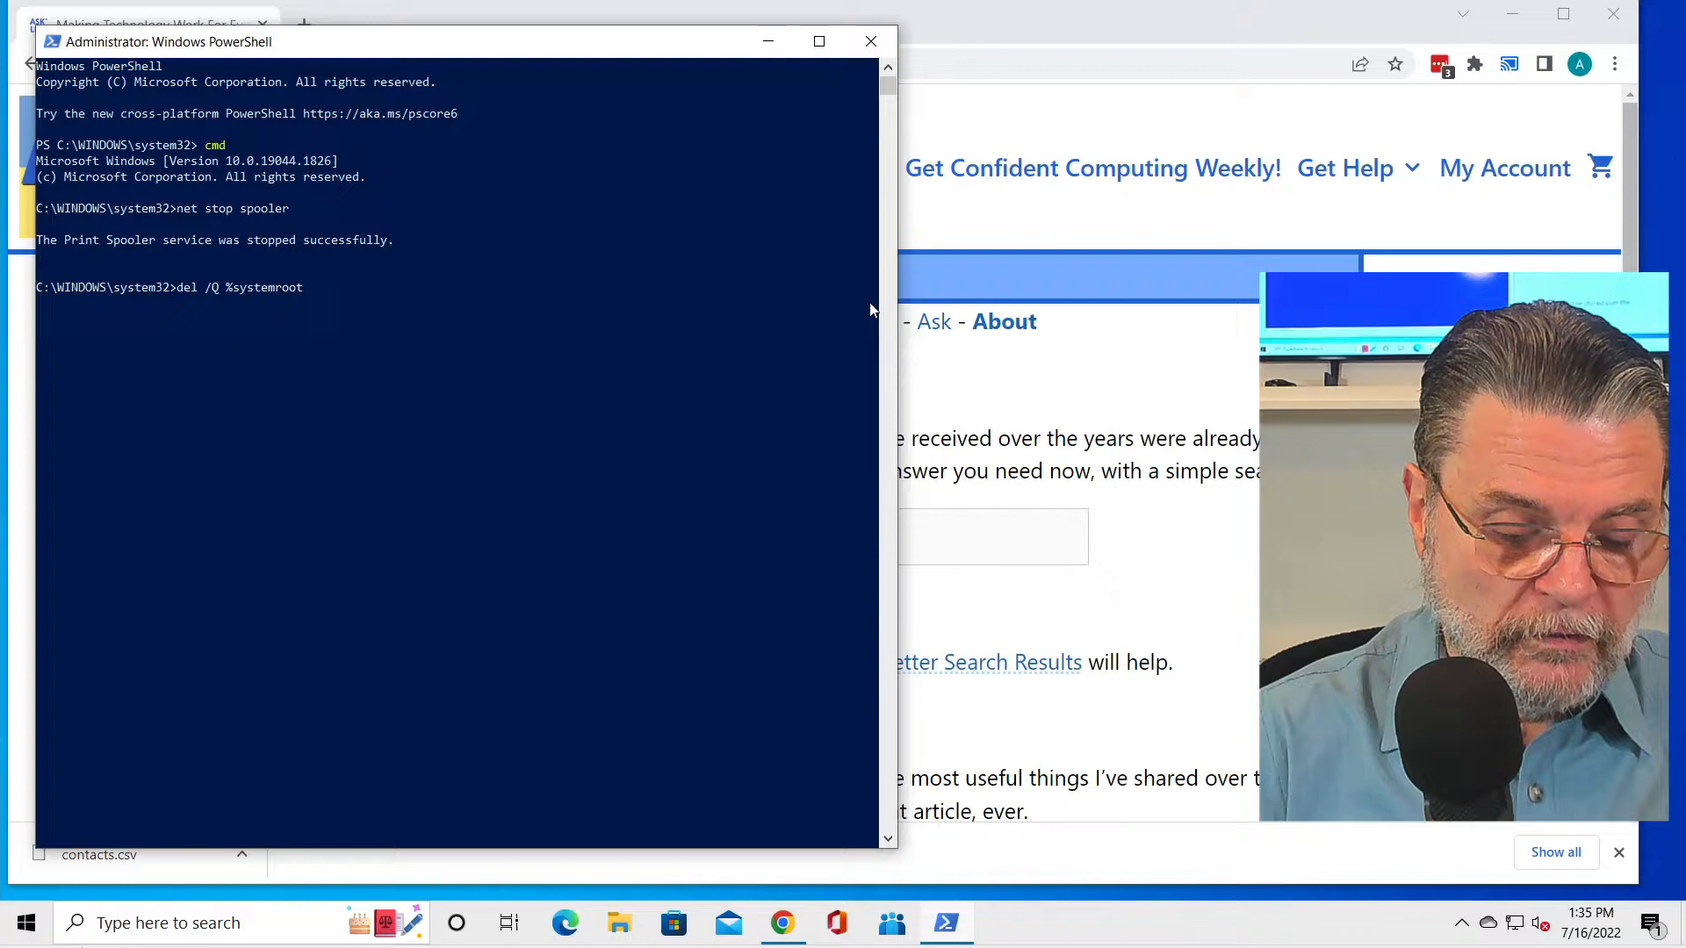
type("%\\")
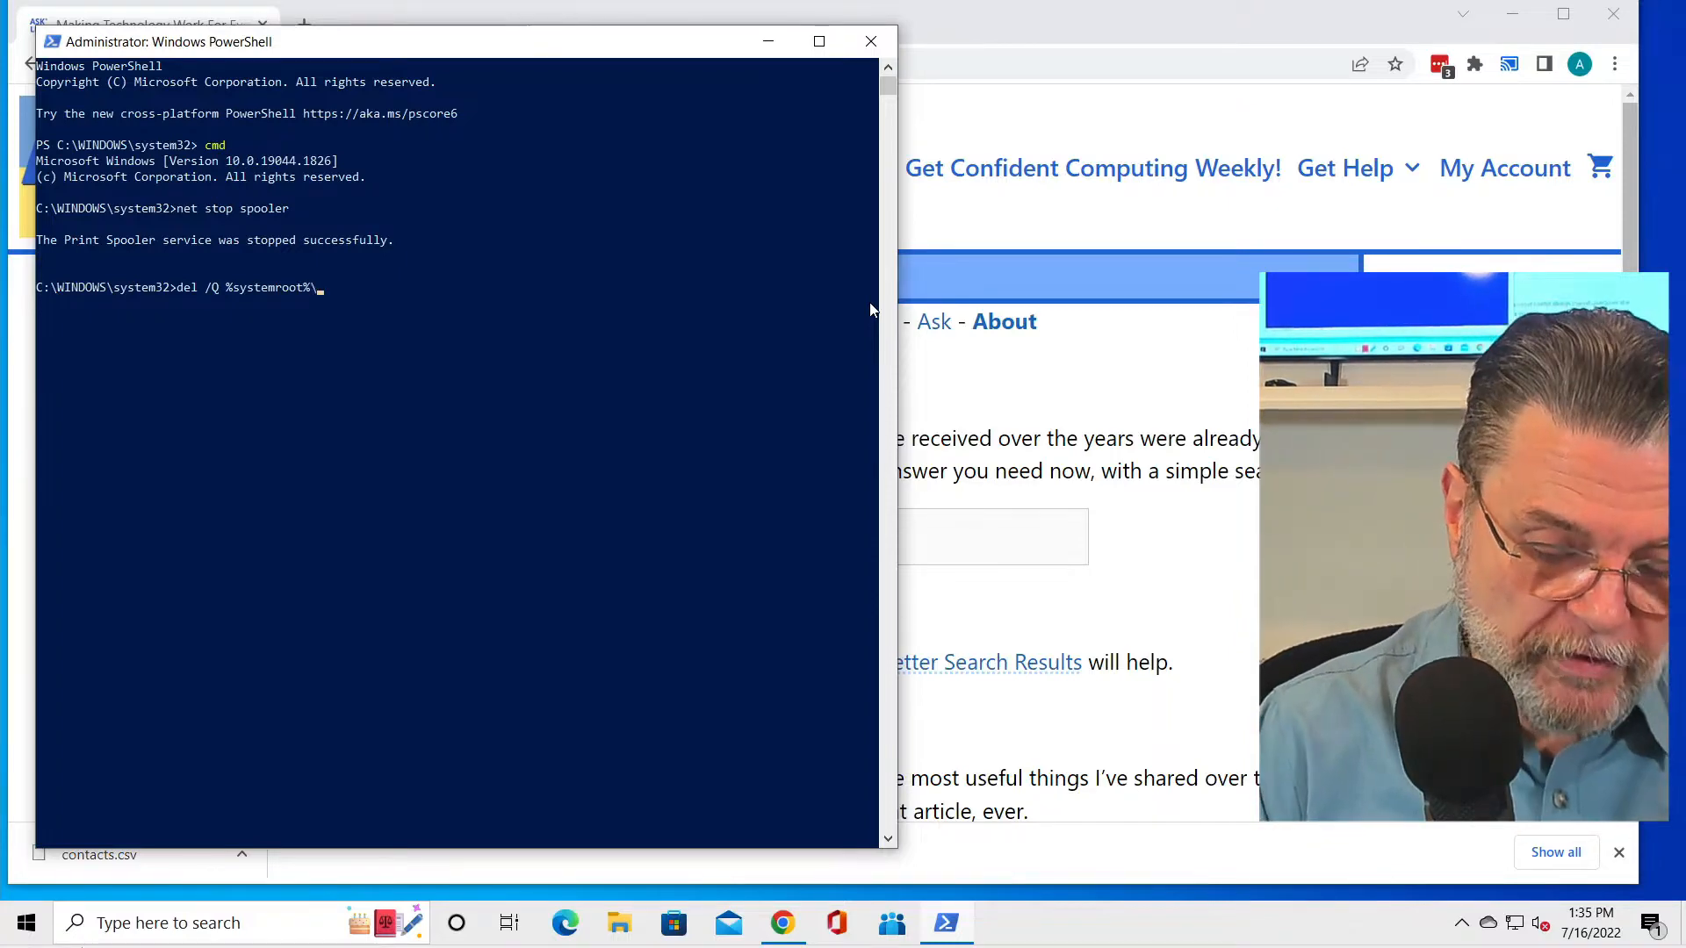
type("system32\\spoo")
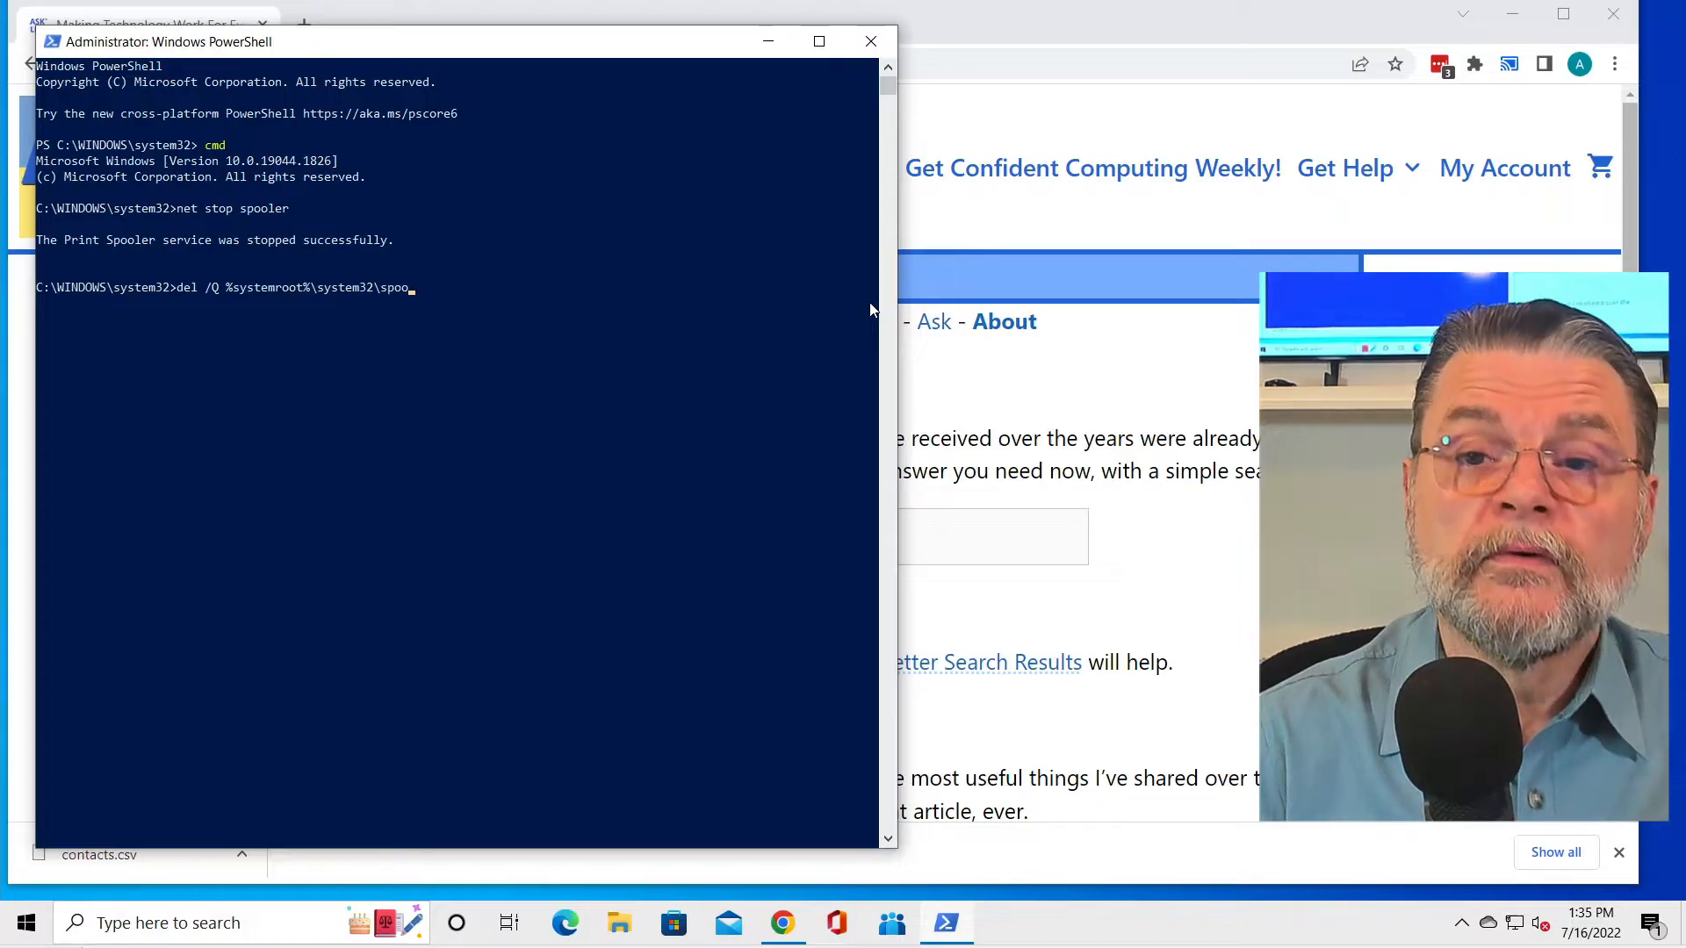
type("l\\printers\\")
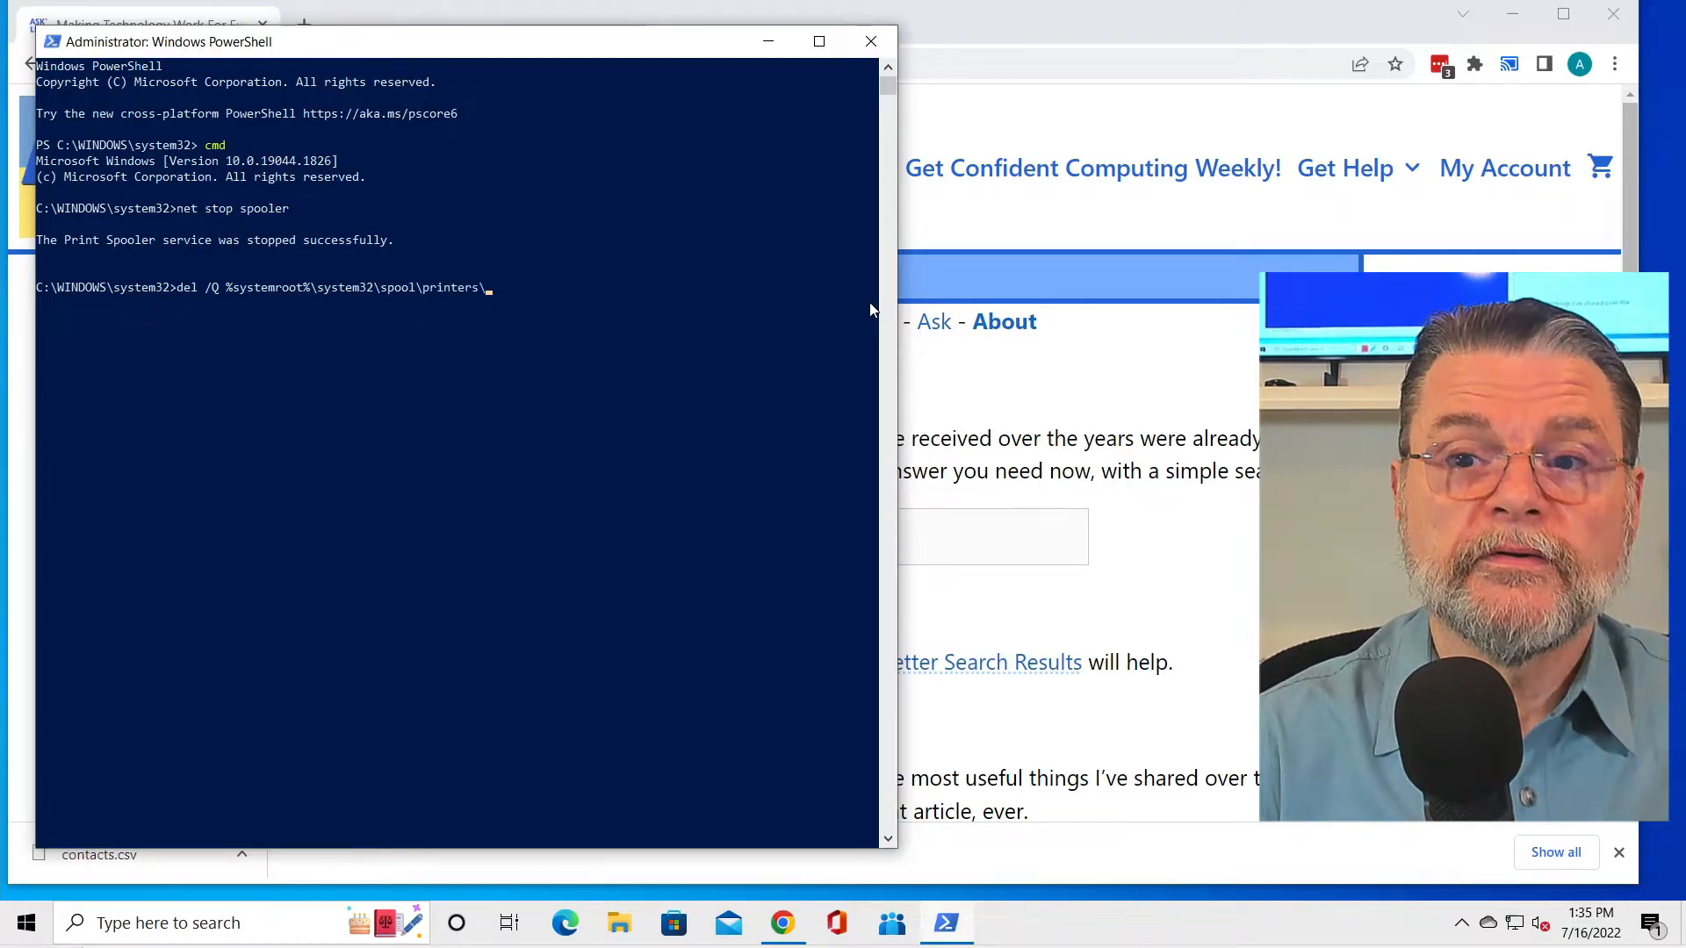
type("*")
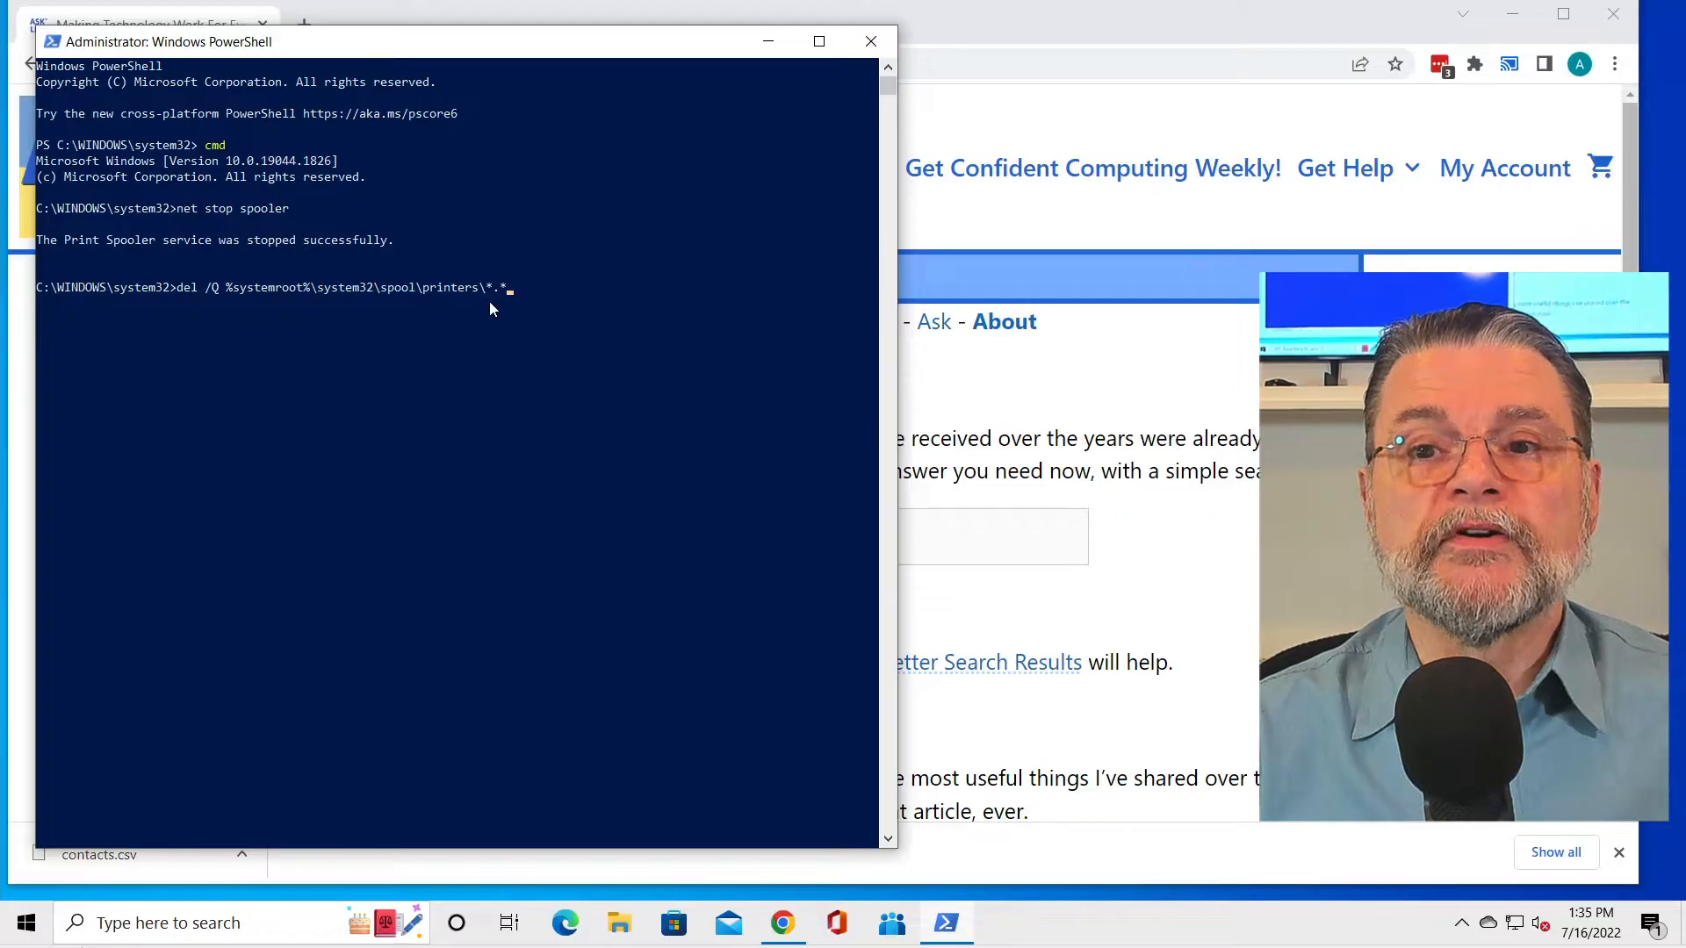
mouse_move(559, 296)
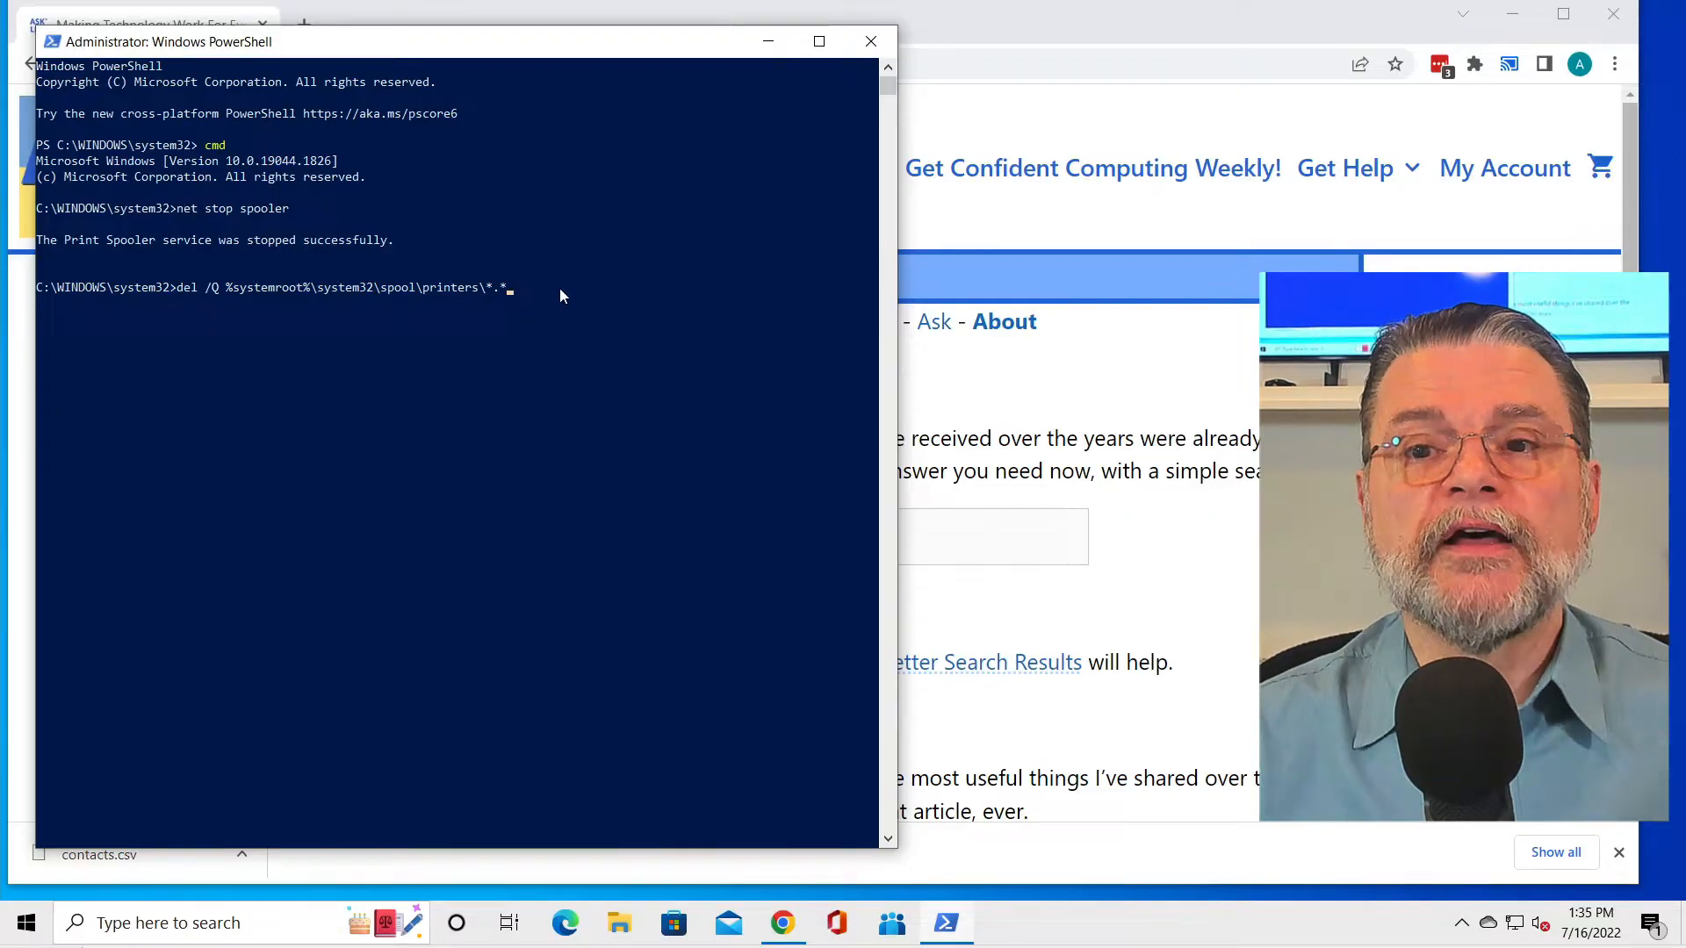
mouse_move(742, 475)
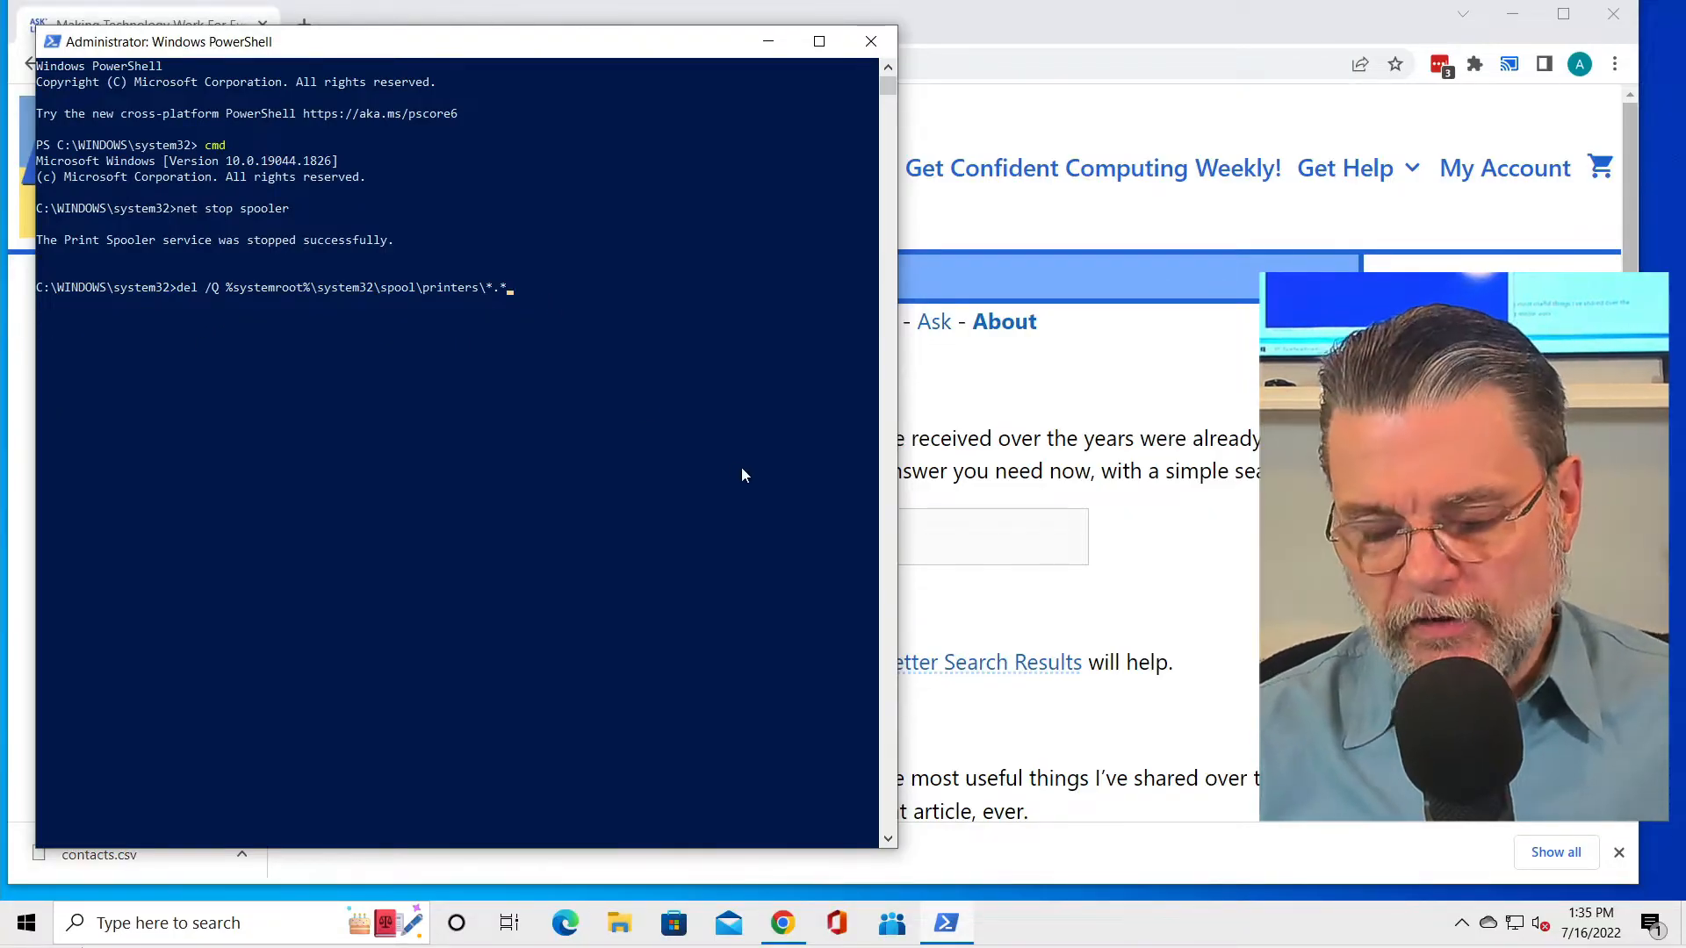
key("Return")
type("del /Q %systemroot%\\system32\\spool\\printers\\*.*")
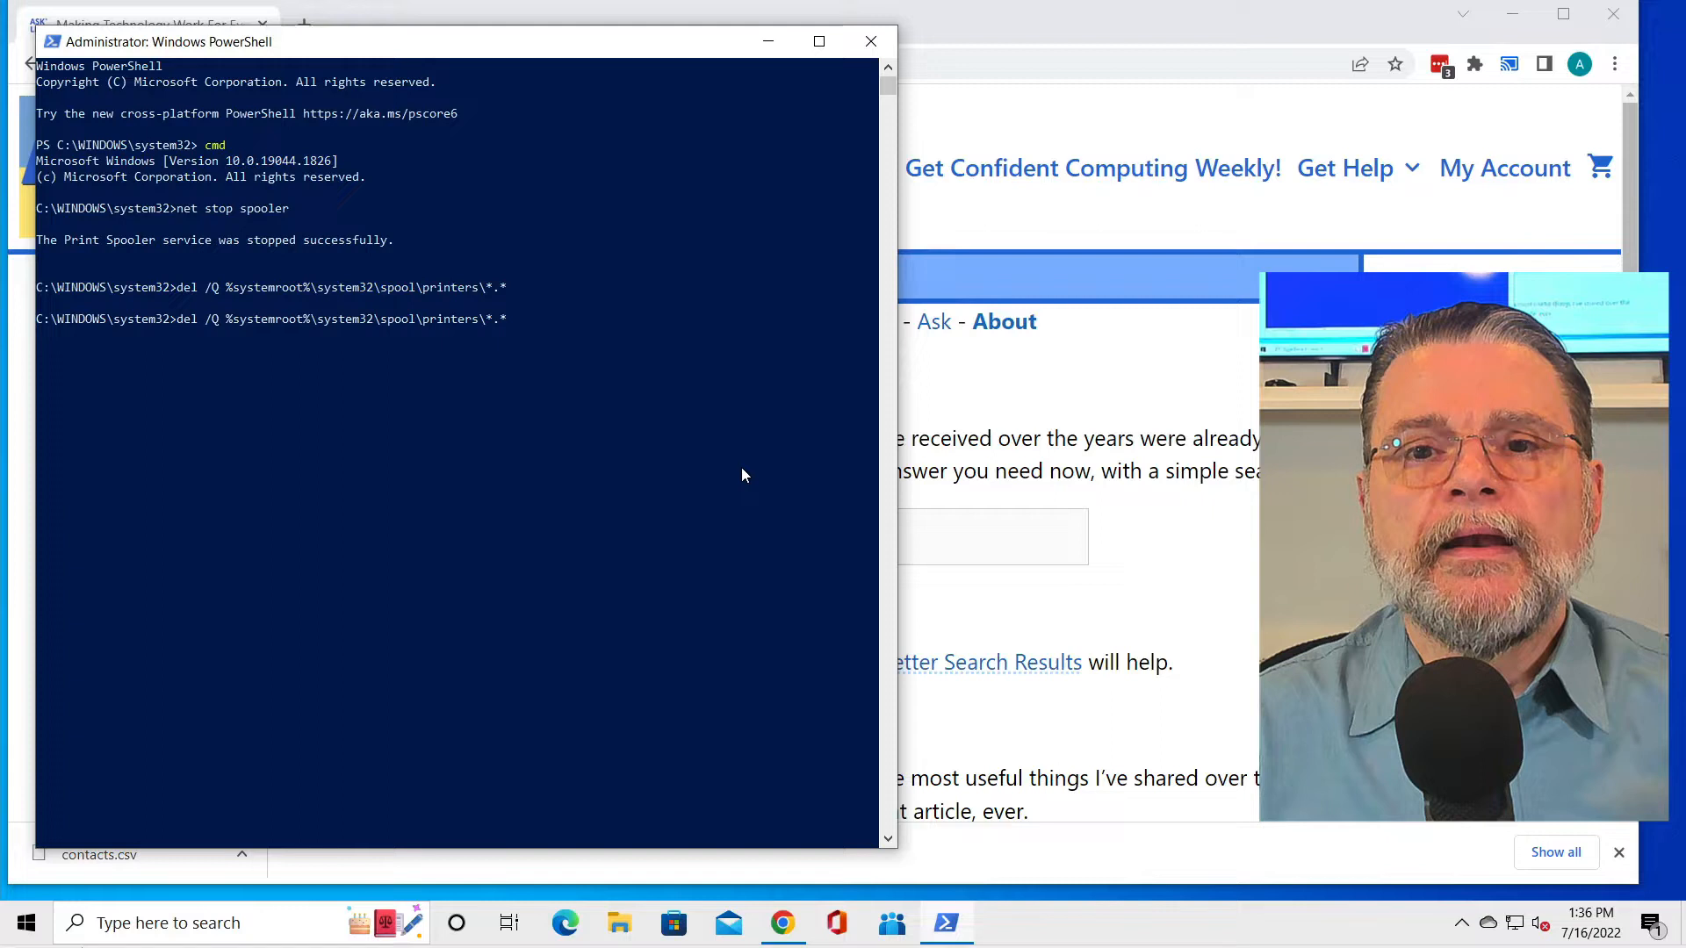
type("net stop spooler")
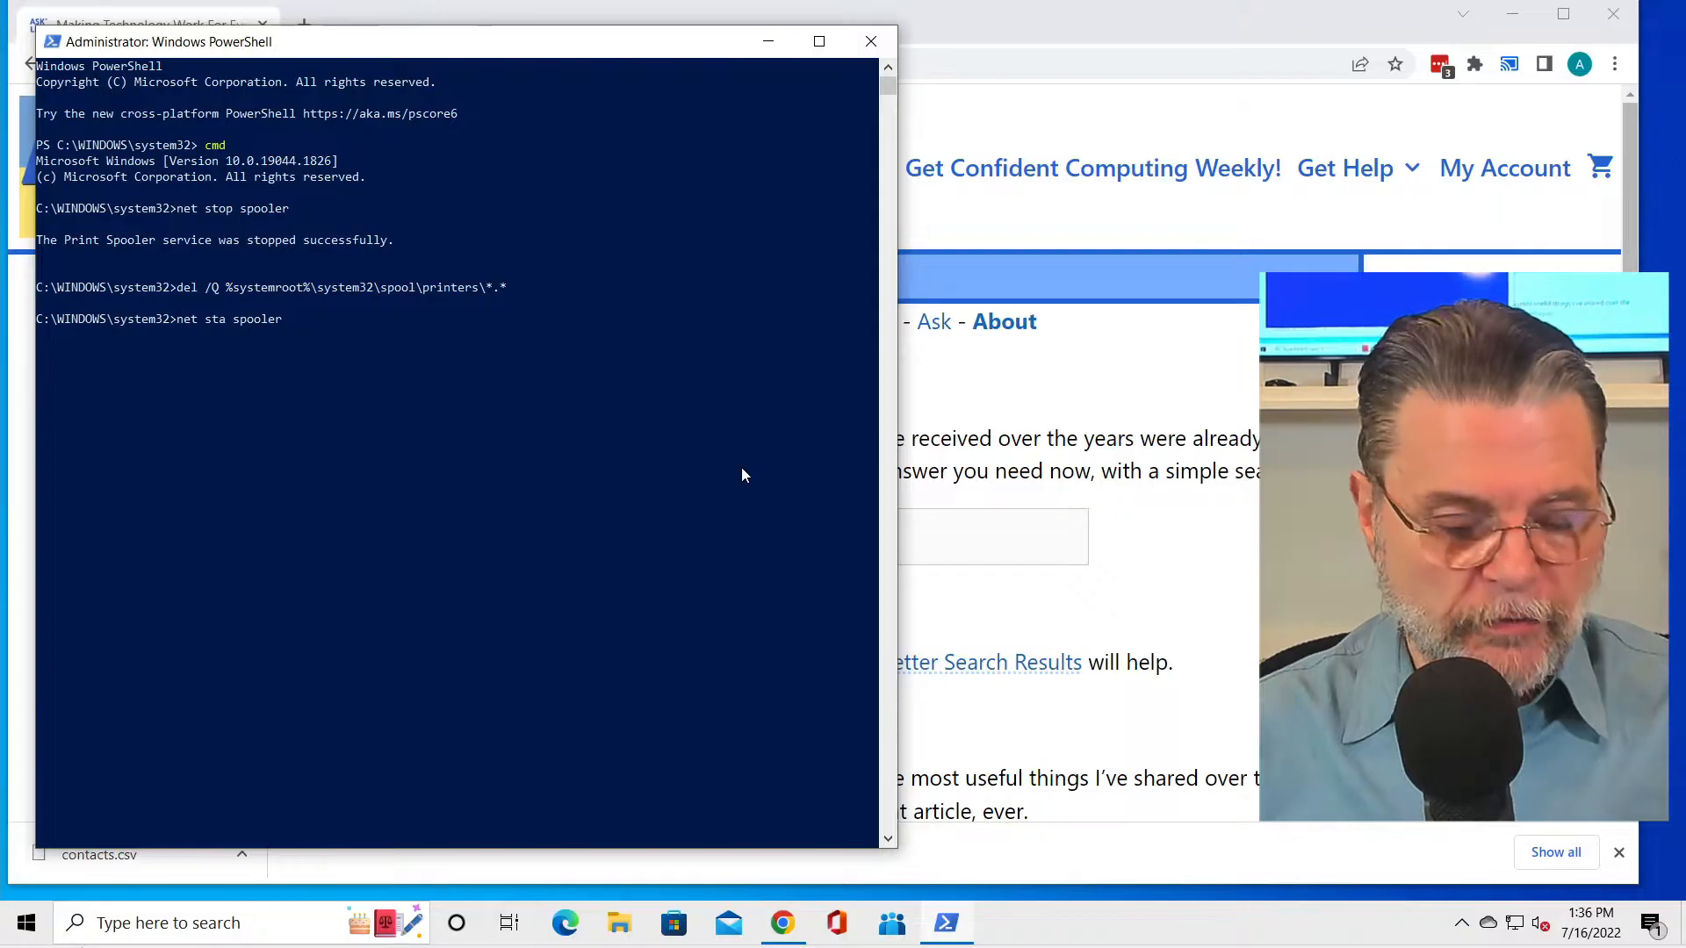
type("rt")
key("Return")
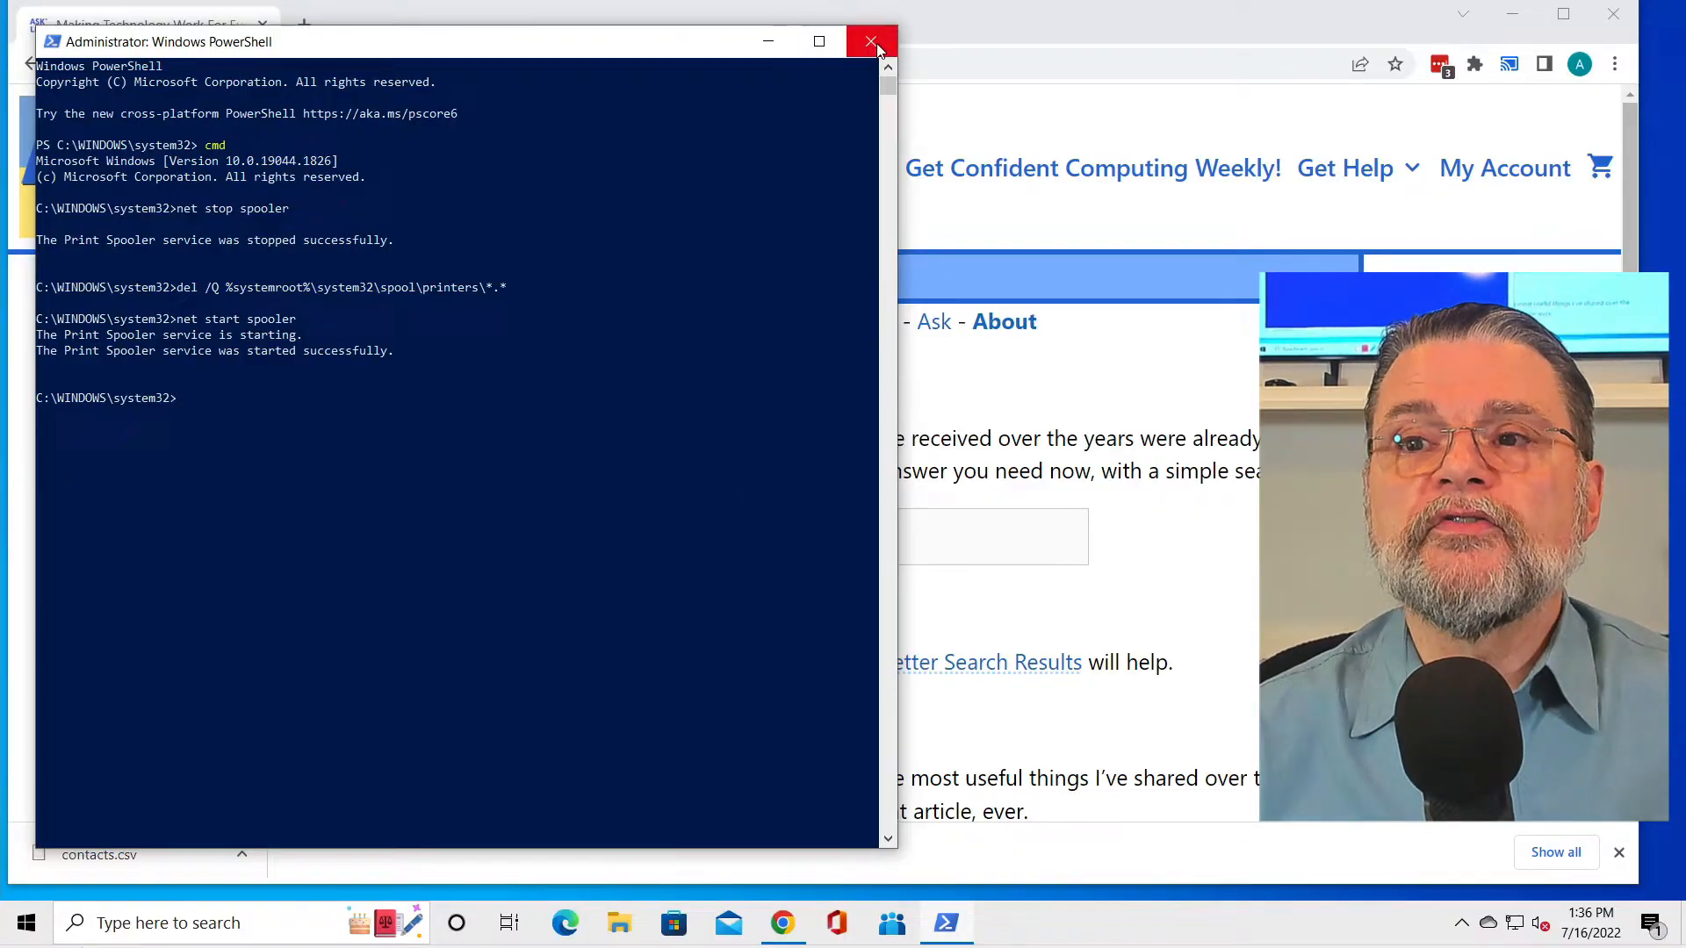
Close PowerShell and open the Brother HL-L8350CDW queue under Settings > Devices > Printers & scanners
left_click(870, 41)
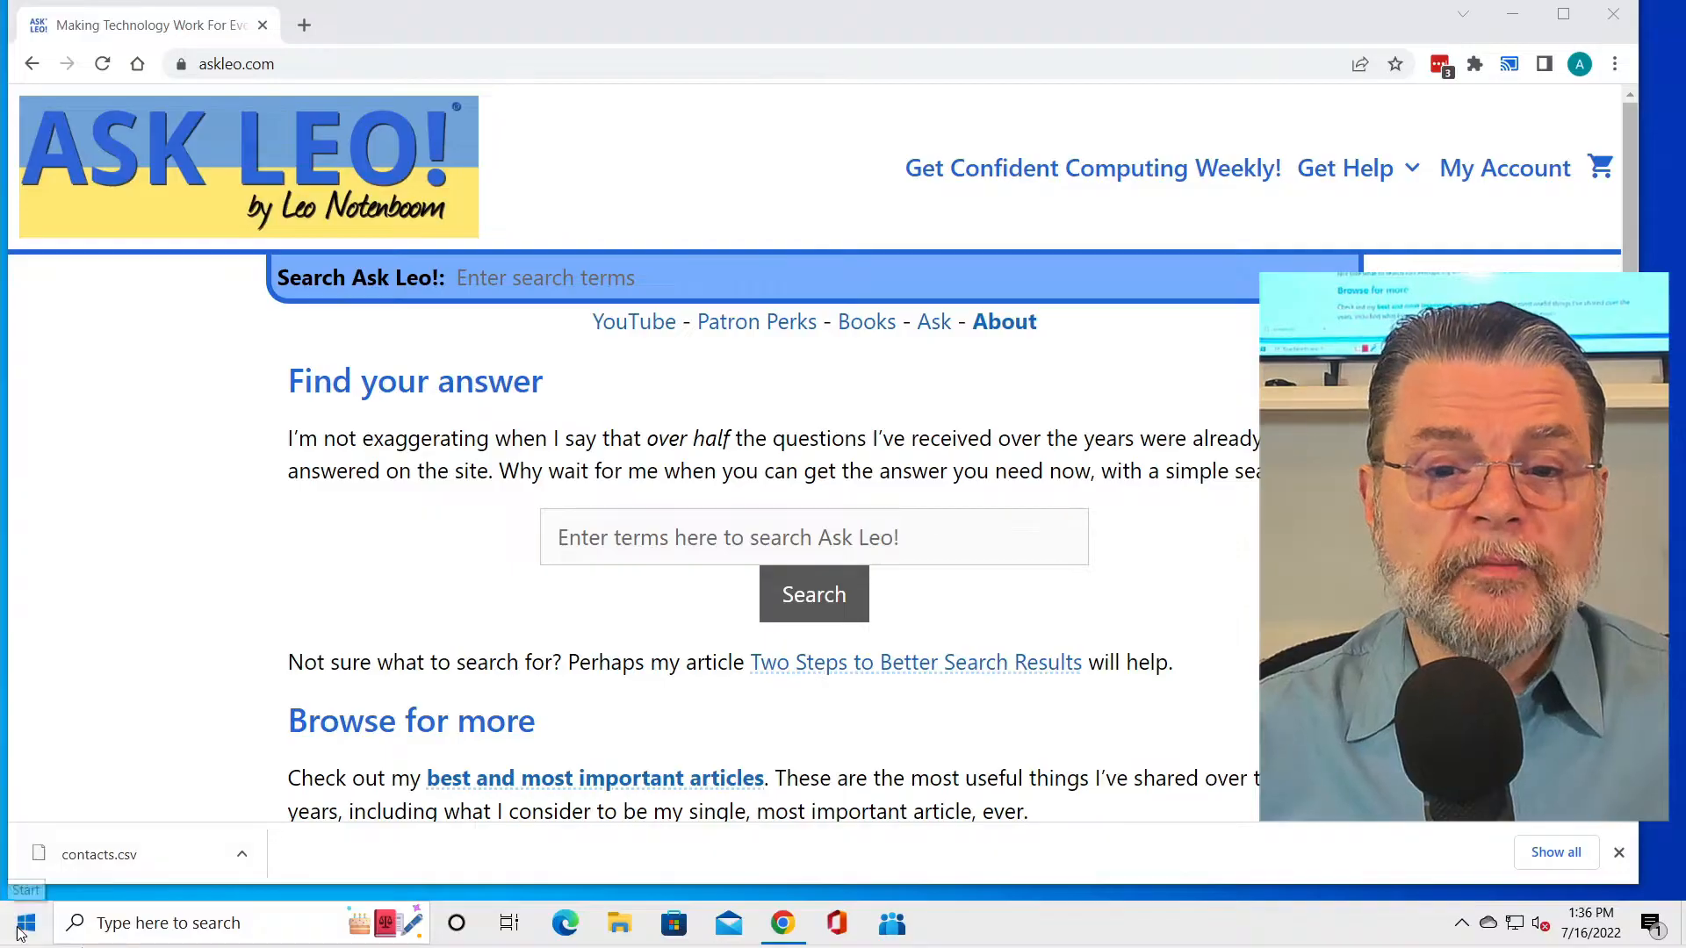
left_click(21, 923)
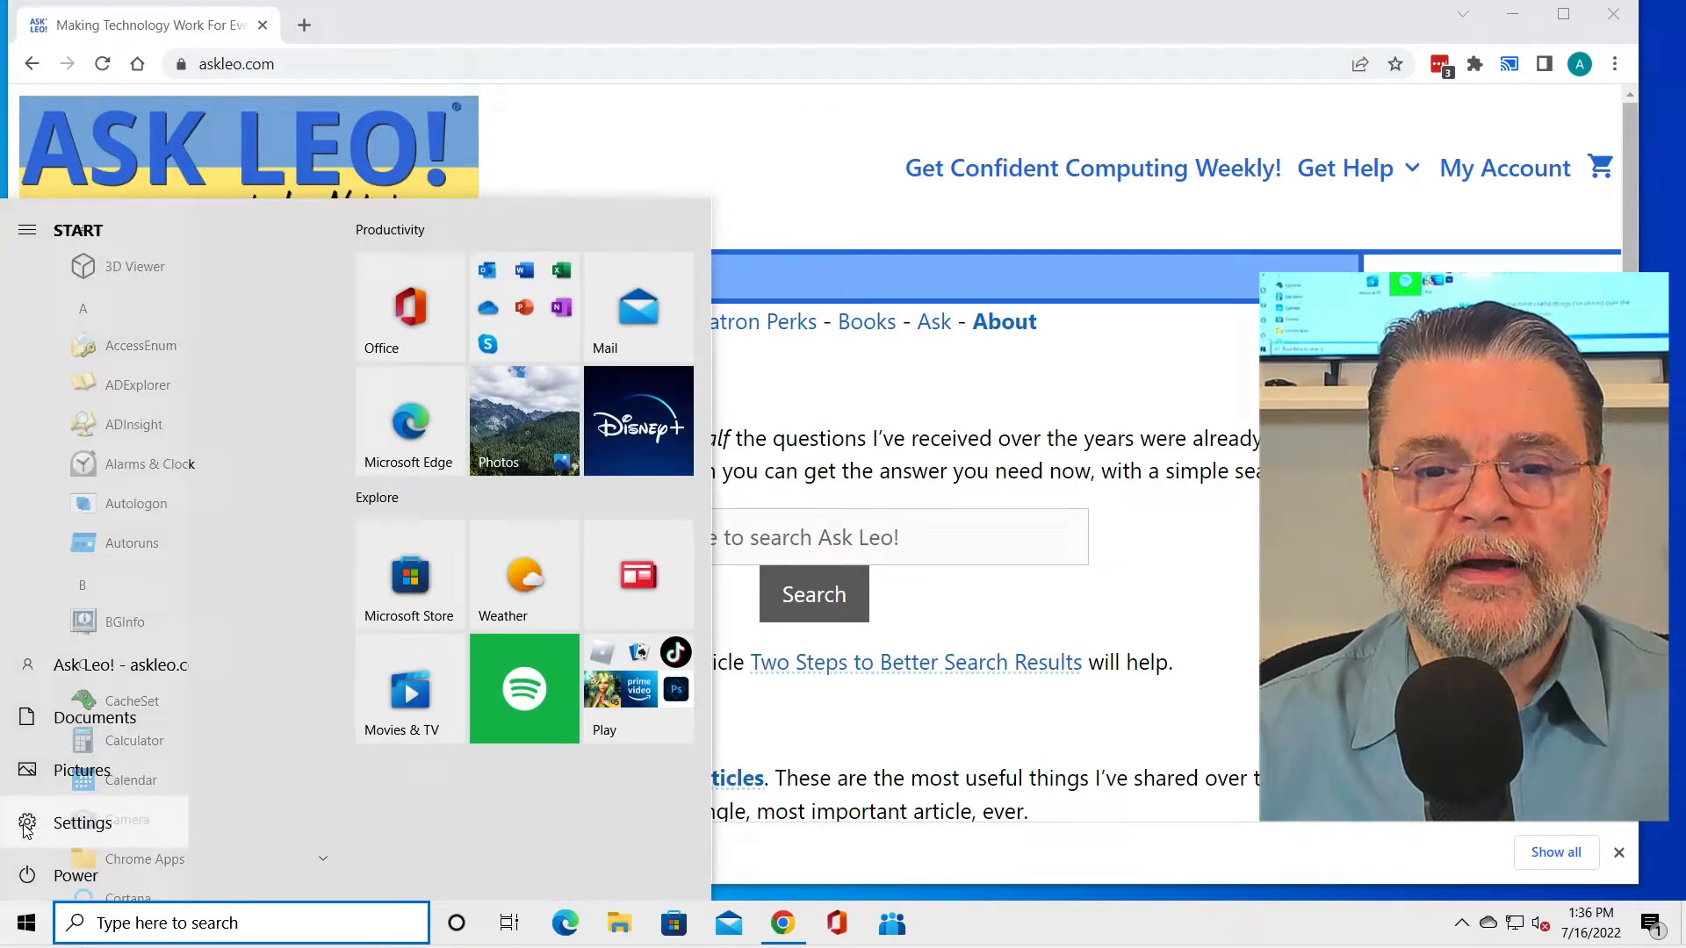
left_click(83, 823)
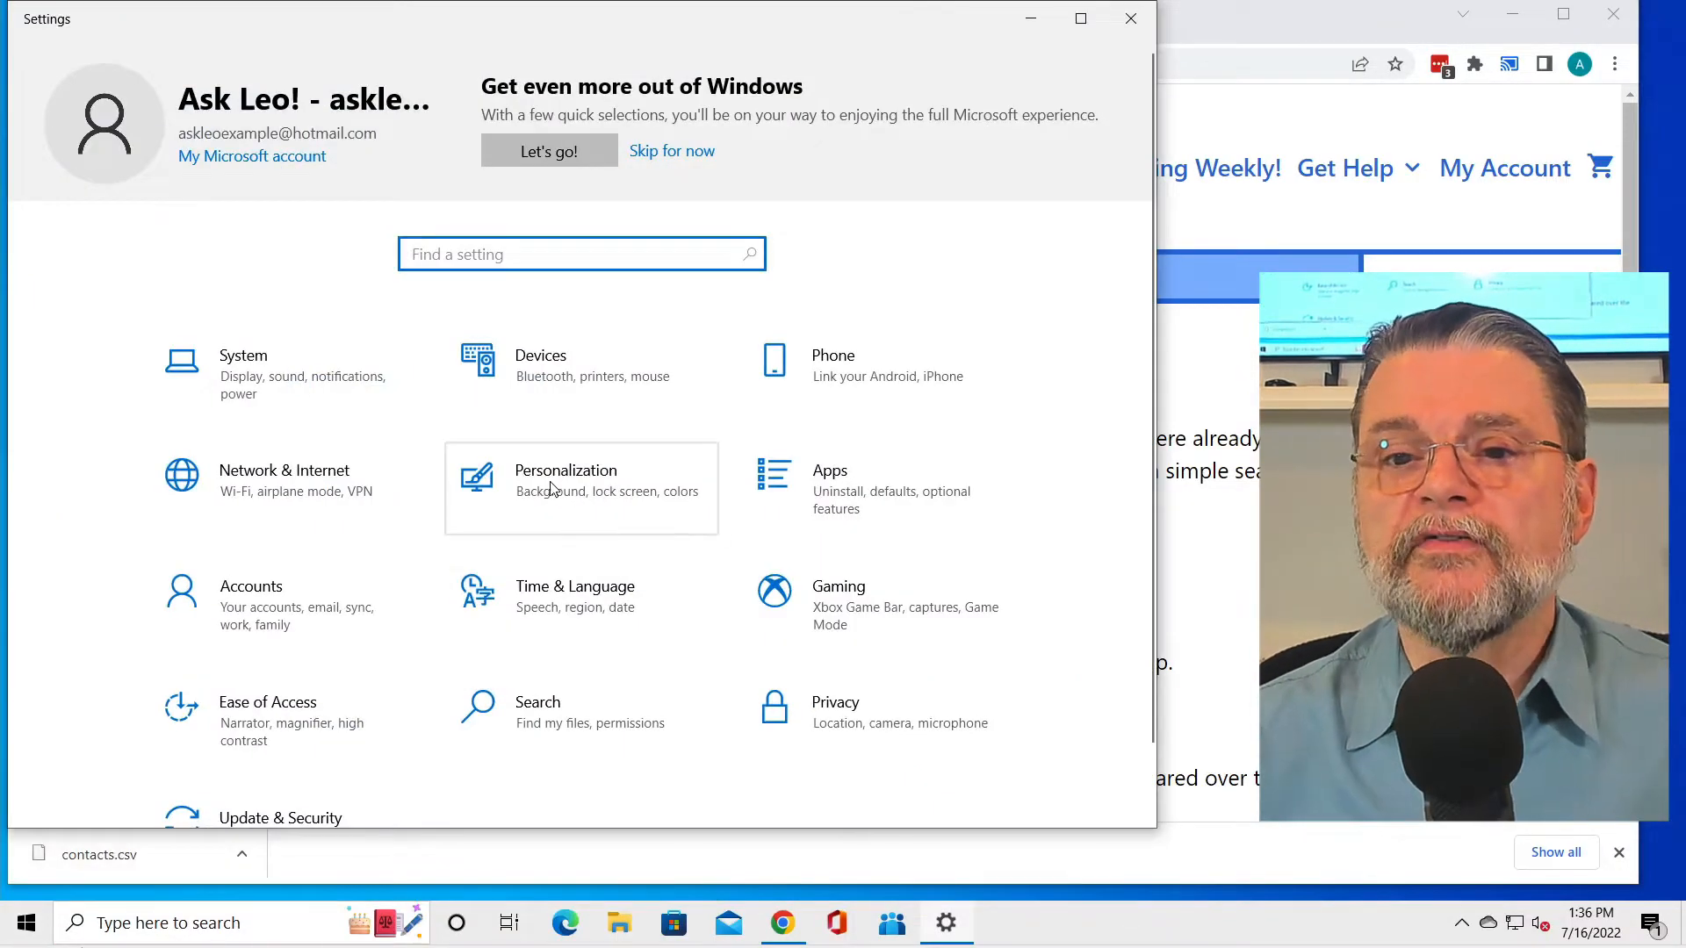
left_click(540, 365)
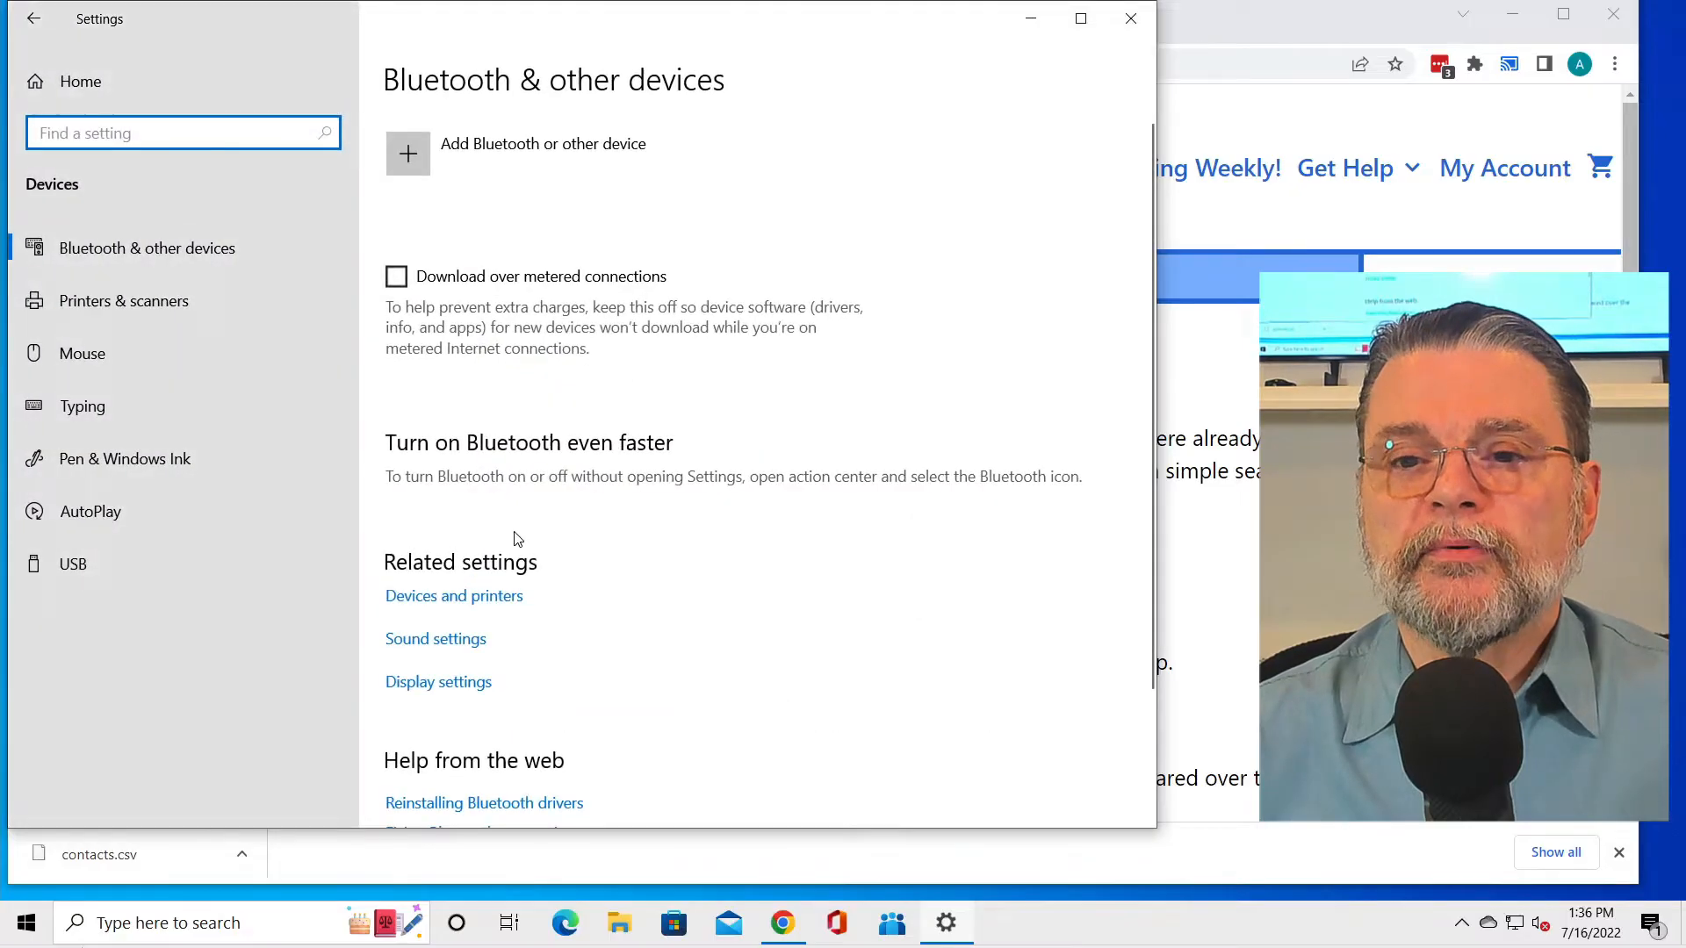
left_click(124, 300)
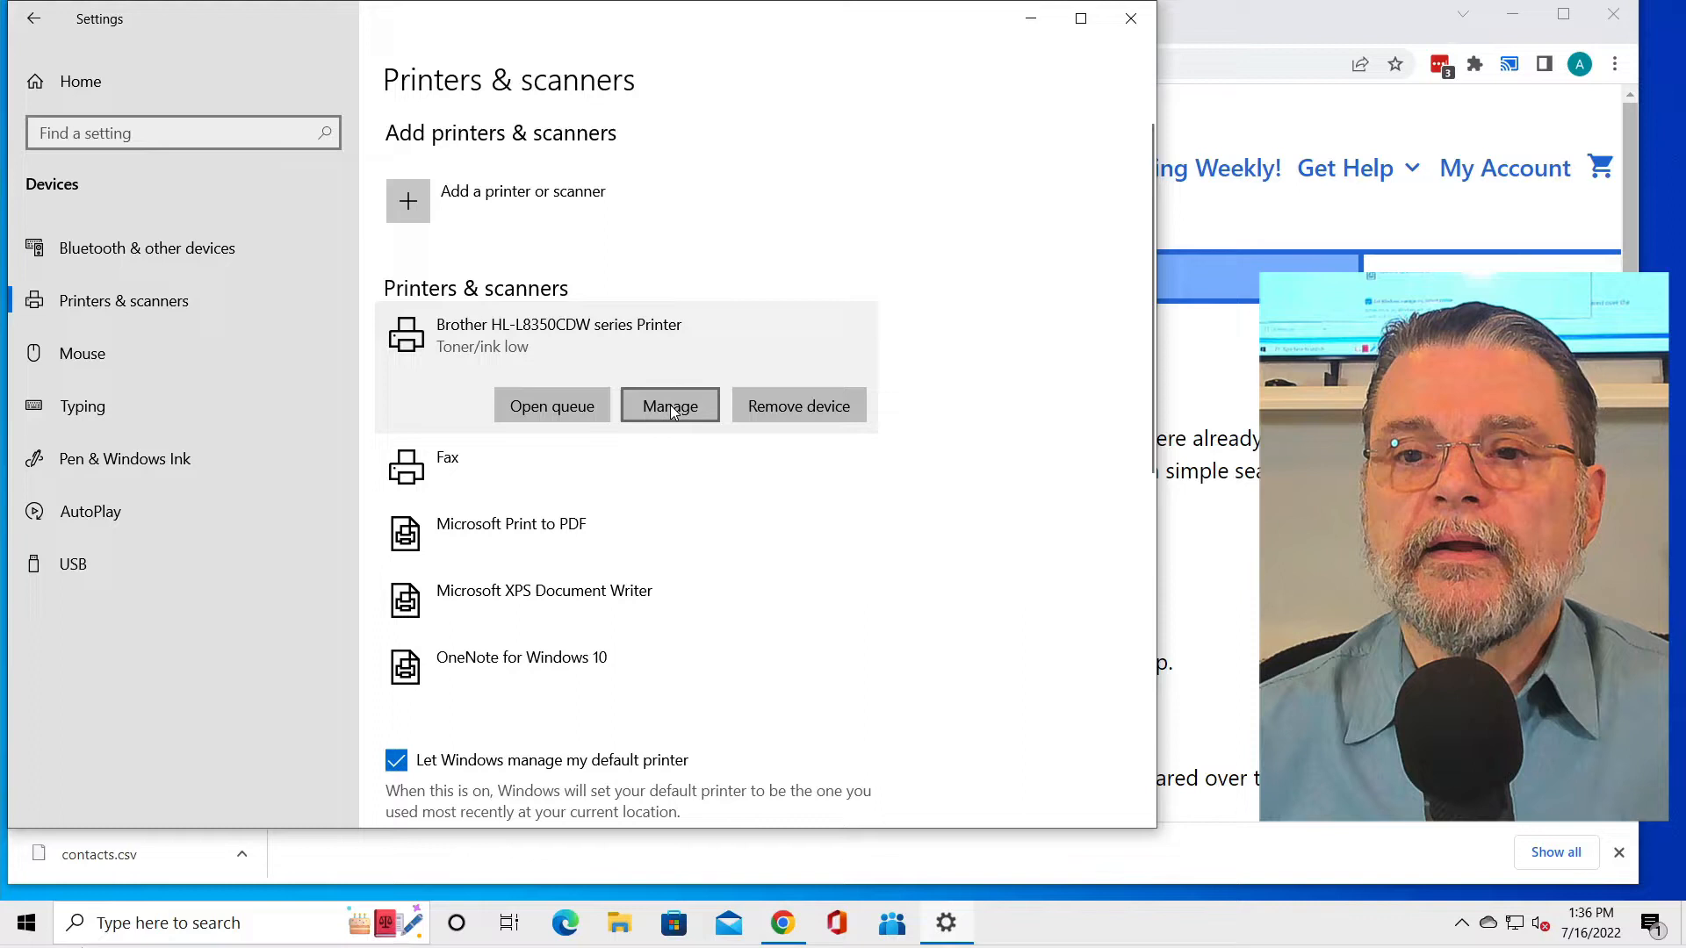
left_click(551, 405)
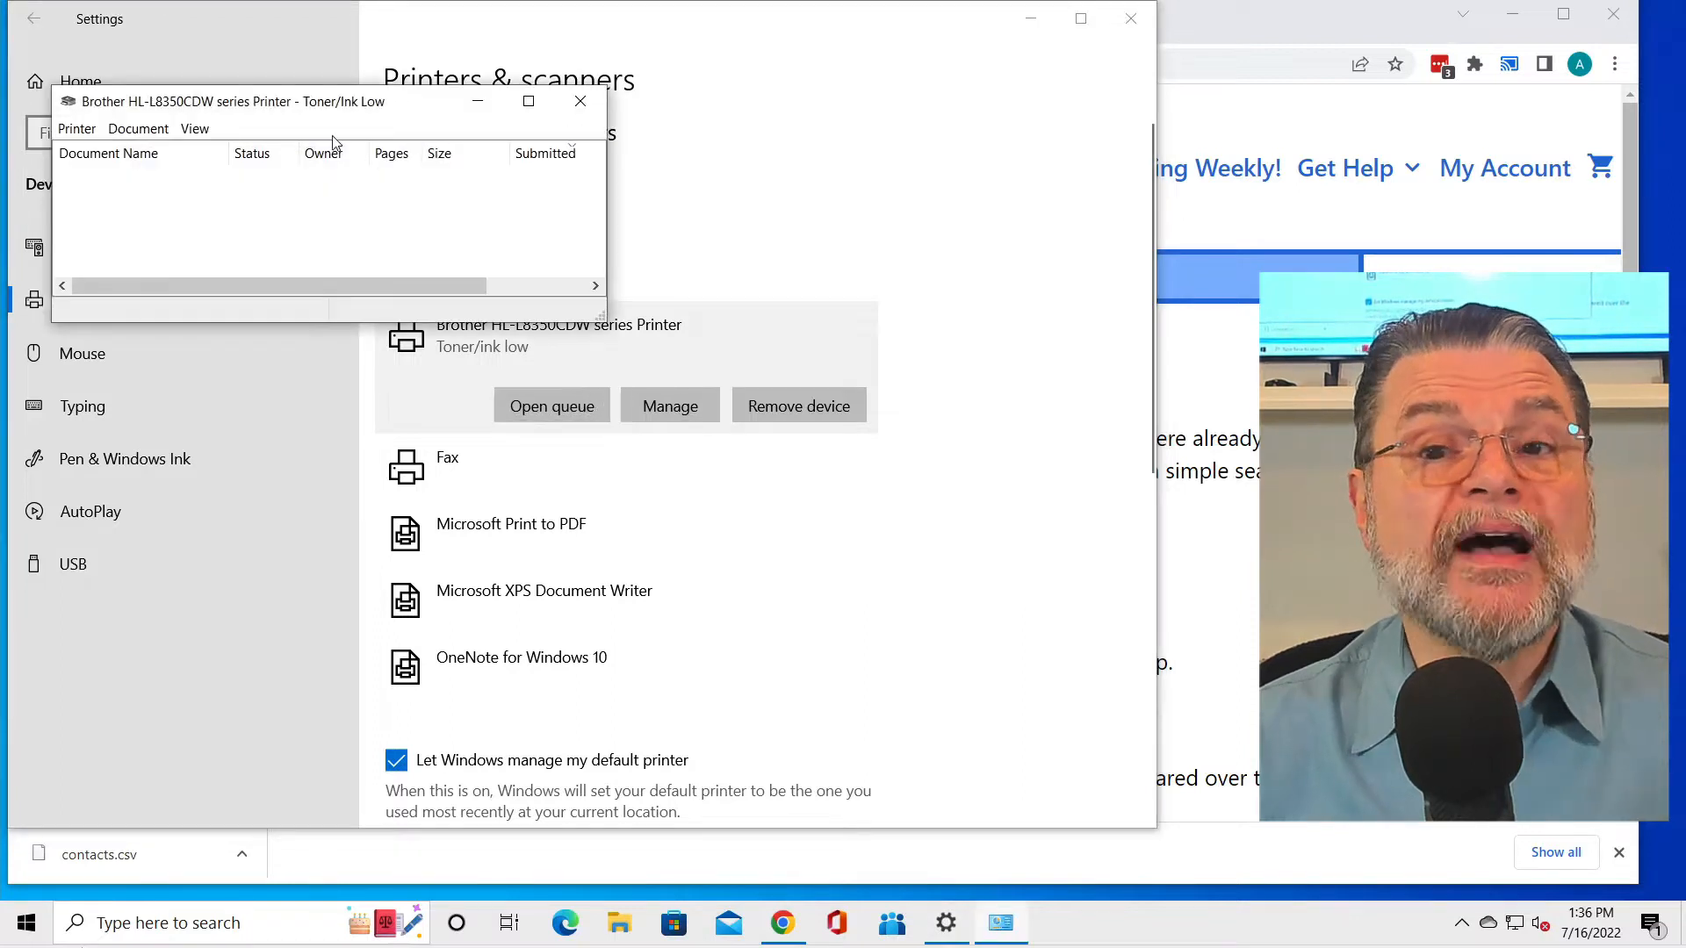
mouse_move(150, 199)
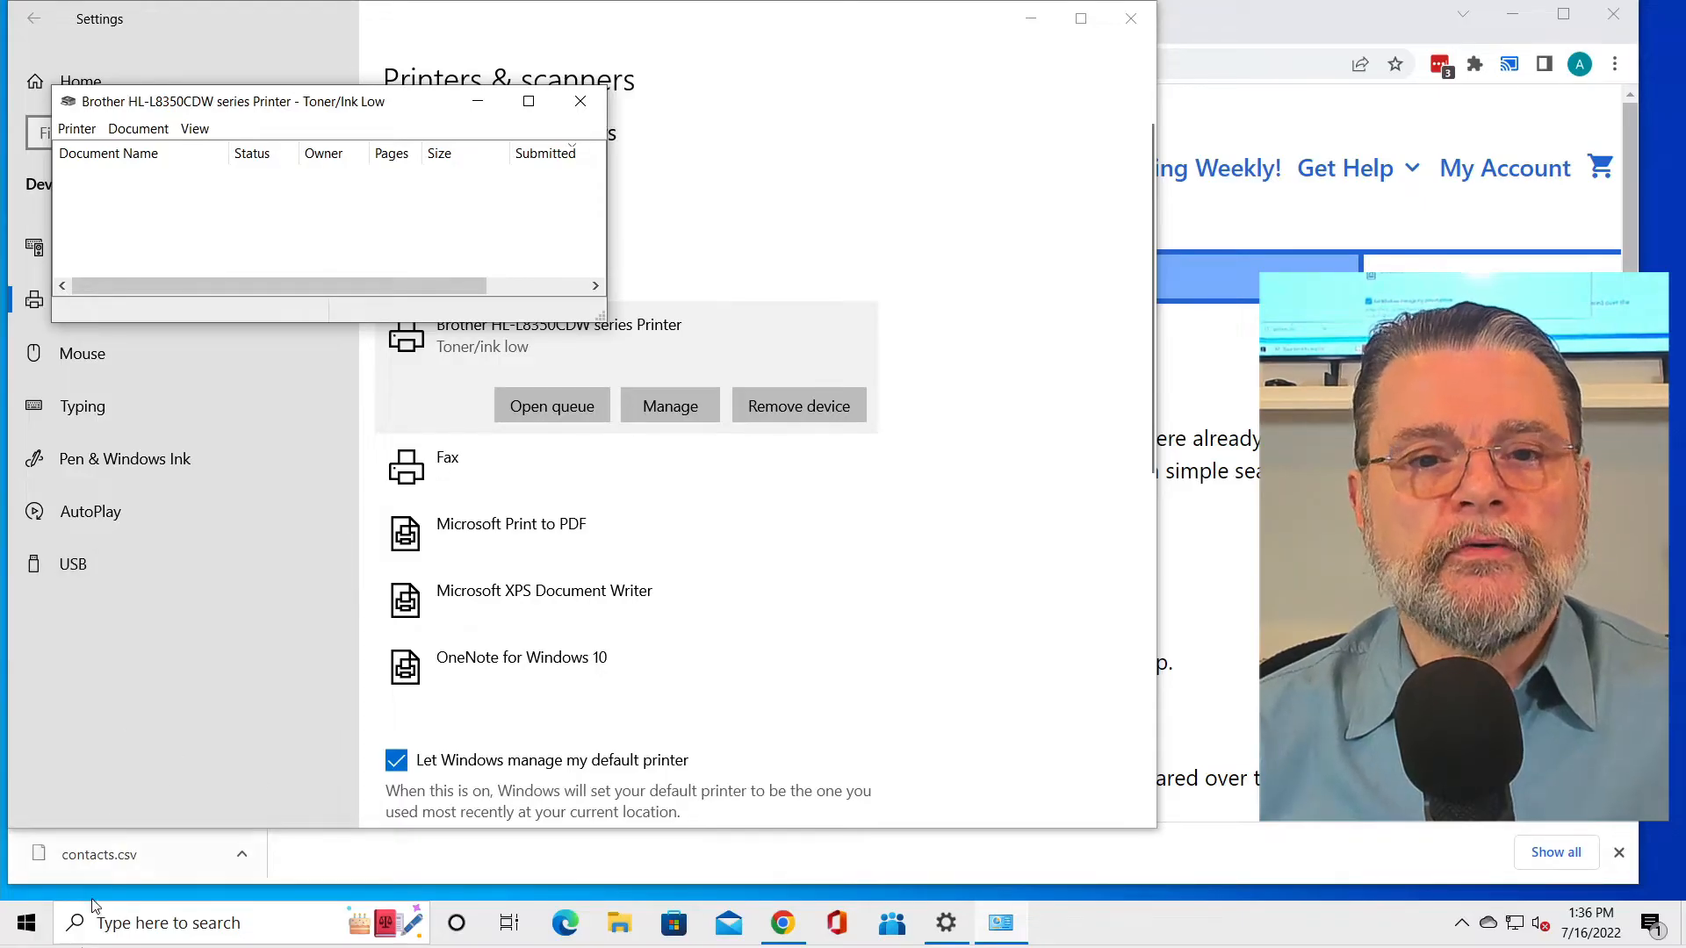
right_click(21, 921)
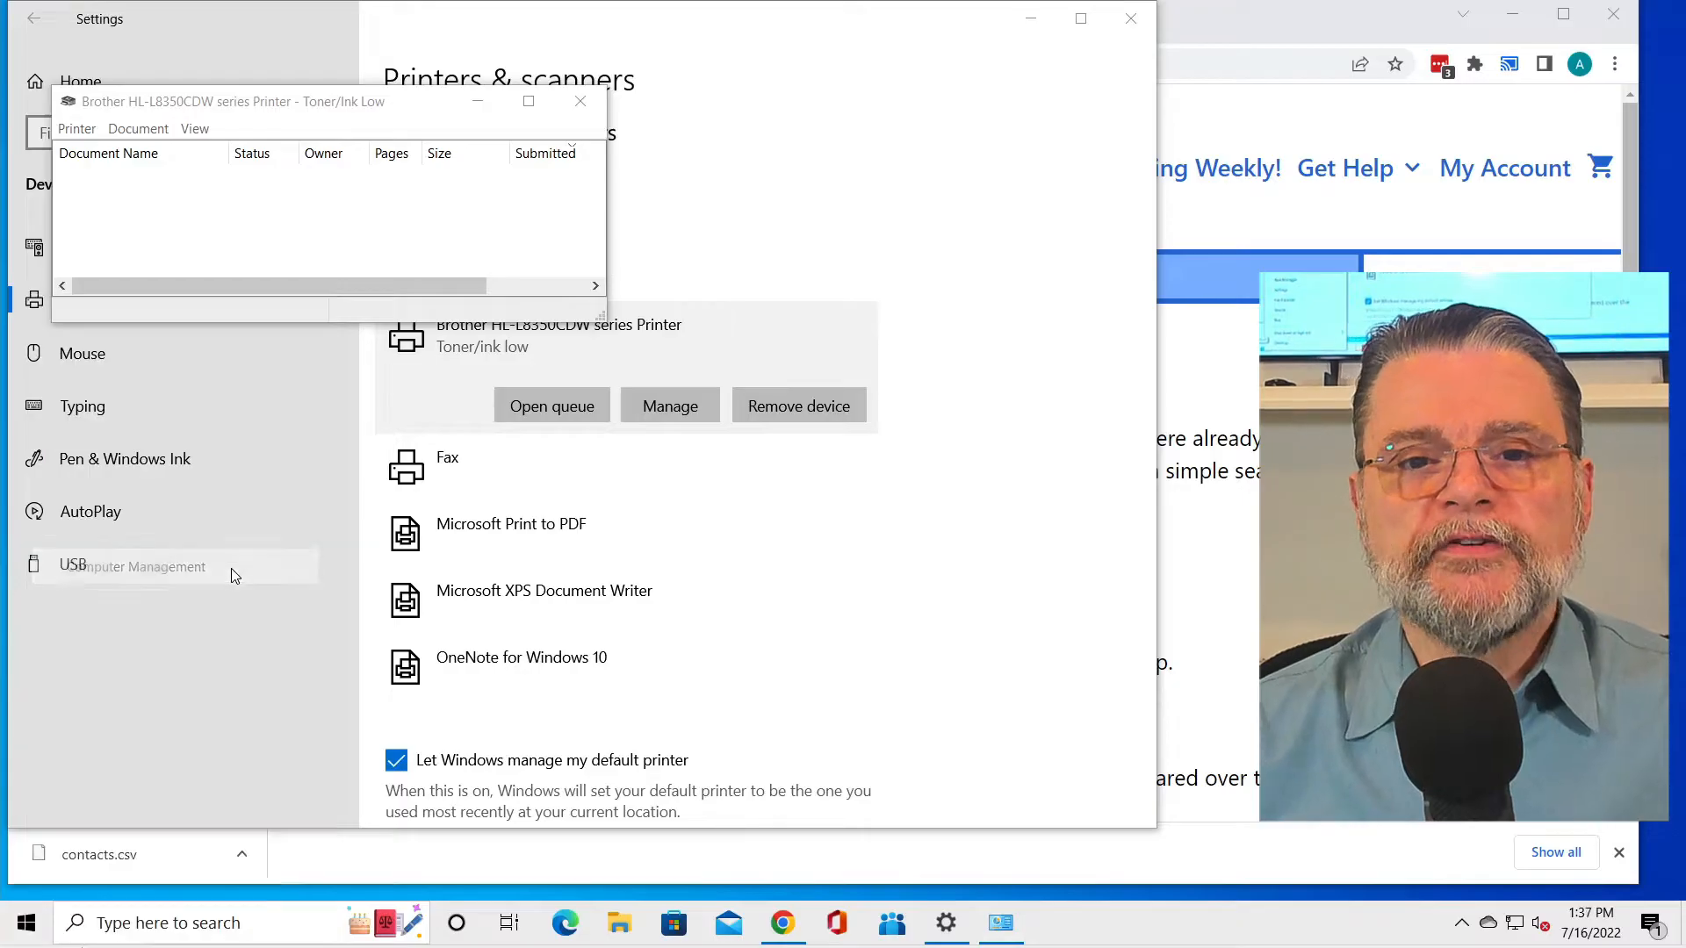
Select the stopped Print Spooler under Services and Applications > Services in Computer Management
left_click(138, 566)
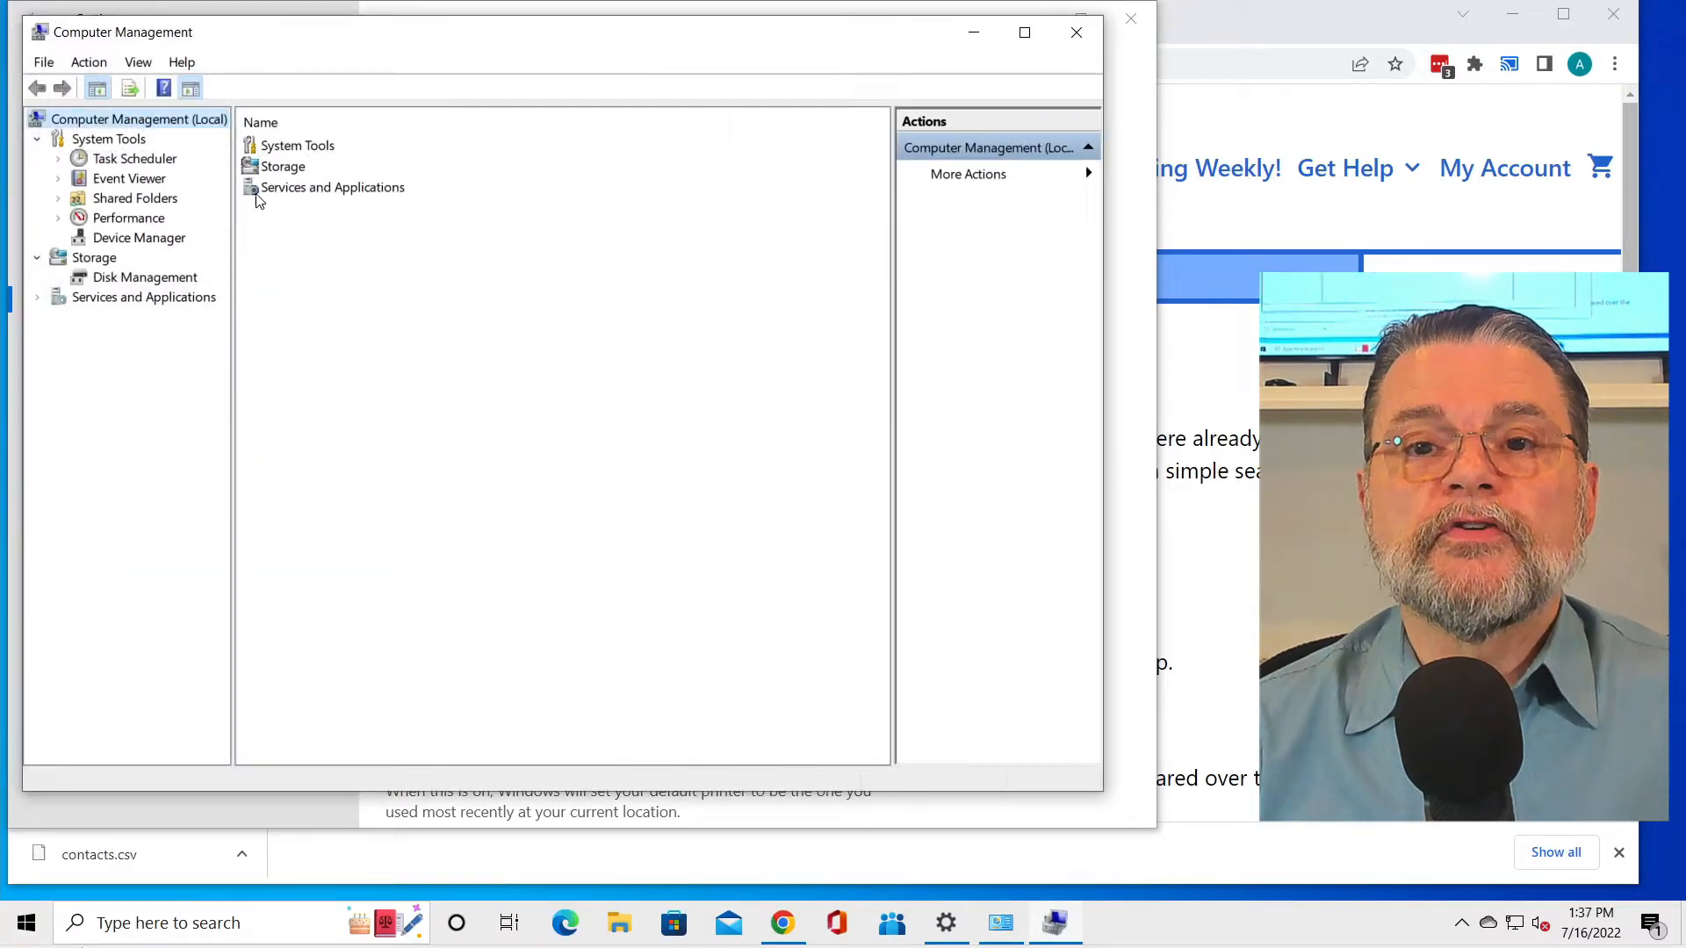
left_click(37, 297)
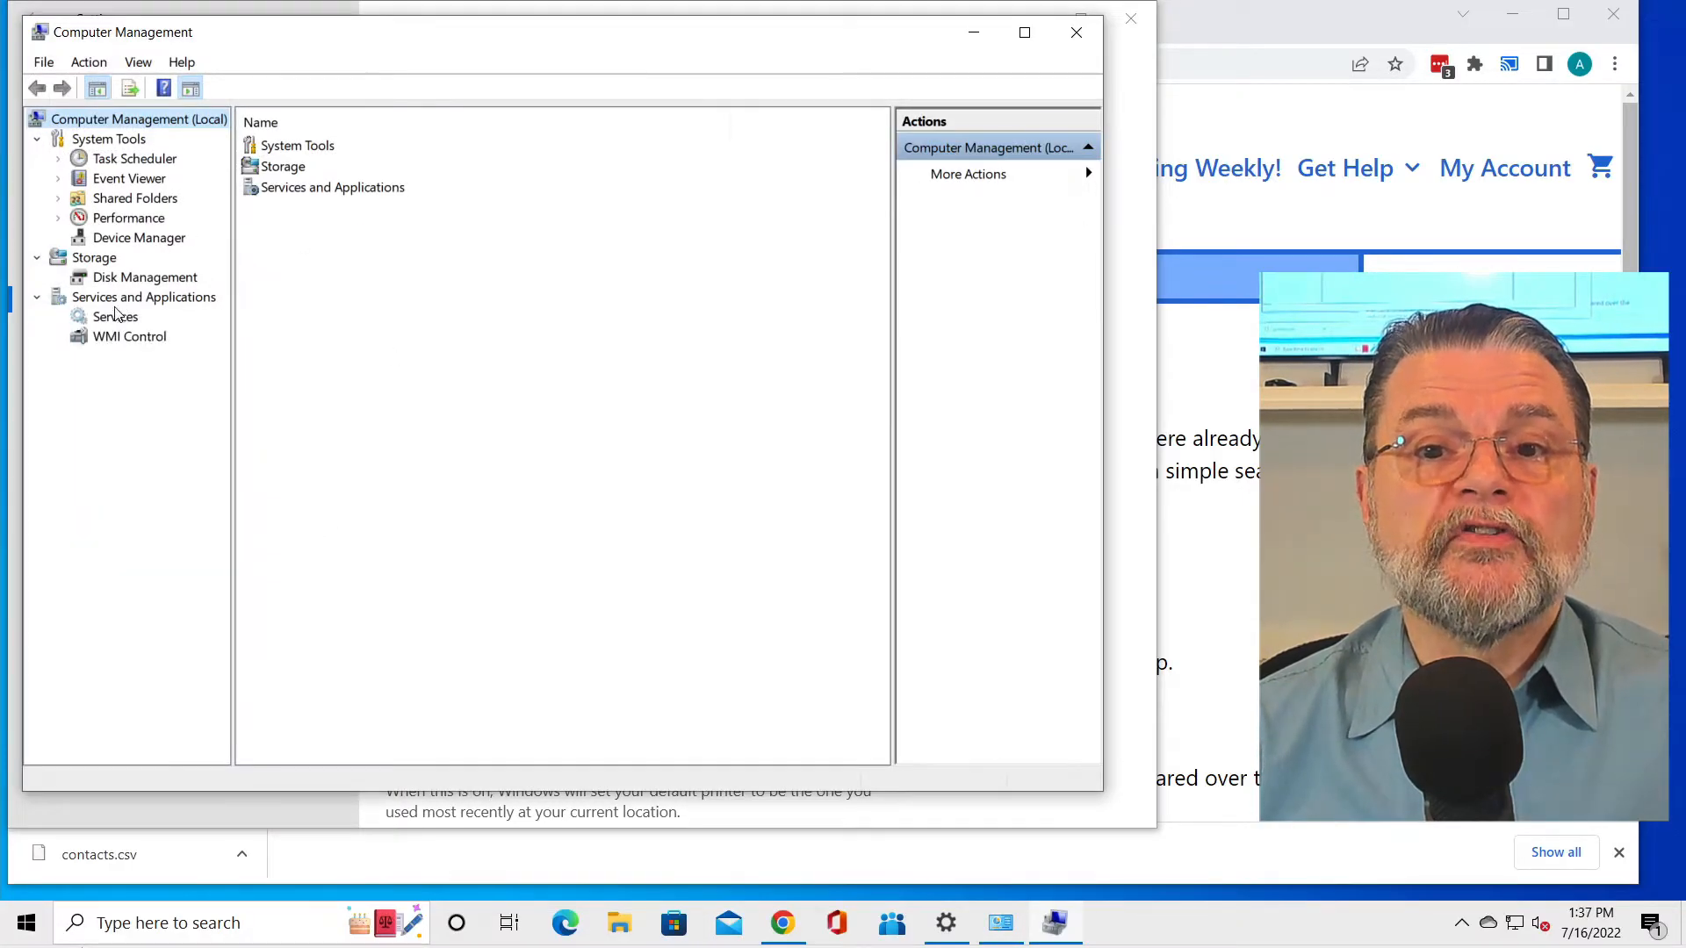
left_click(115, 316)
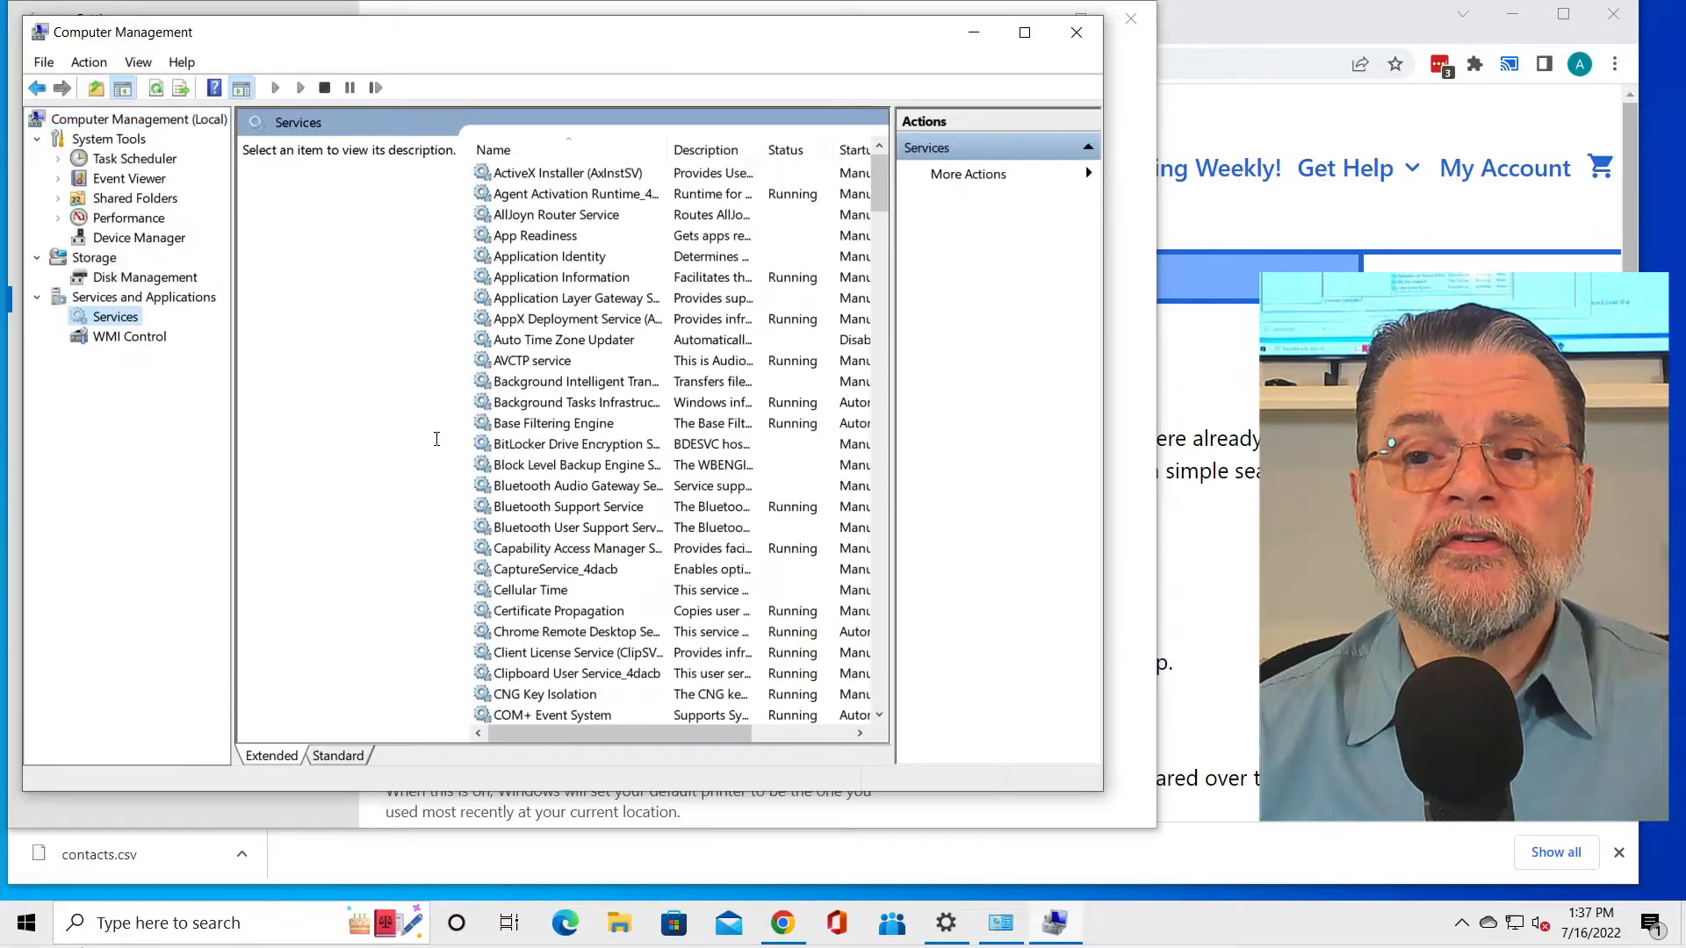
scroll("down", 3)
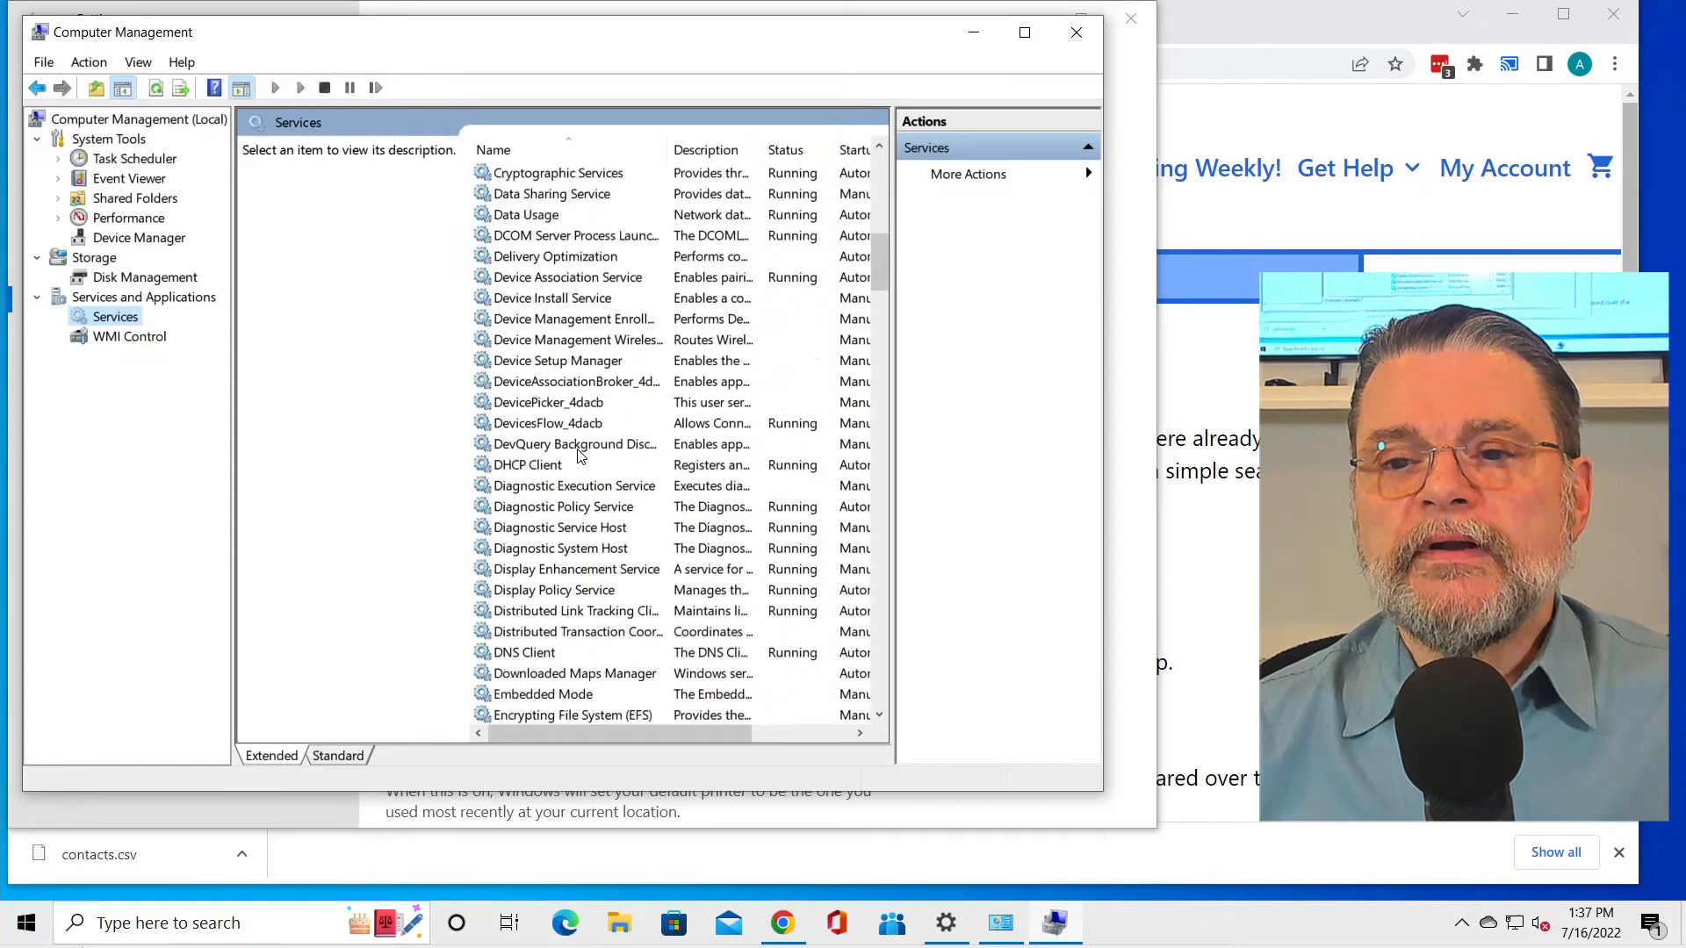
scroll("down", 3)
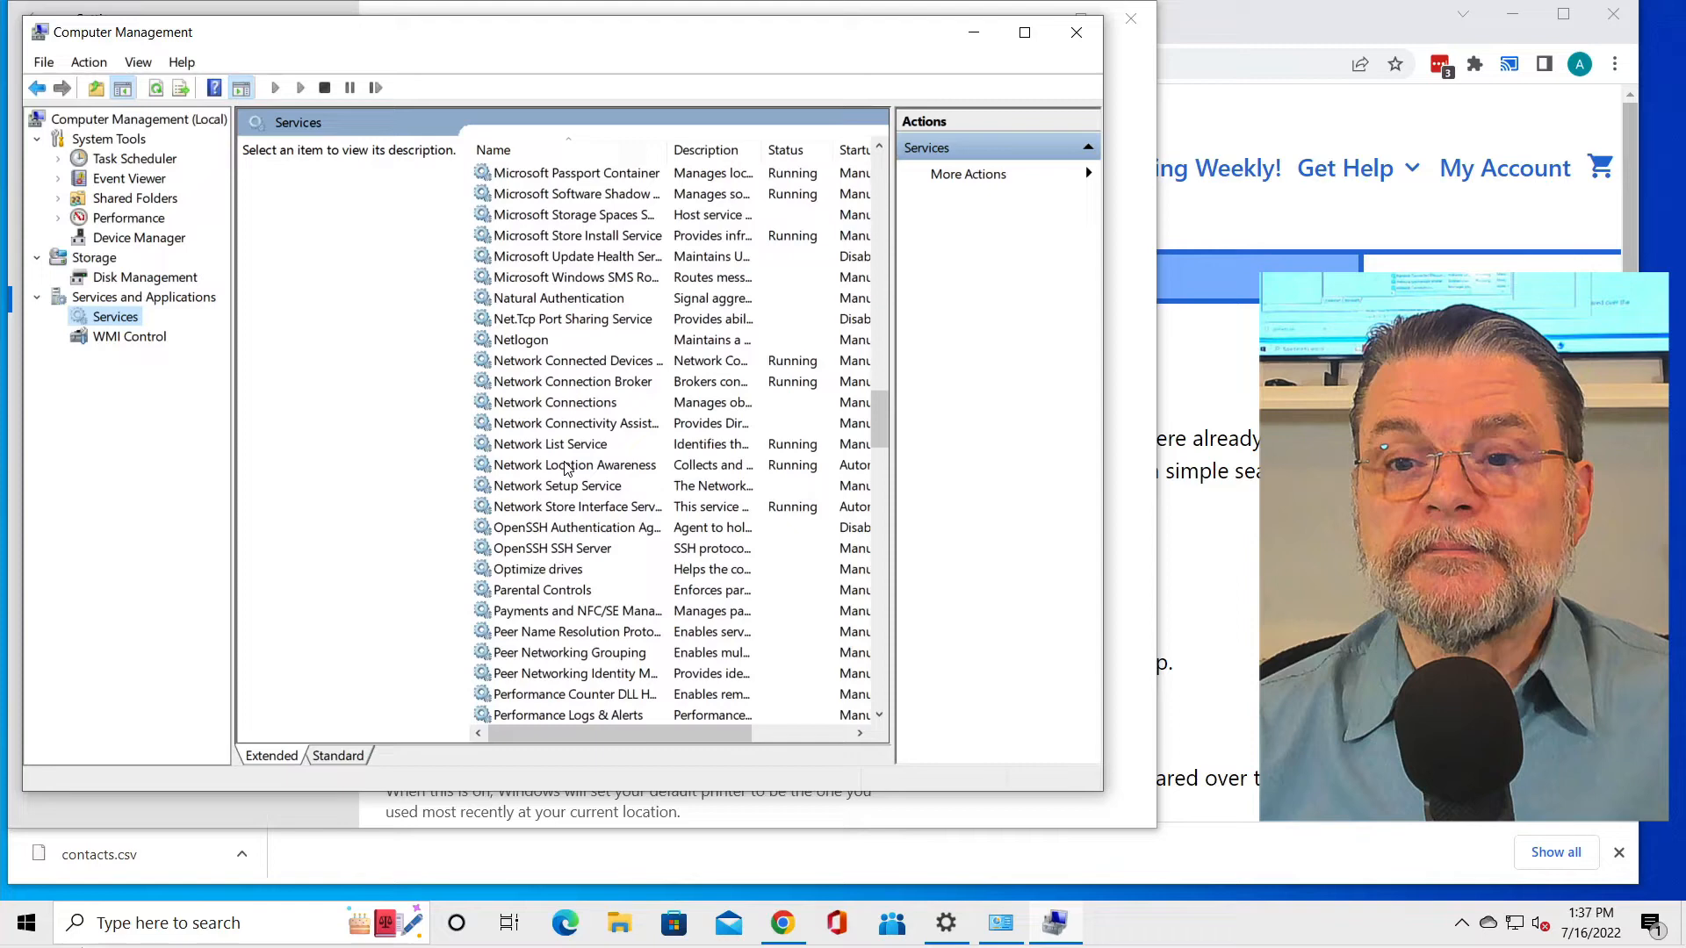
left_click(530, 526)
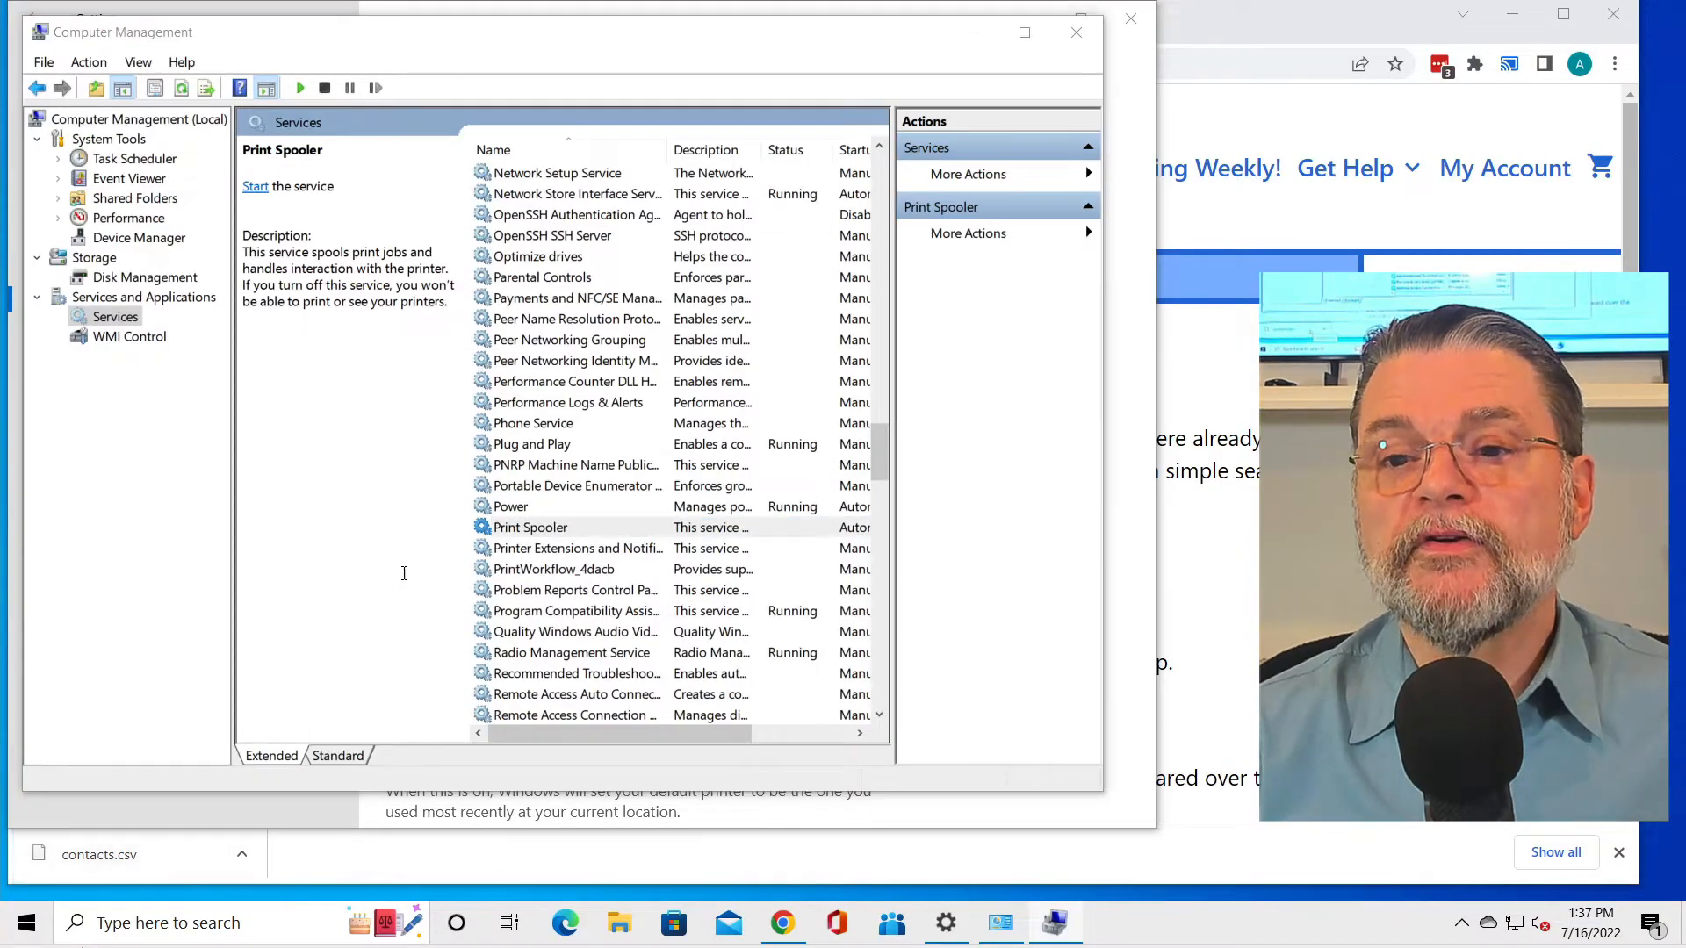
left_click(618, 923)
type("c")
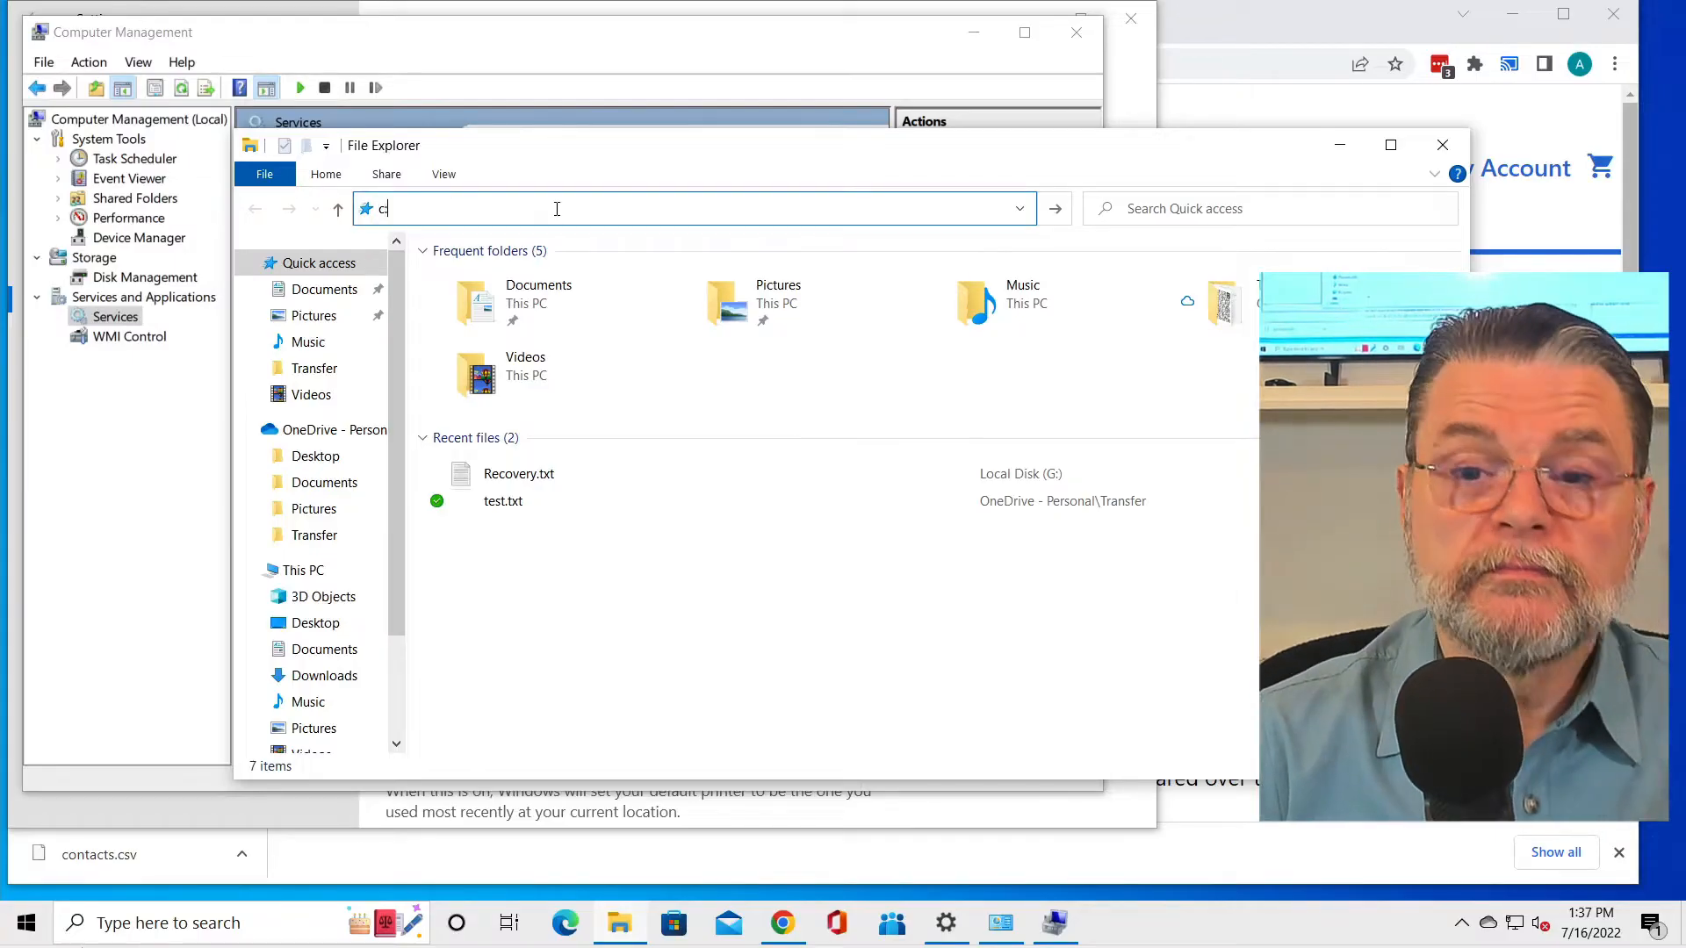
Browse to C:\Windows\System32\spool\PRINTERS, grant access, and confirm it is empty
type("\\win")
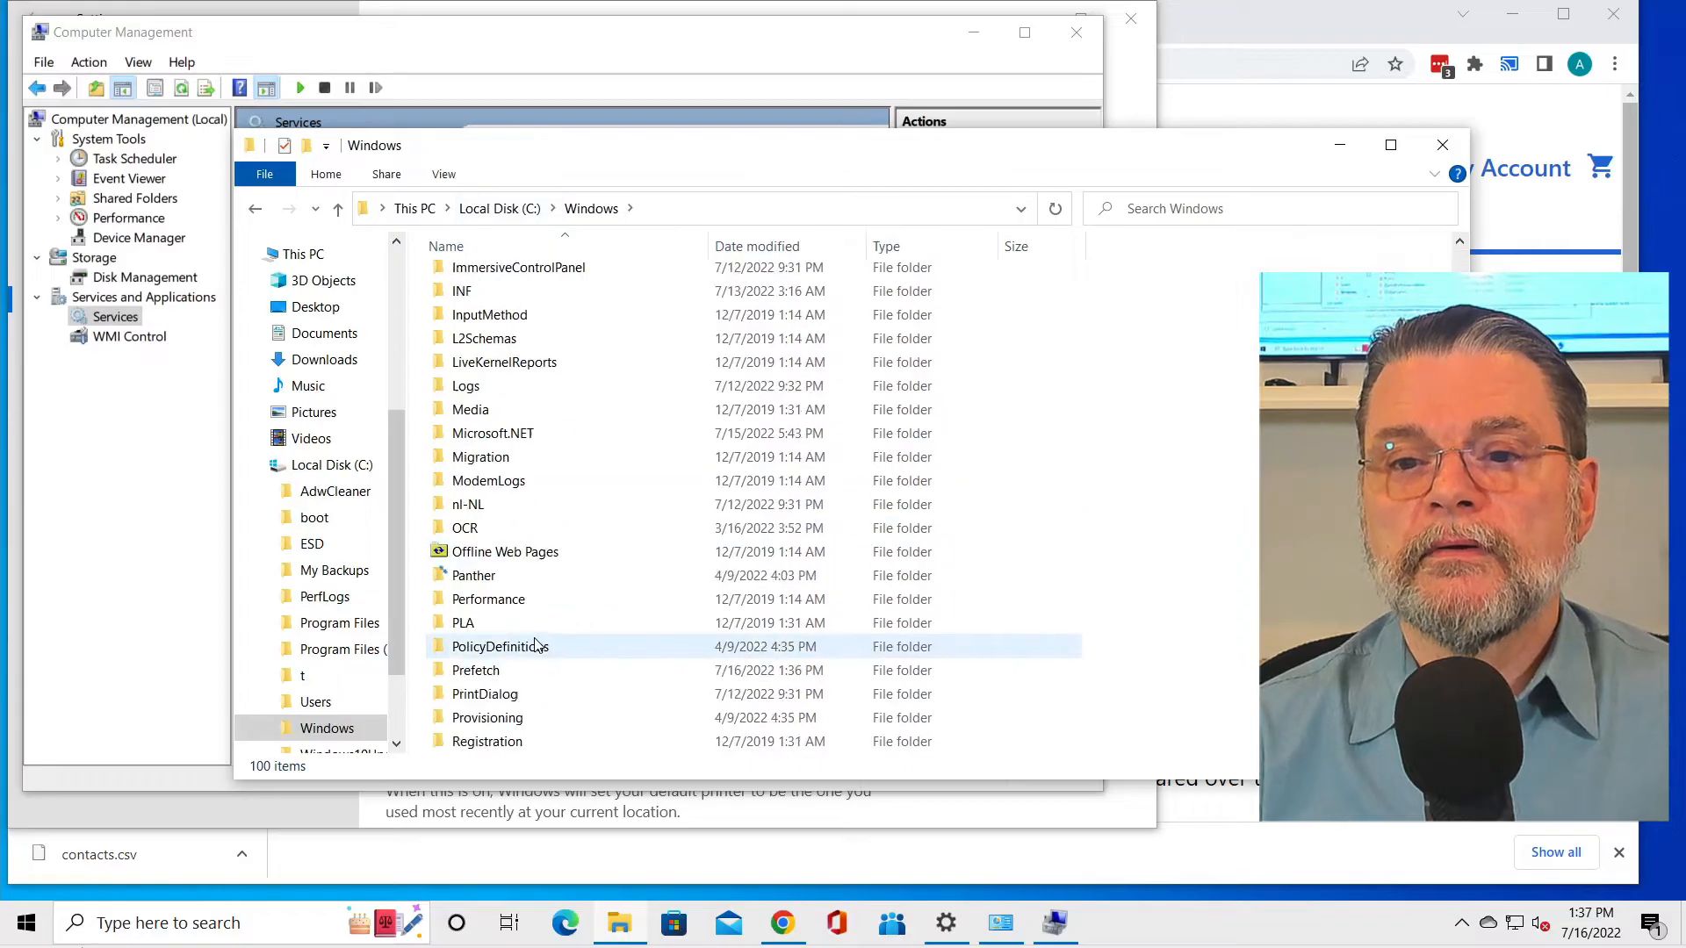
double_click(336, 745)
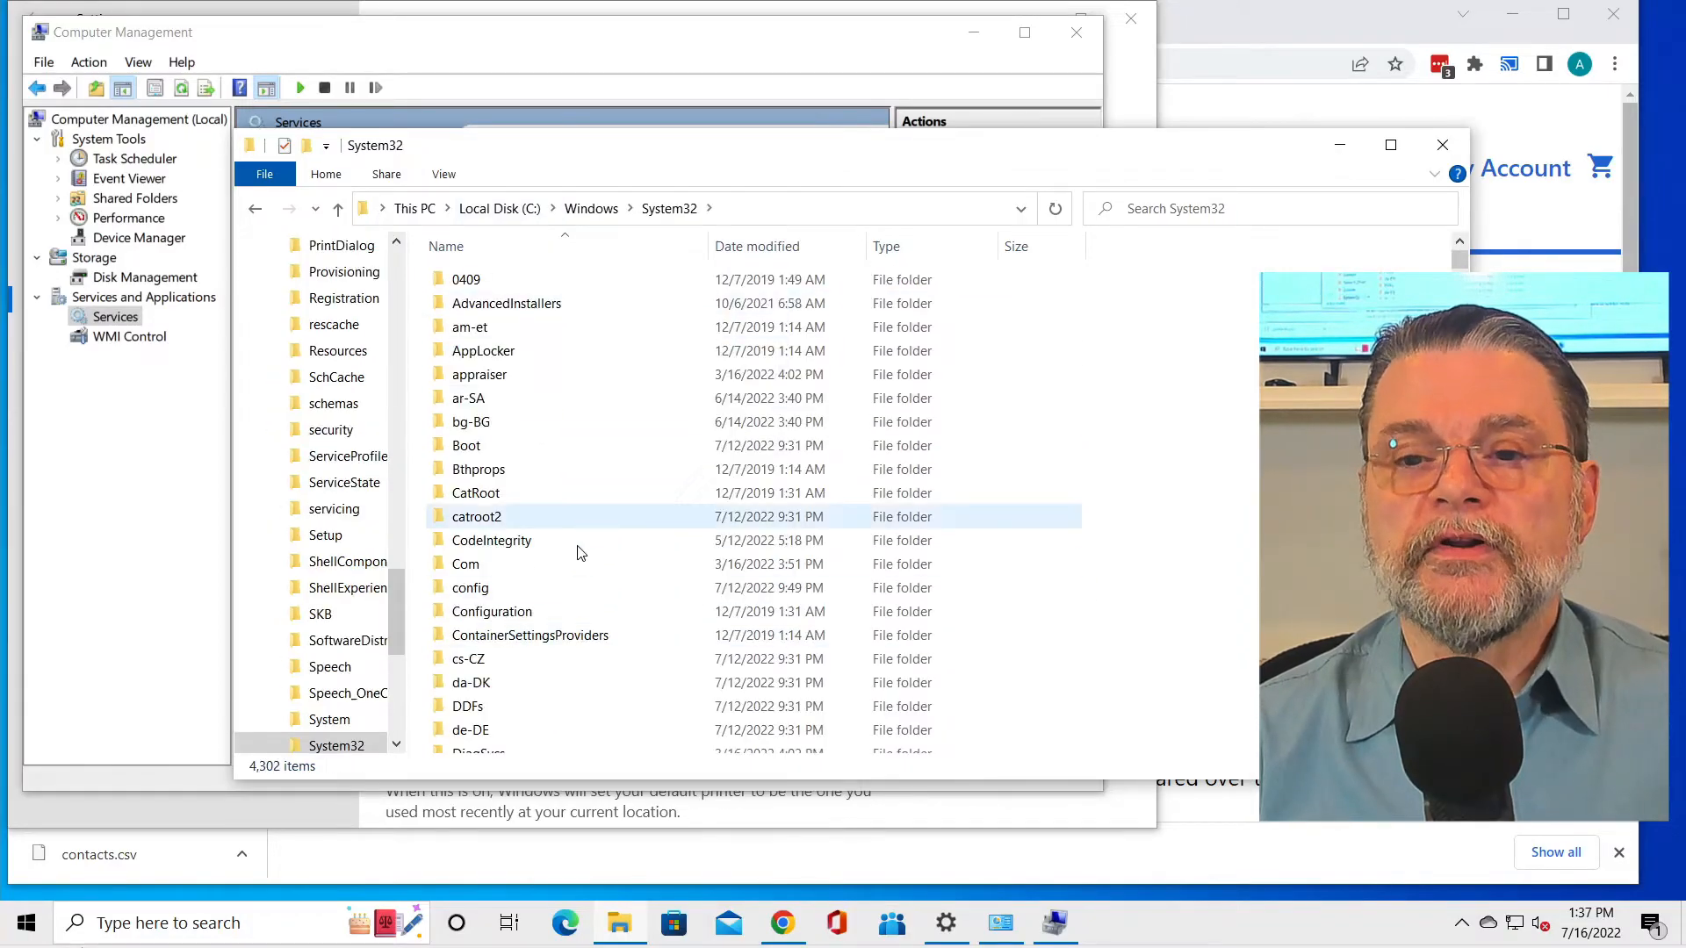
scroll("down", 3)
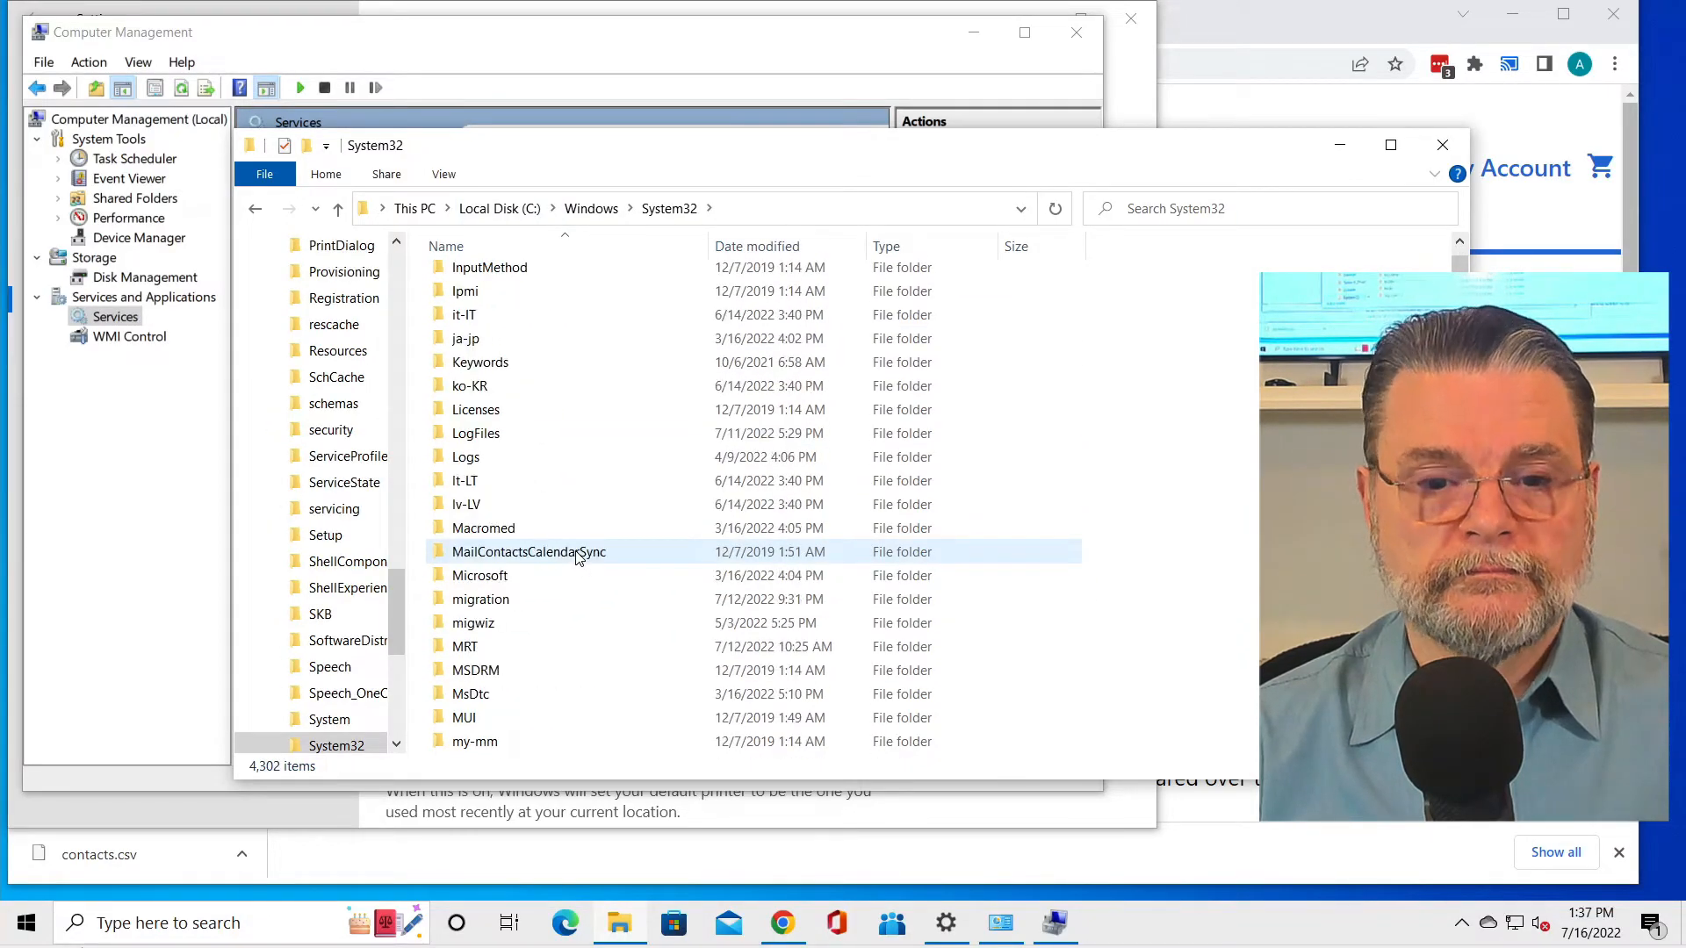
scroll("down", 3)
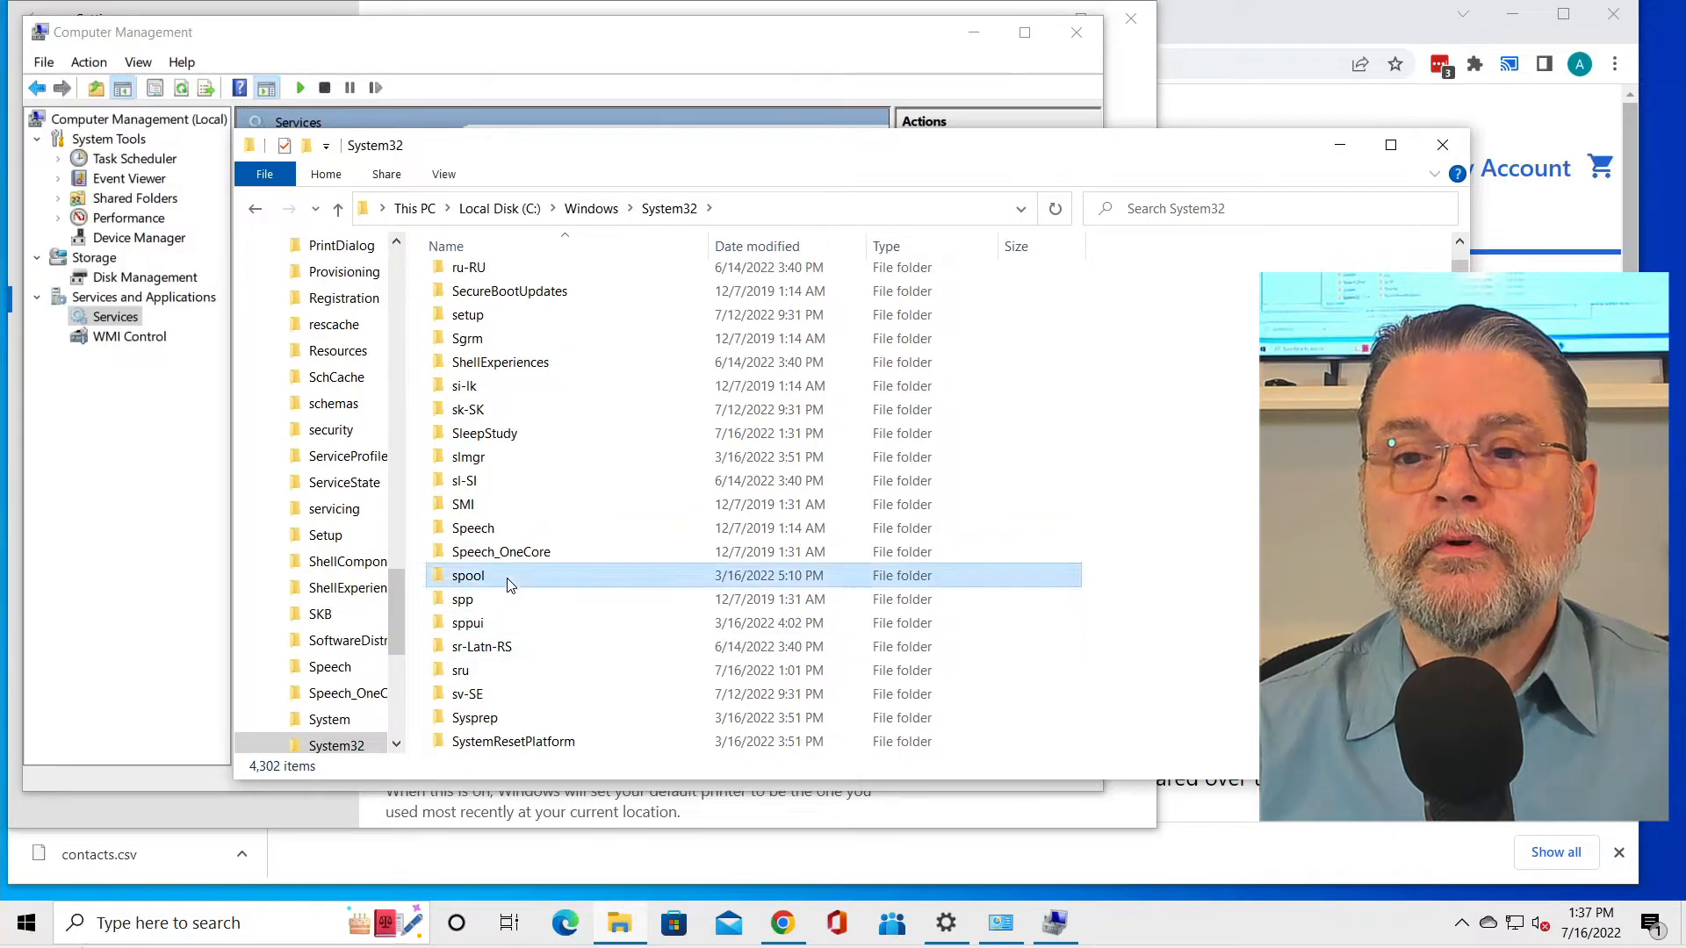
double_click(468, 575)
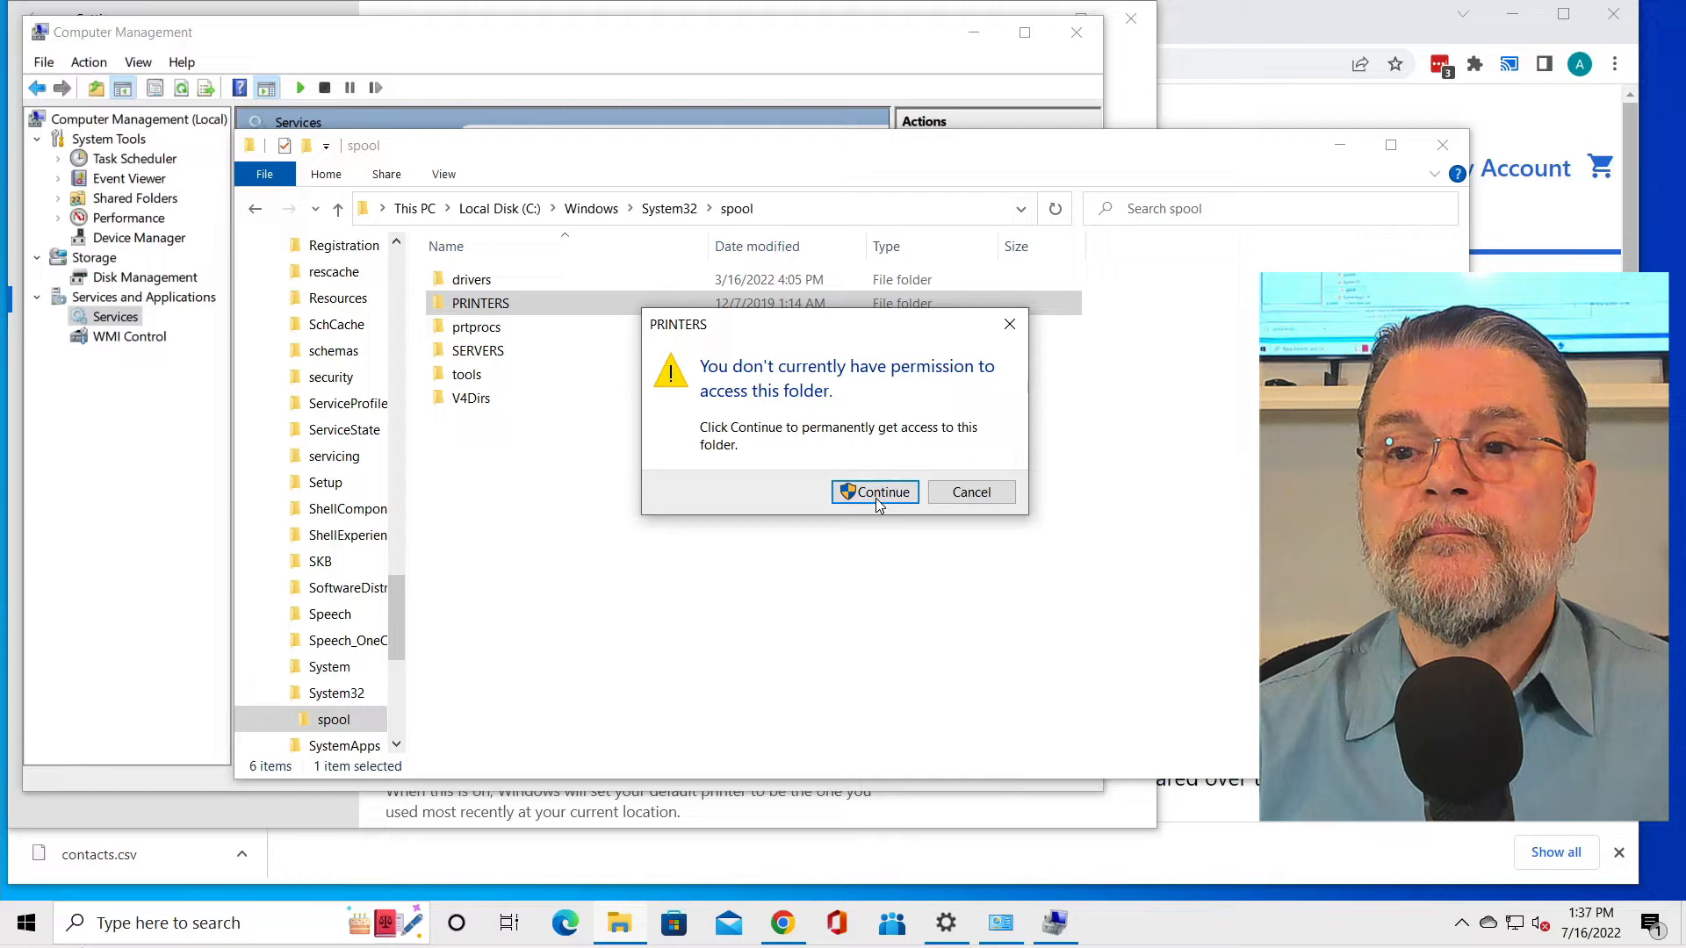
left_click(874, 492)
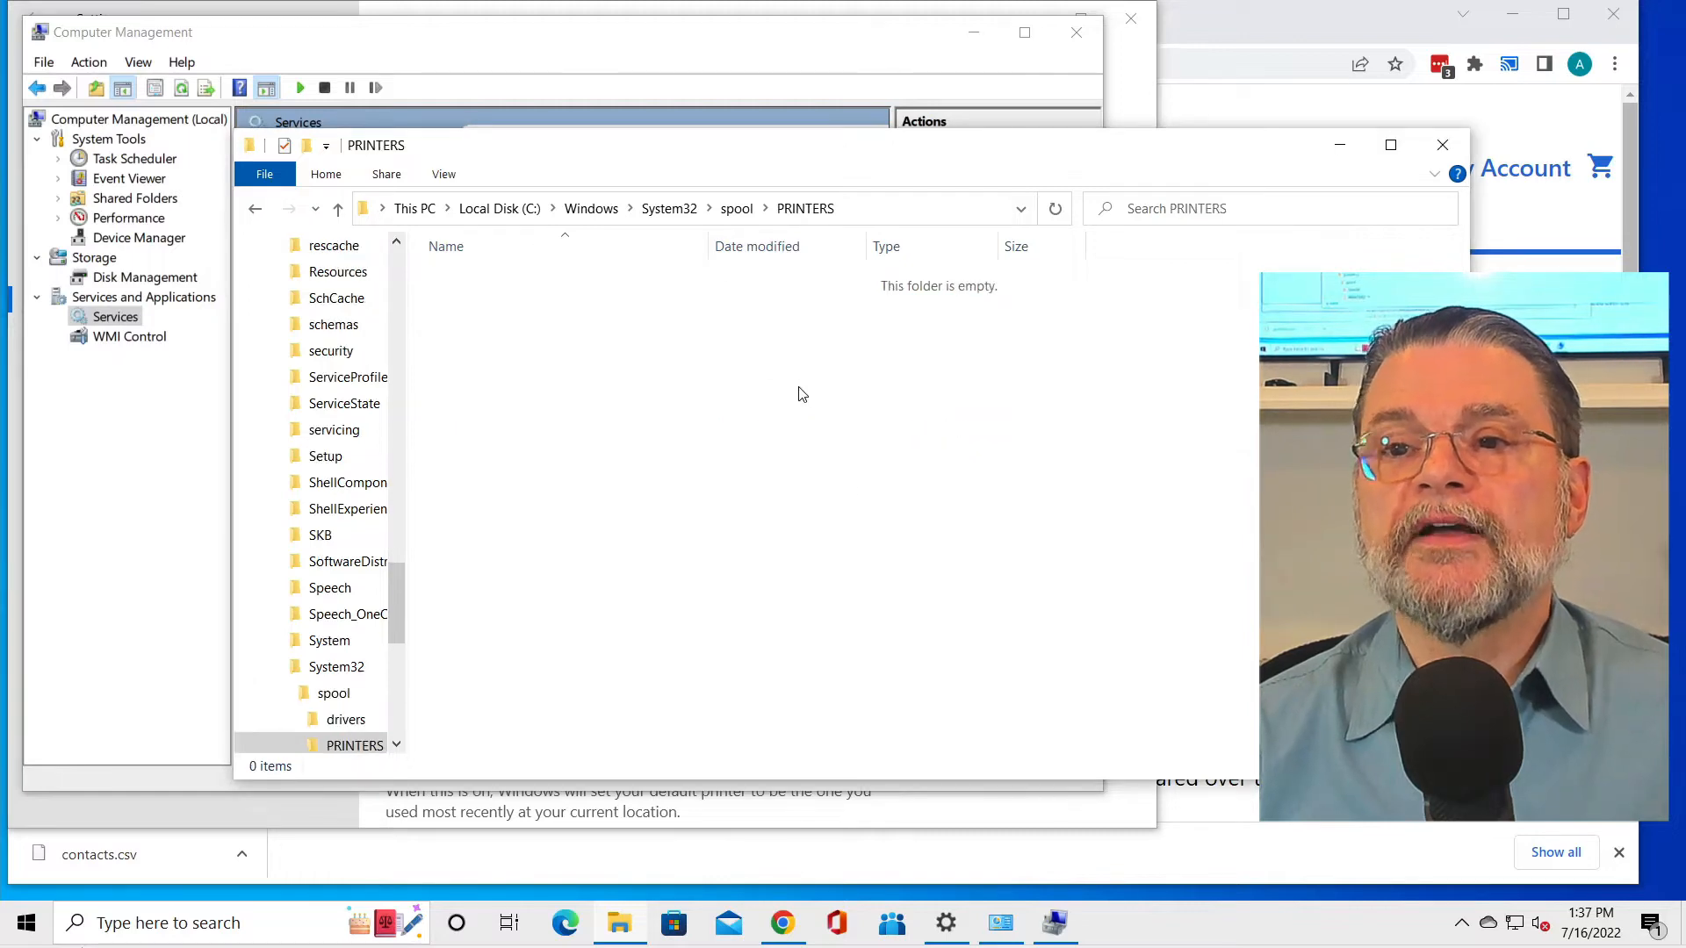
mouse_move(944, 305)
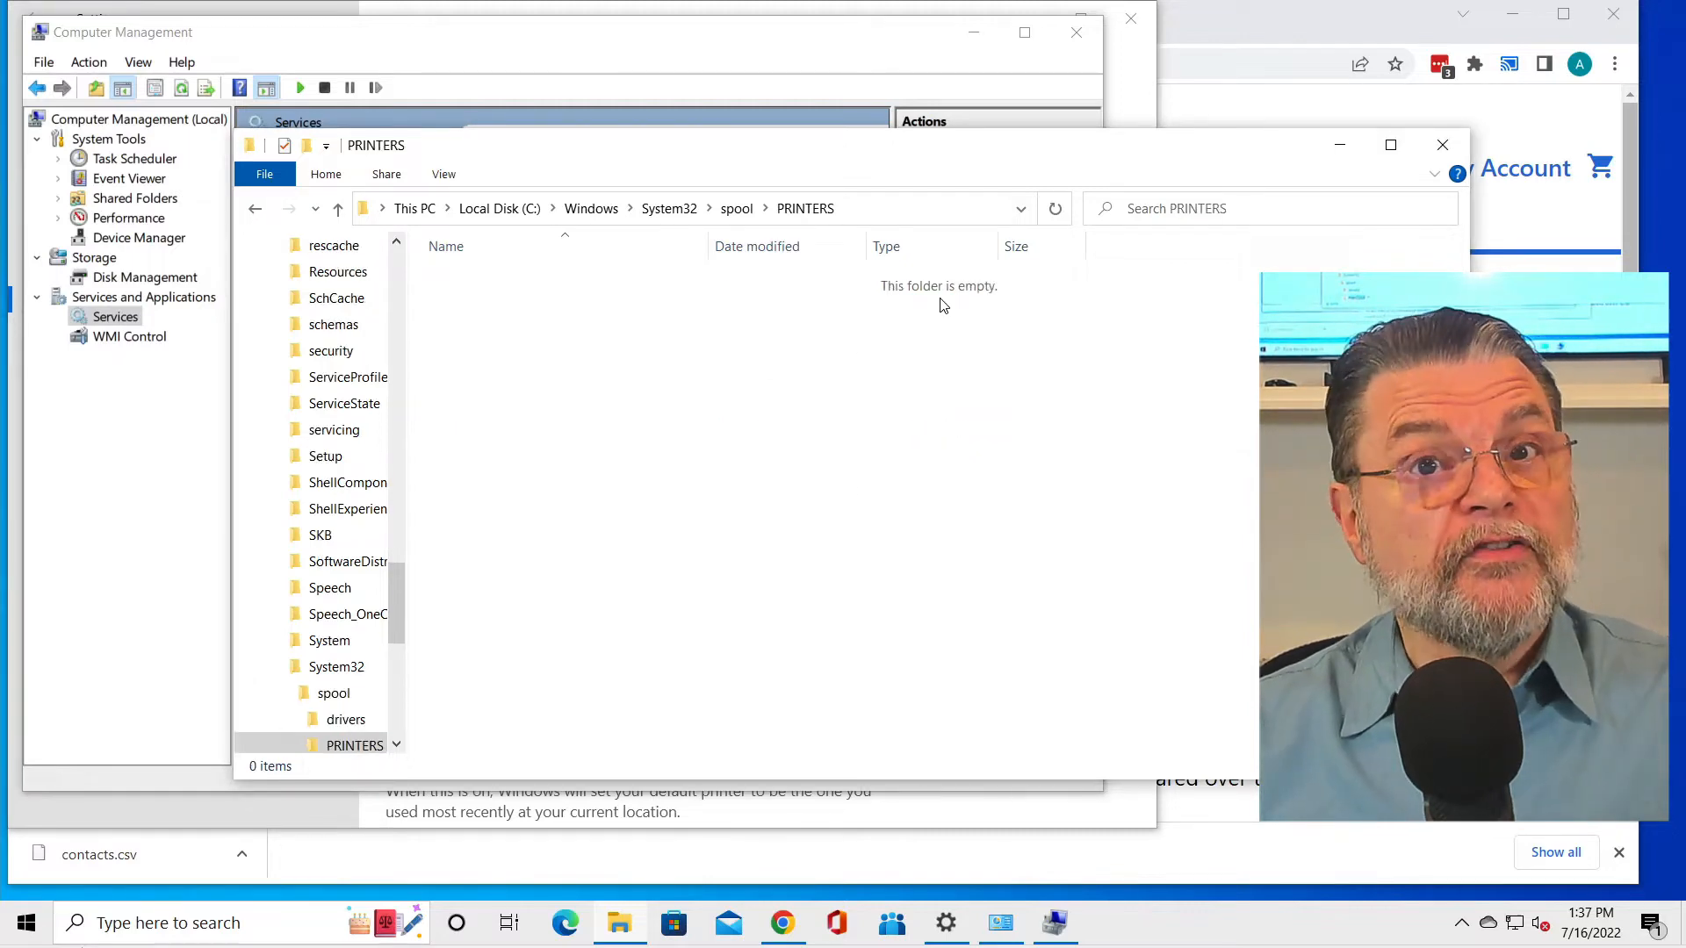
mouse_move(930, 313)
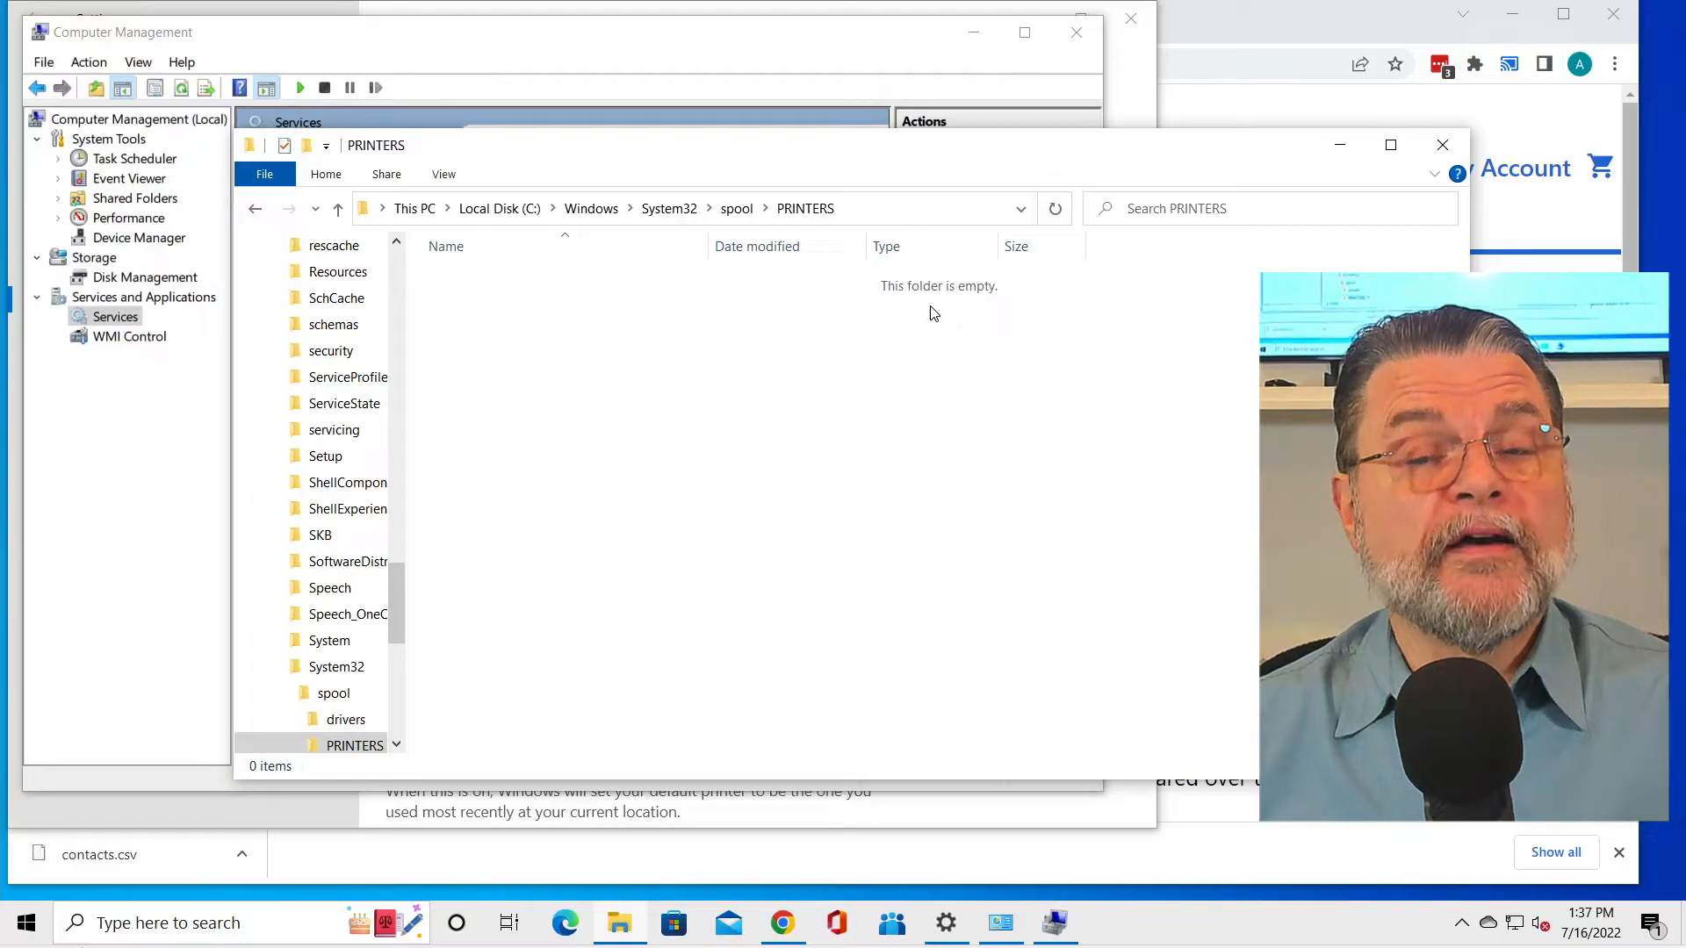
mouse_move(758, 447)
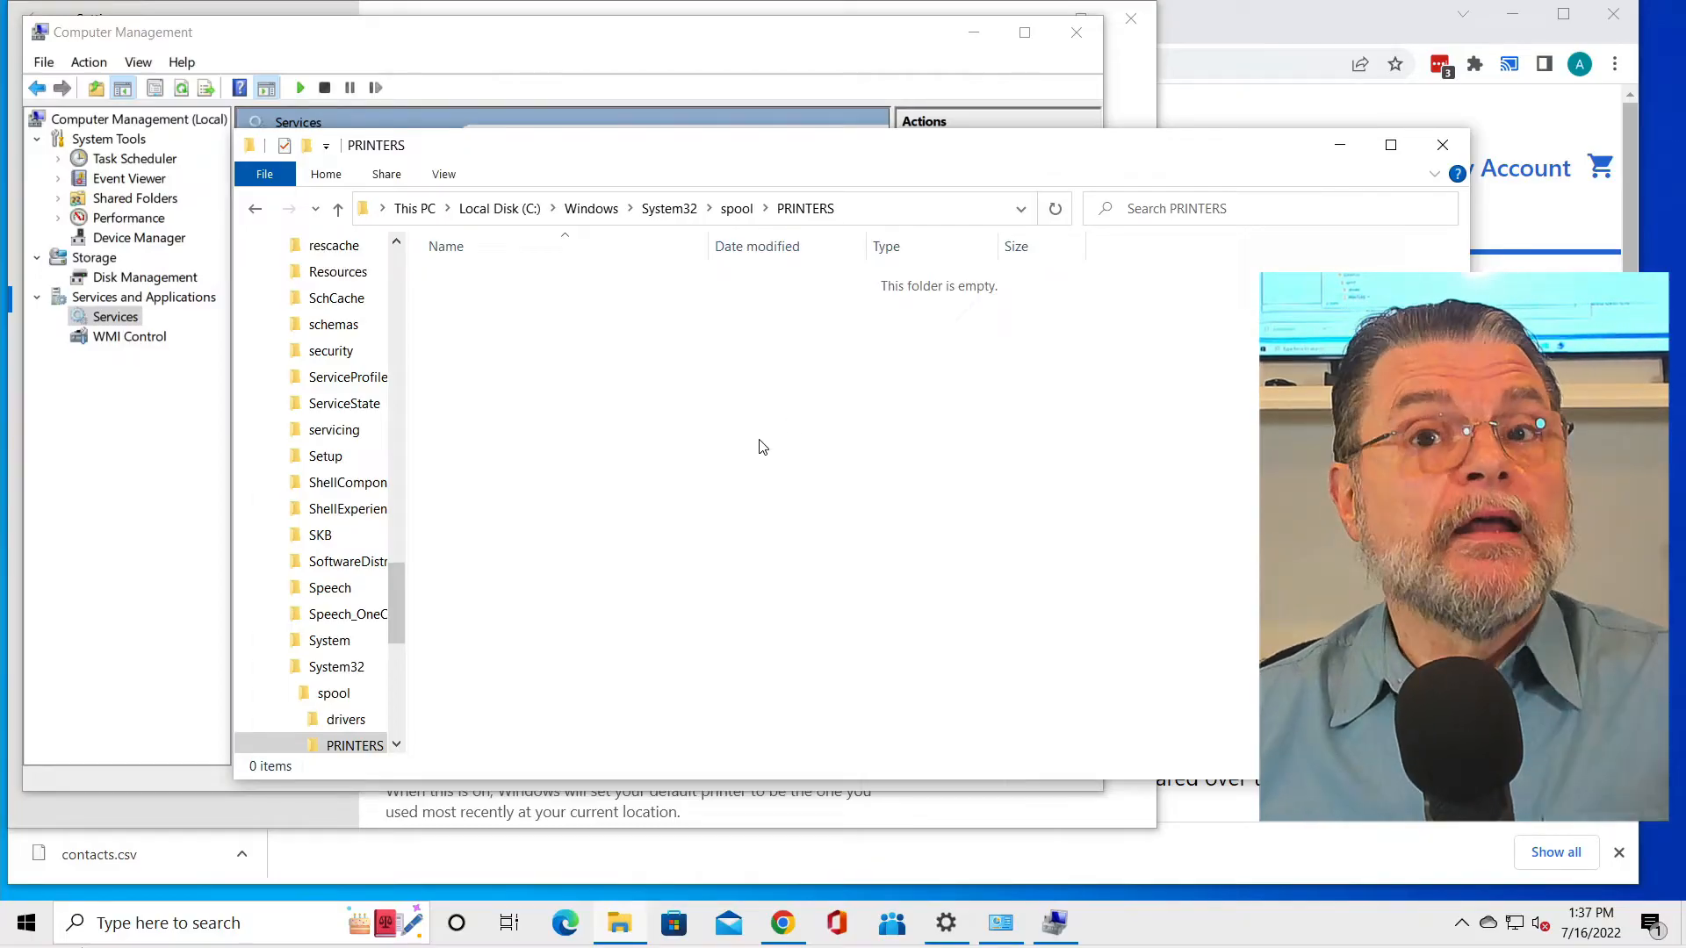
mouse_move(724, 464)
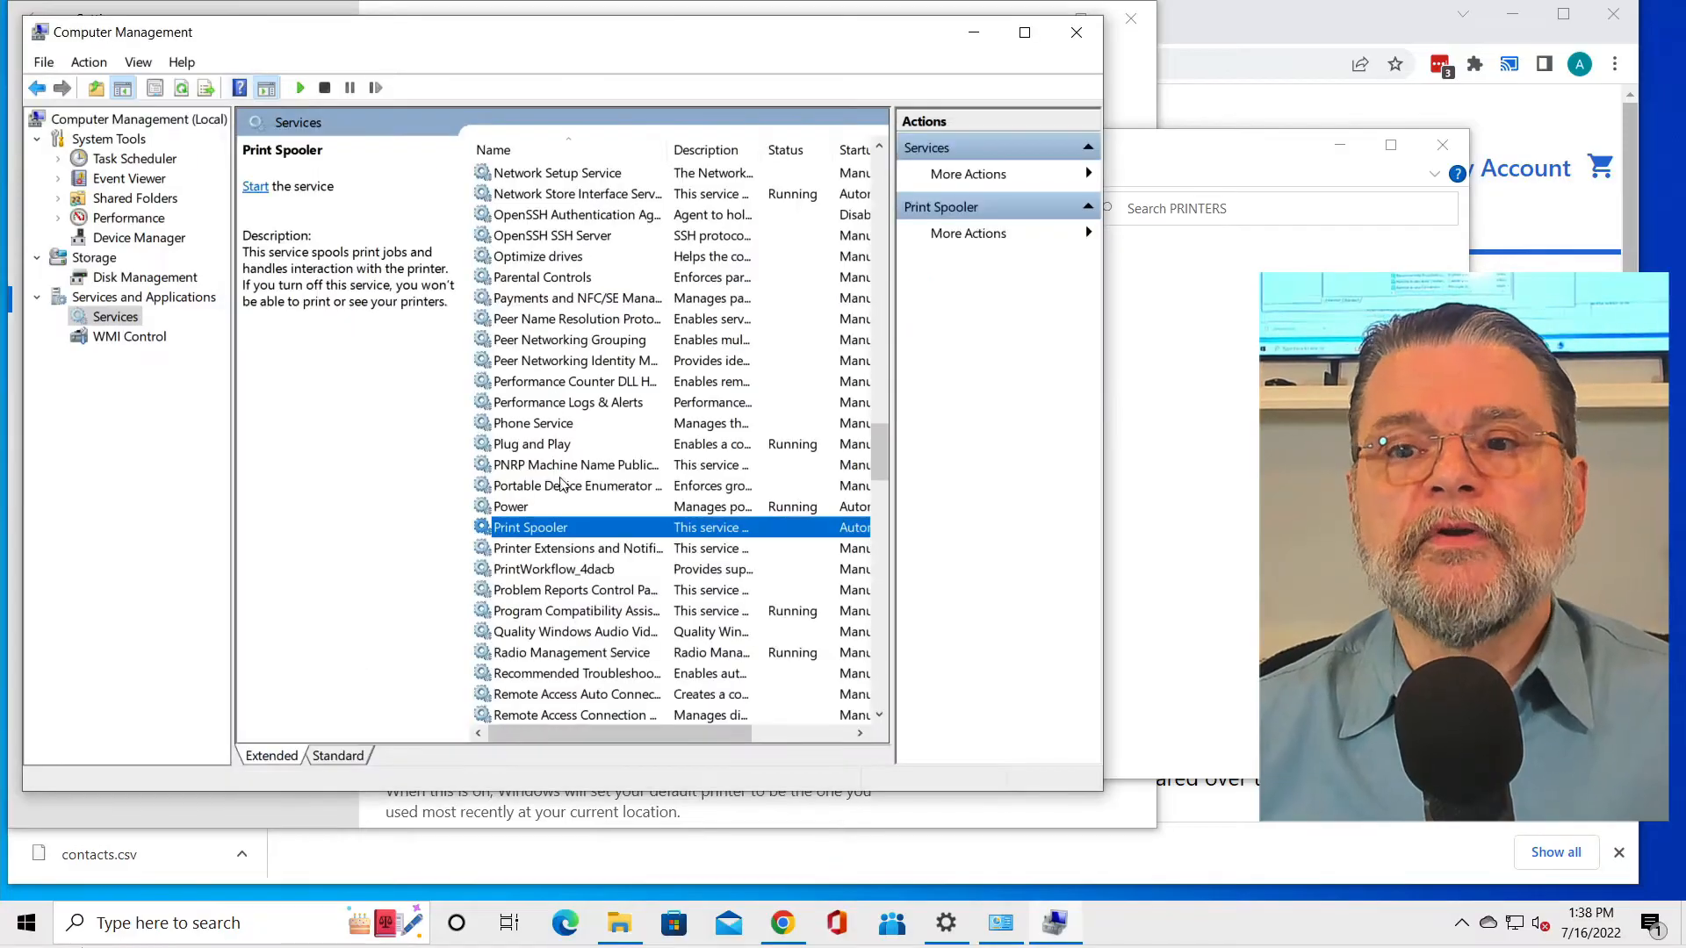
Start Print Spooler from its right-click menu in the Services list
right_click(531, 526)
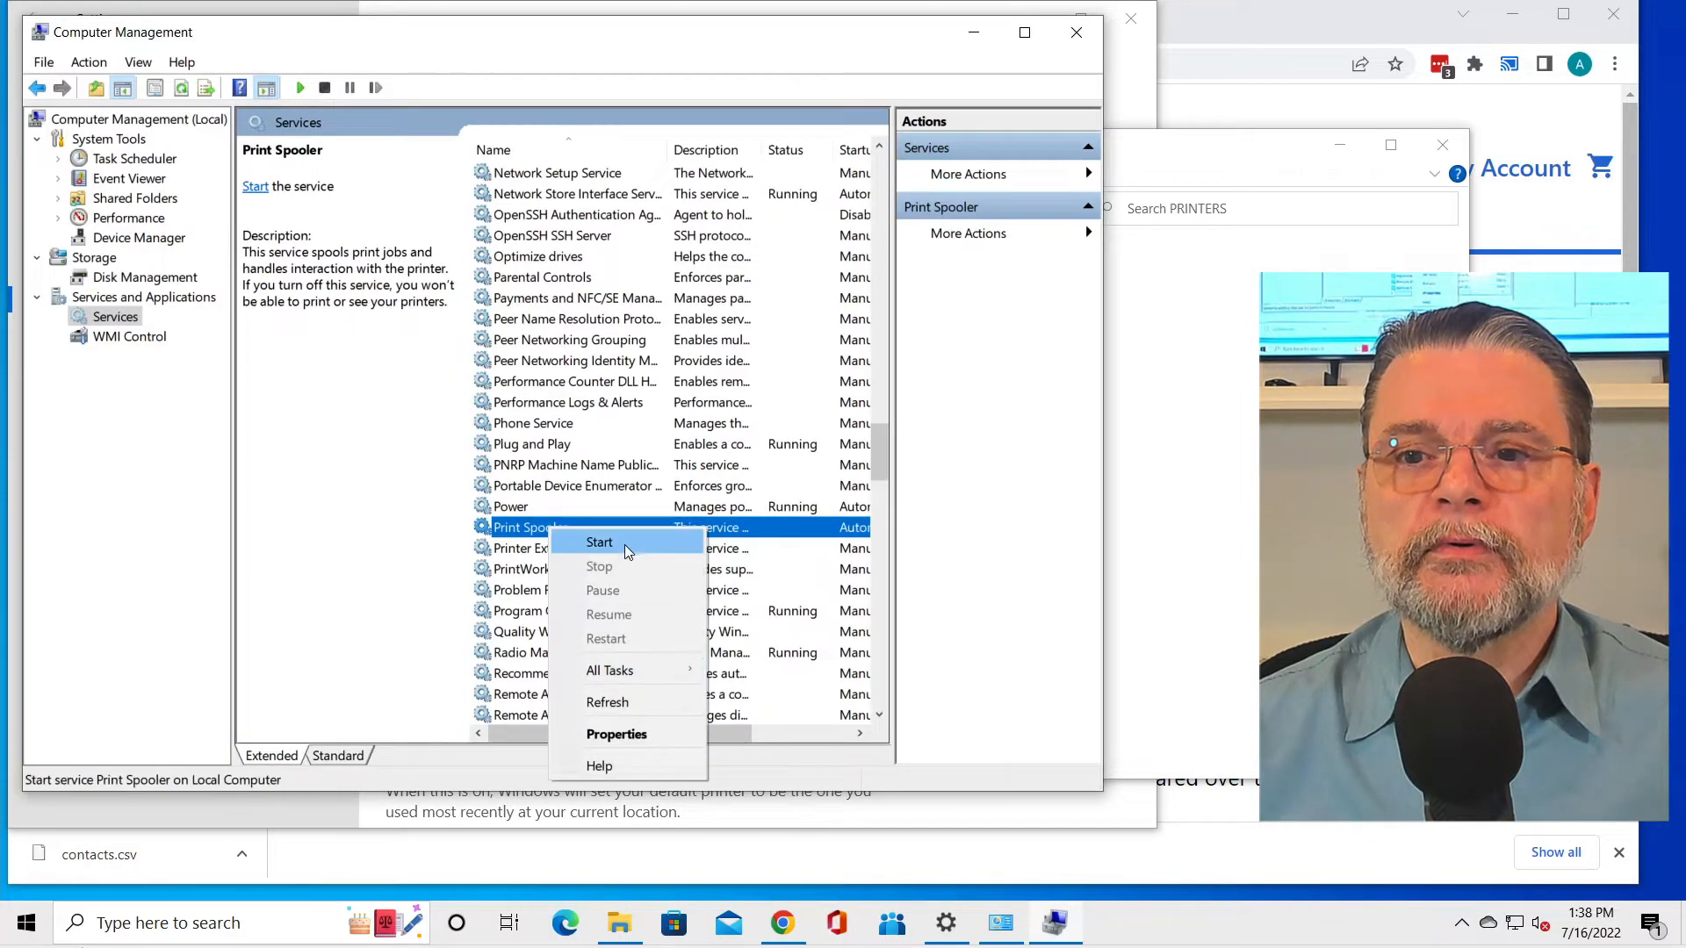
left_click(599, 541)
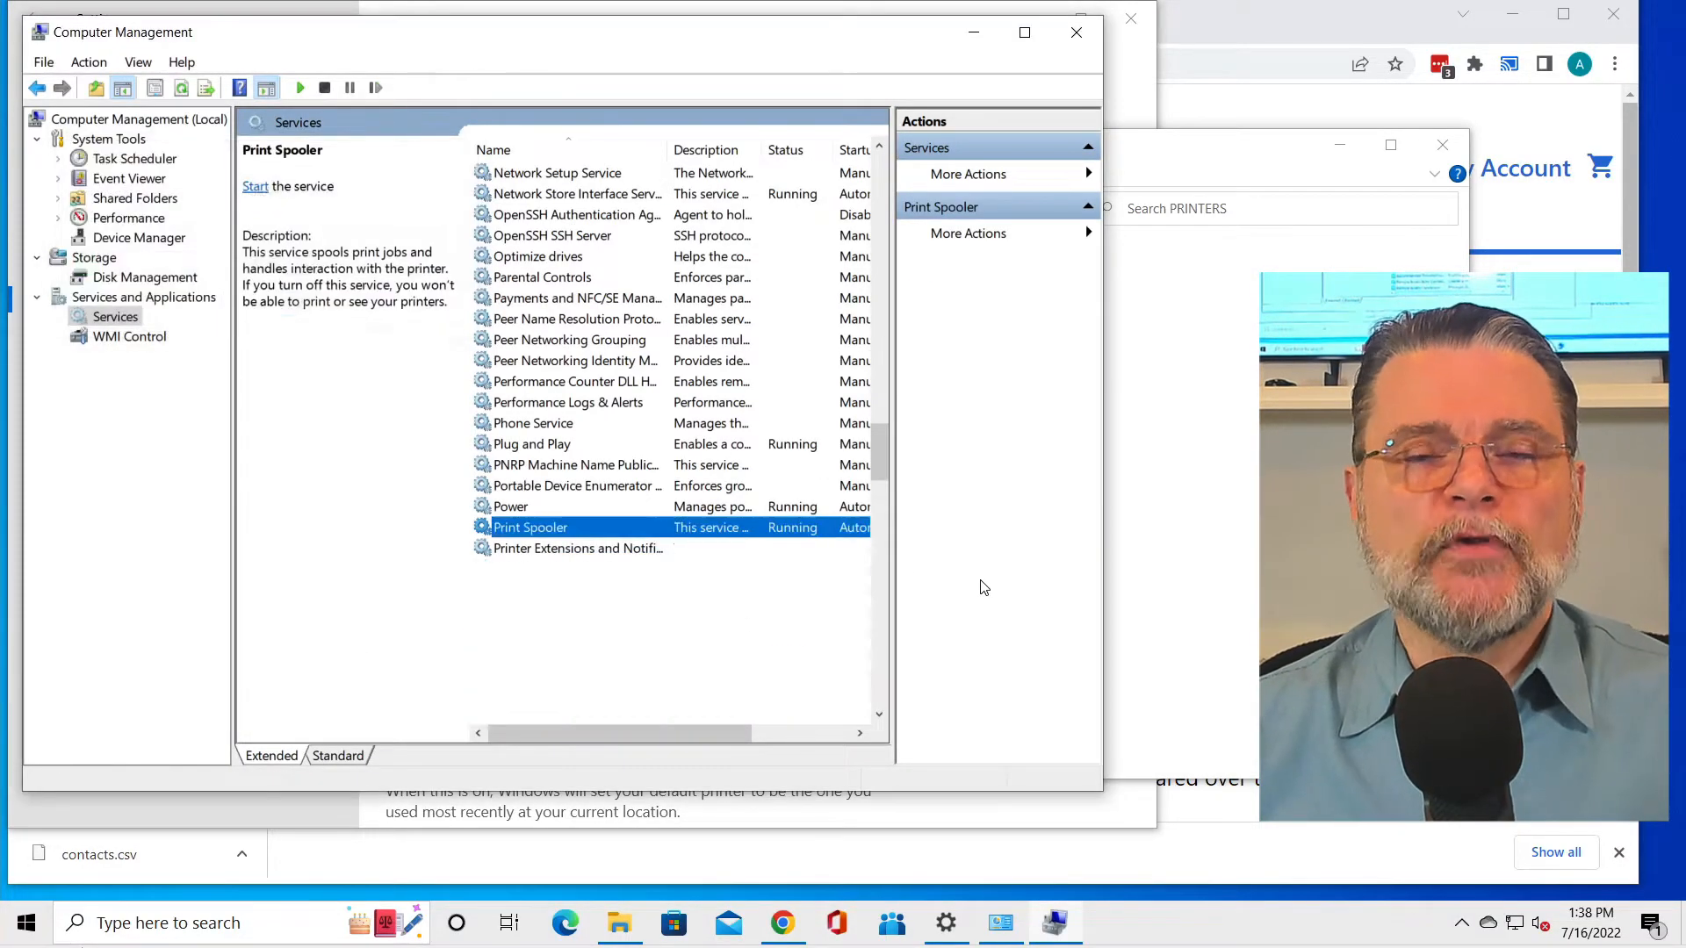